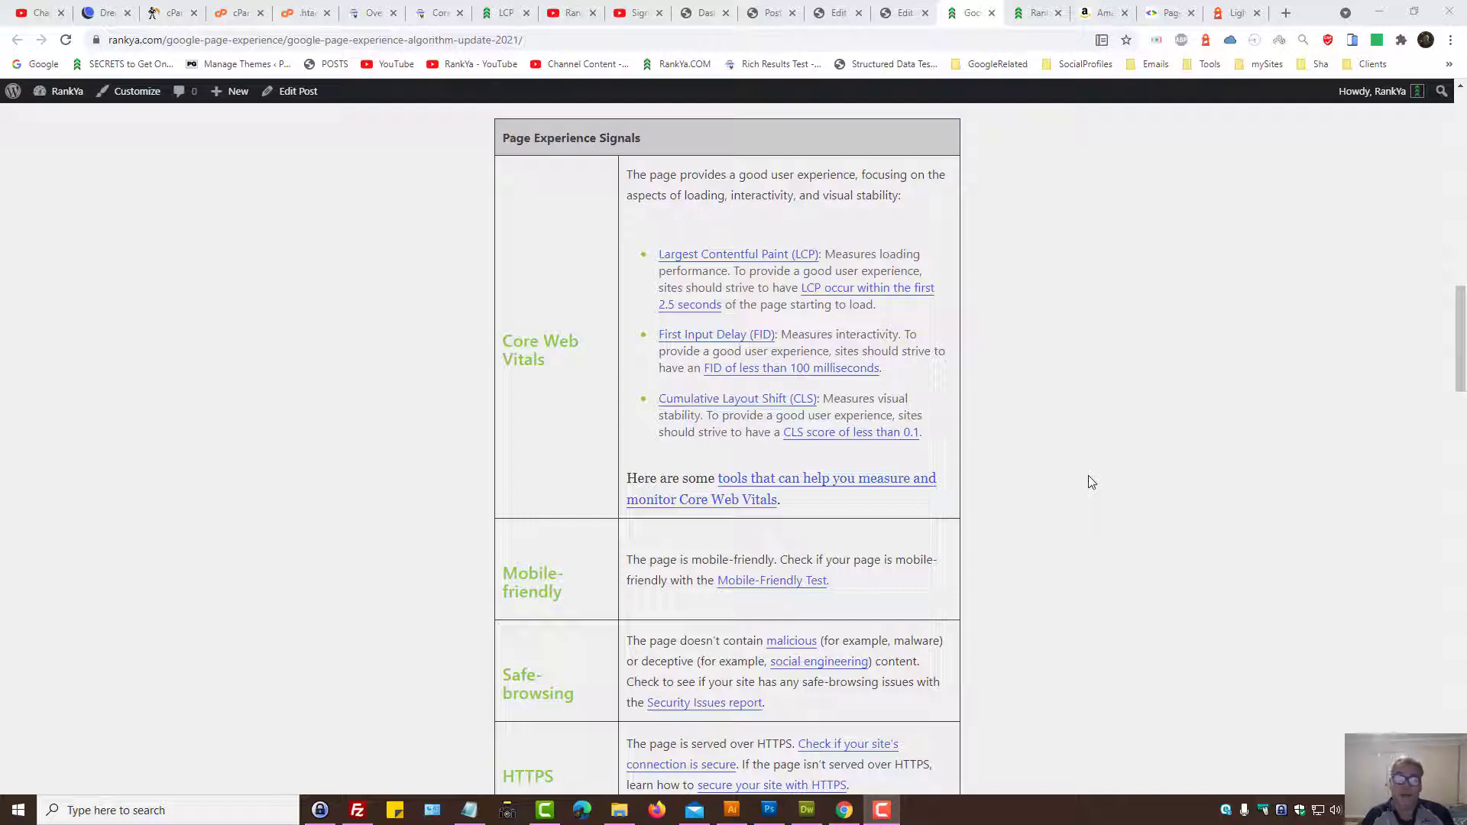
{"action": "mouse_move", "coordinate": [1095, 484]}
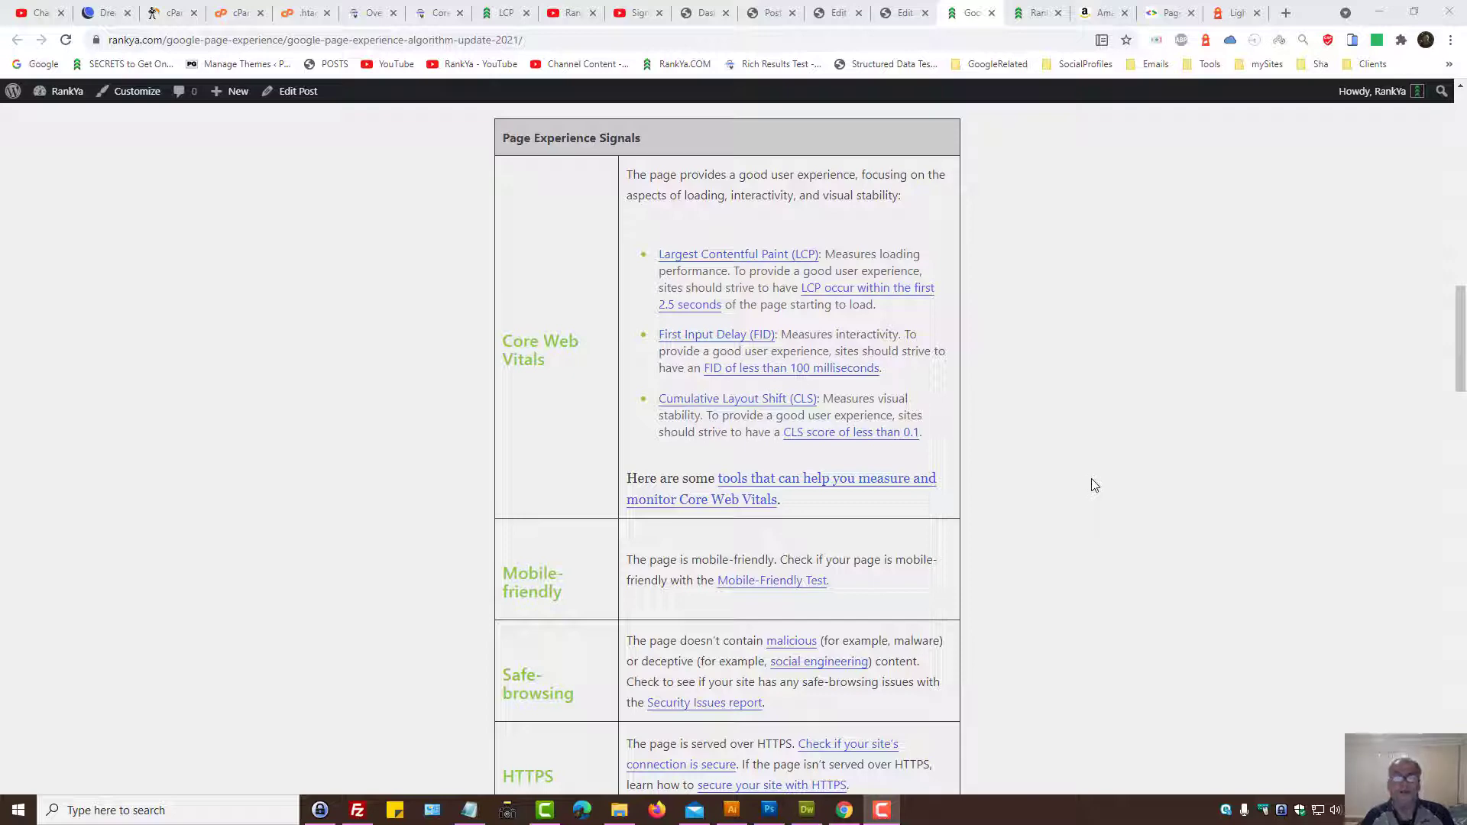
{"action": "mouse_move", "coordinate": [1076, 425]}
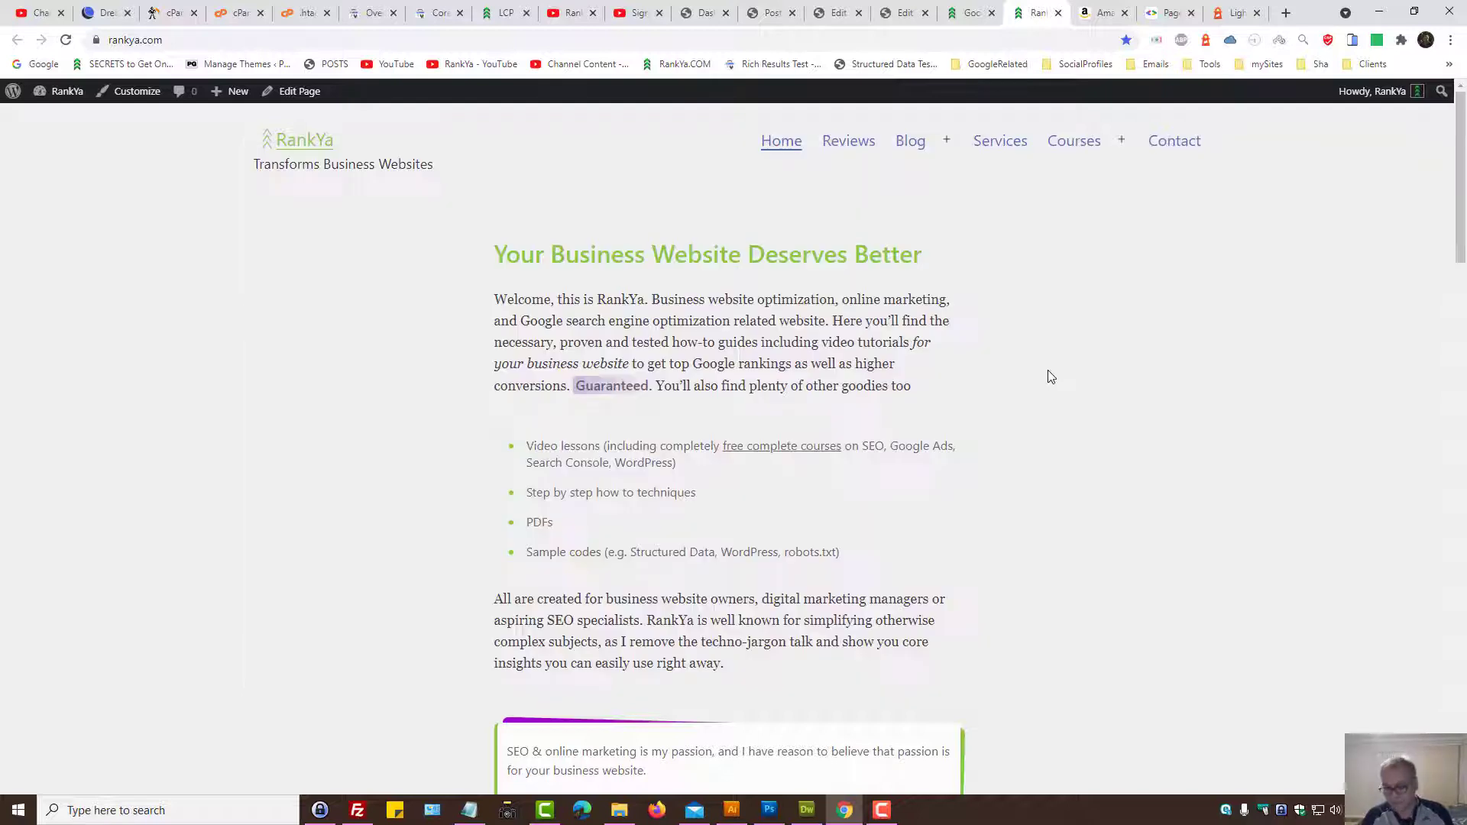
{"action": "mouse_move", "coordinate": [466, 242]}
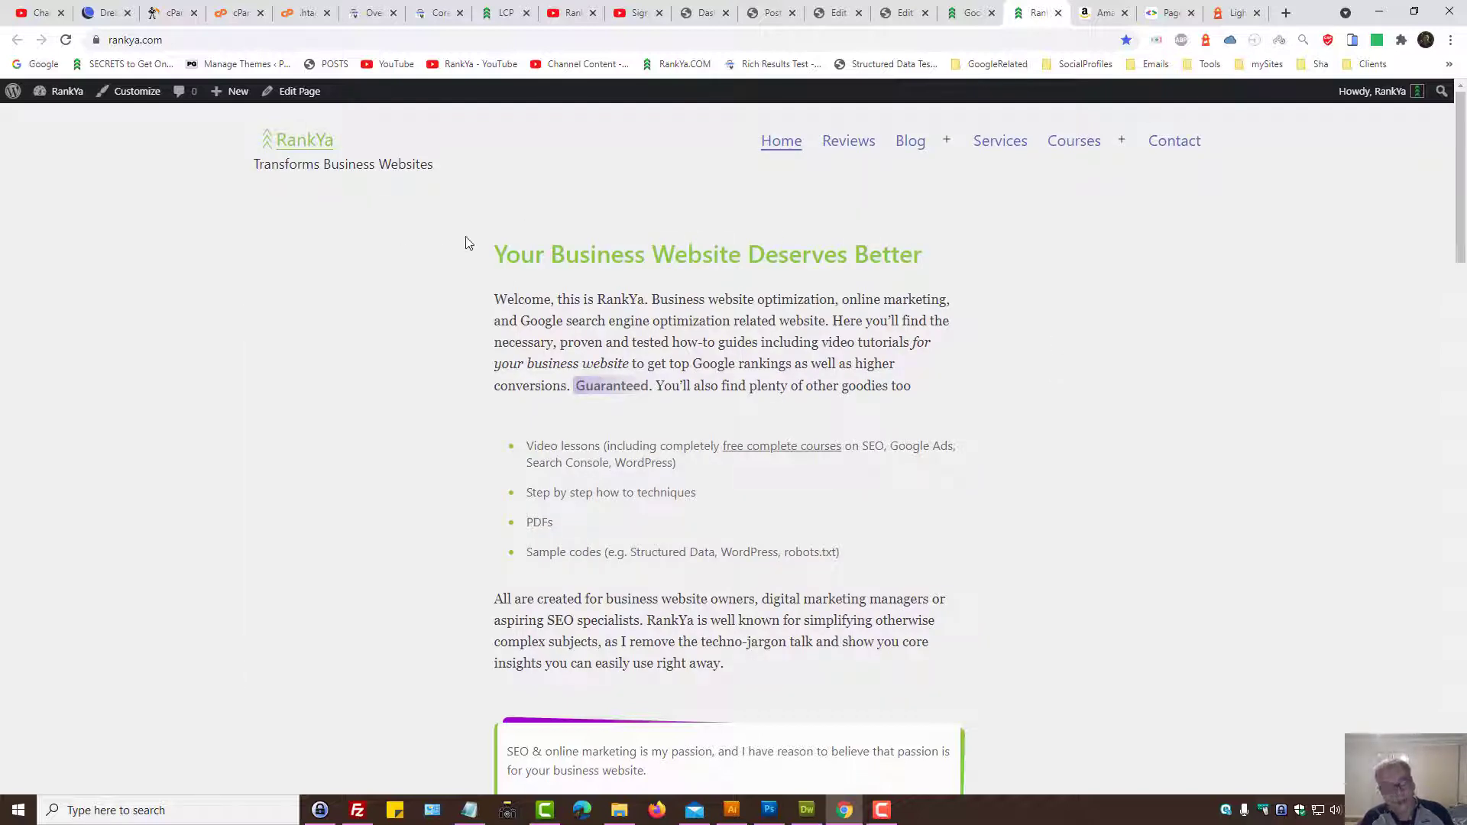
- Compare the amazon.com.au PageSpeed report with the RankYa LCP illustration, then return to the report
{"action": "left_click_drag", "start_coordinate": [493, 254], "coordinate": [909, 385]}
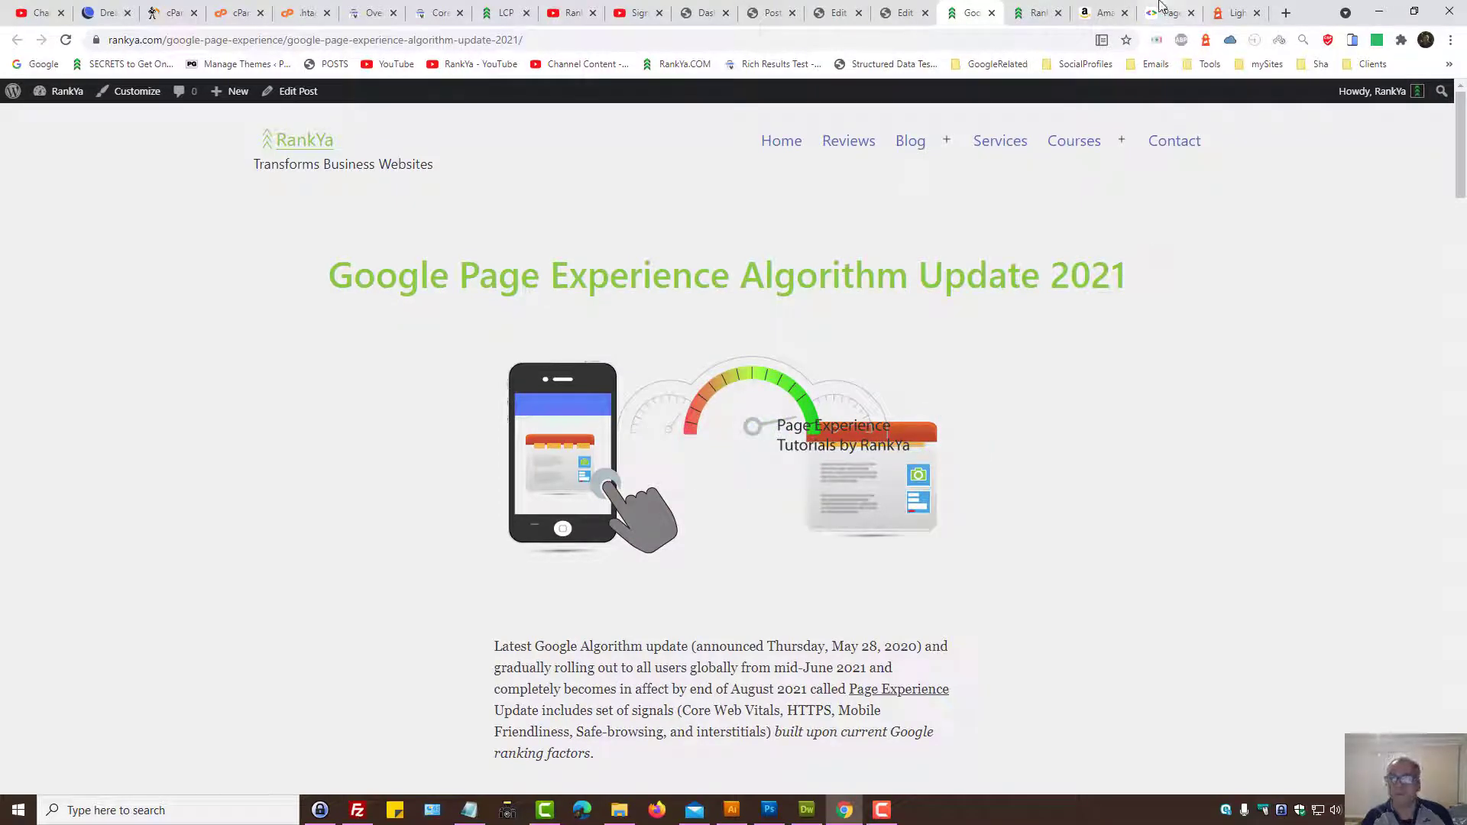
{"action": "left_click", "coordinate": [1168, 13]}
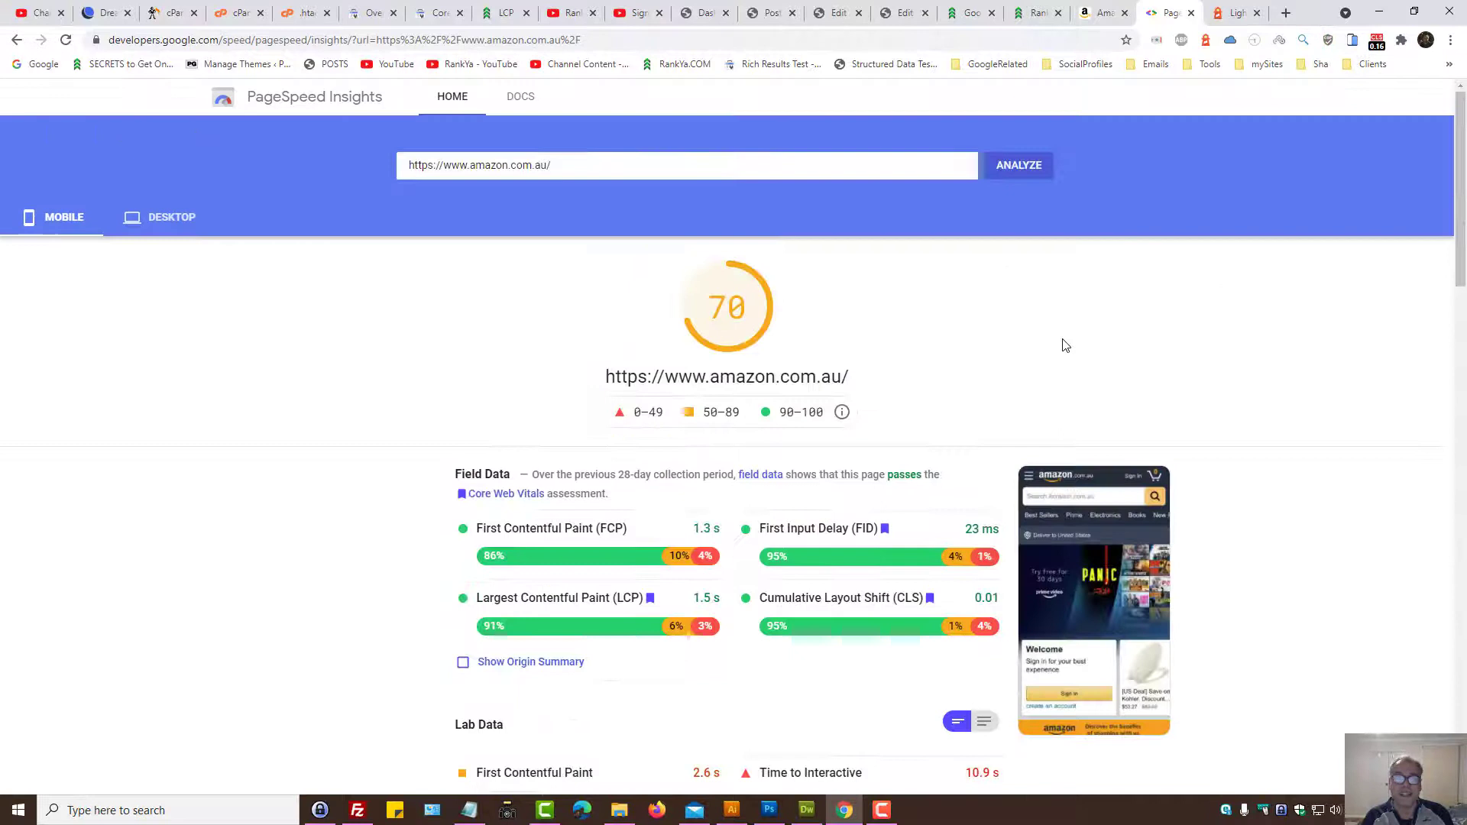
{"action": "mouse_move", "coordinate": [328, 96]}
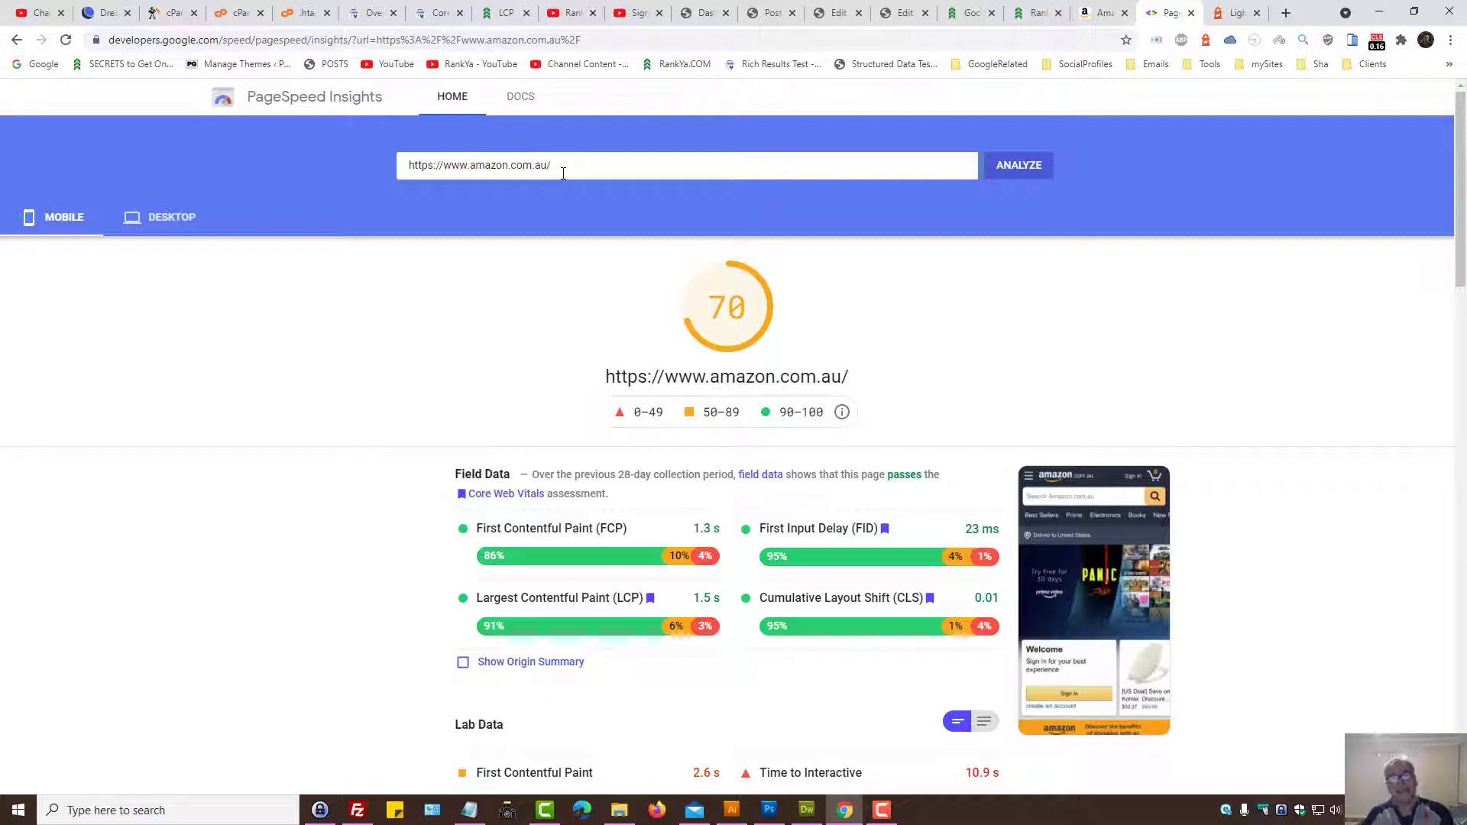
{"action": "left_click", "coordinate": [1036, 12]}
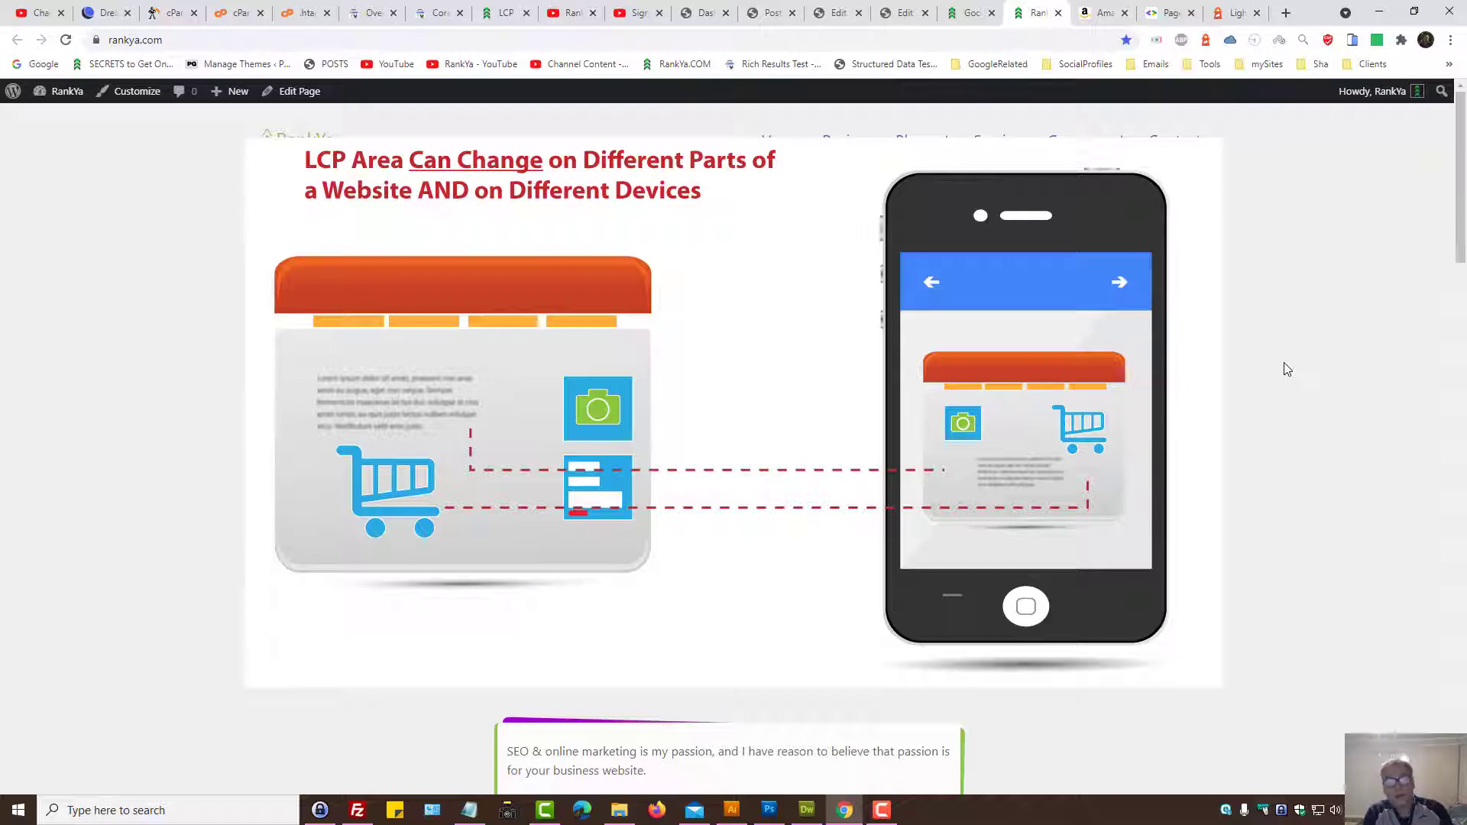
{"action": "mouse_move", "coordinate": [1259, 356]}
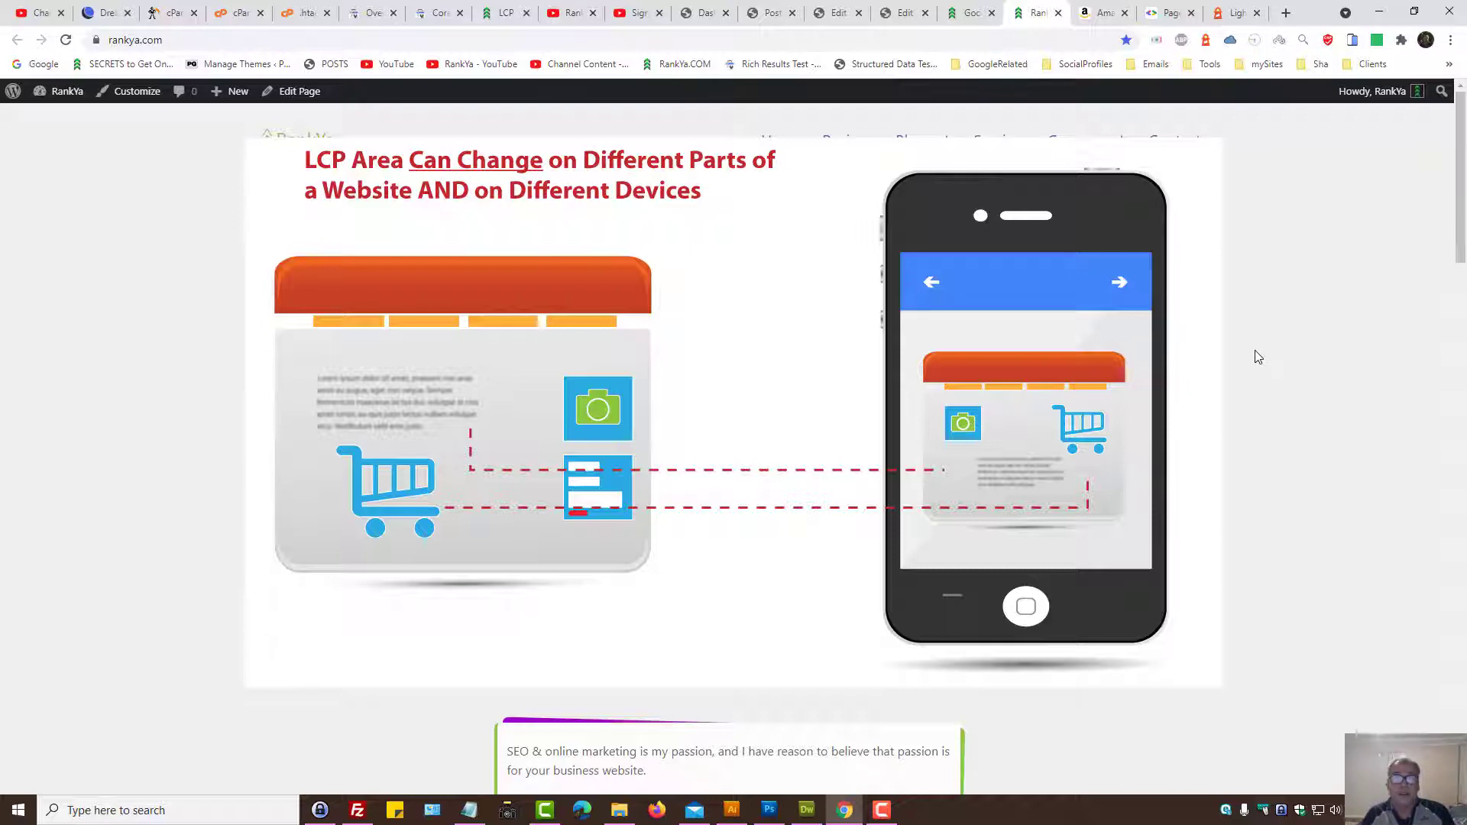
{"action": "mouse_move", "coordinate": [1246, 341]}
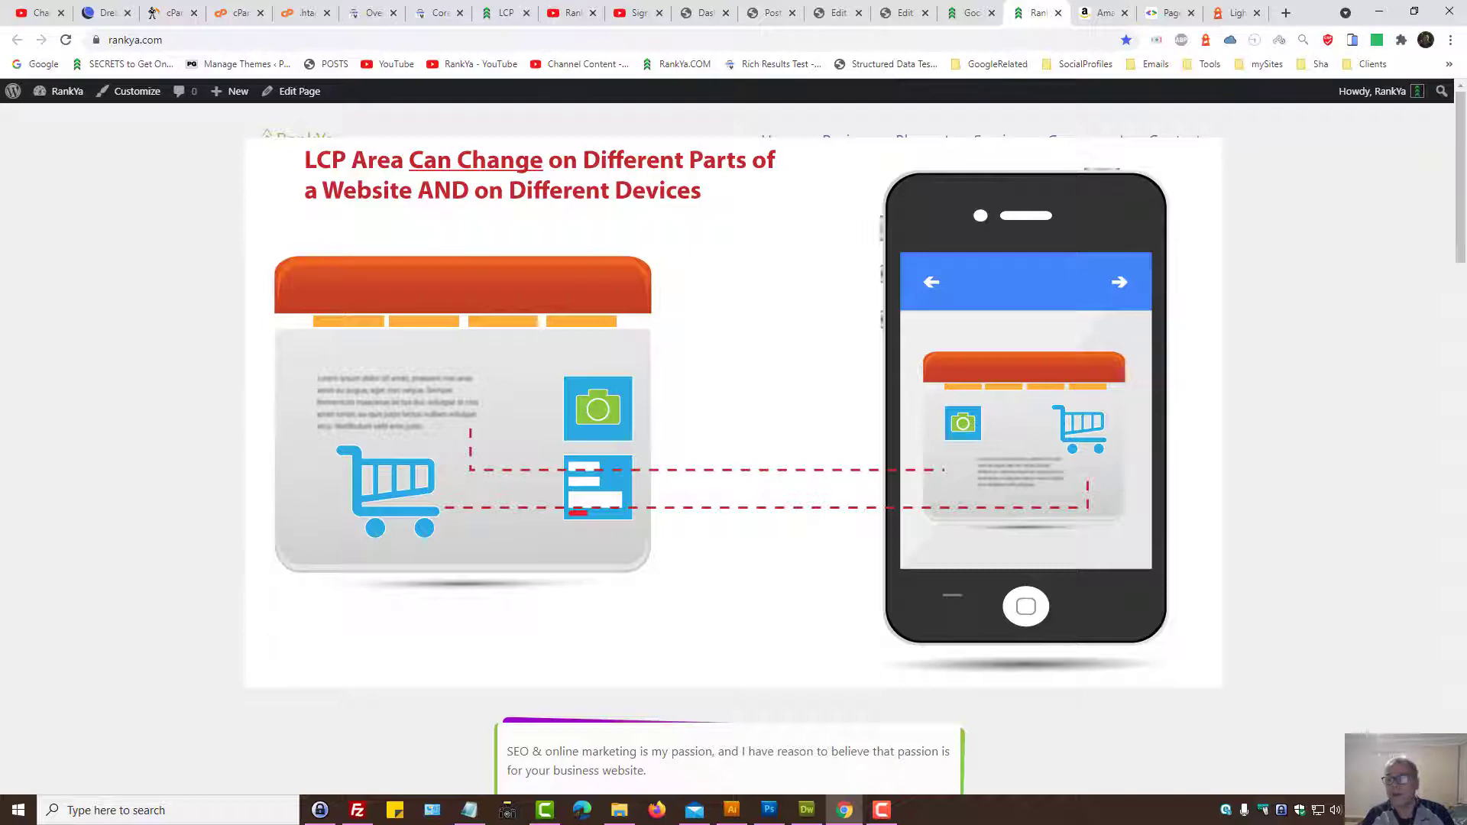
{"action": "left_click", "coordinate": [1104, 12]}
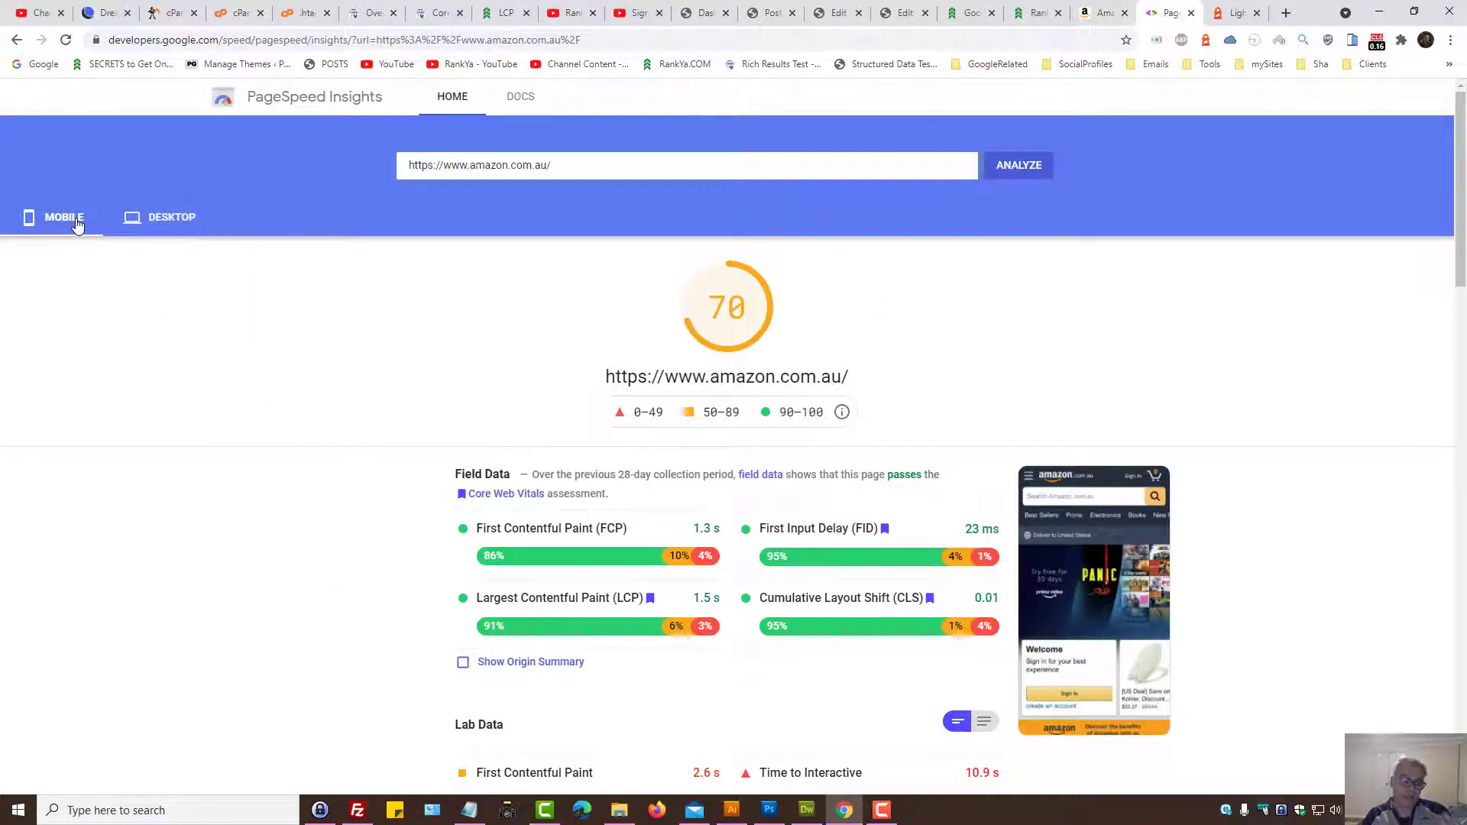
{"action": "mouse_move", "coordinate": [167, 238]}
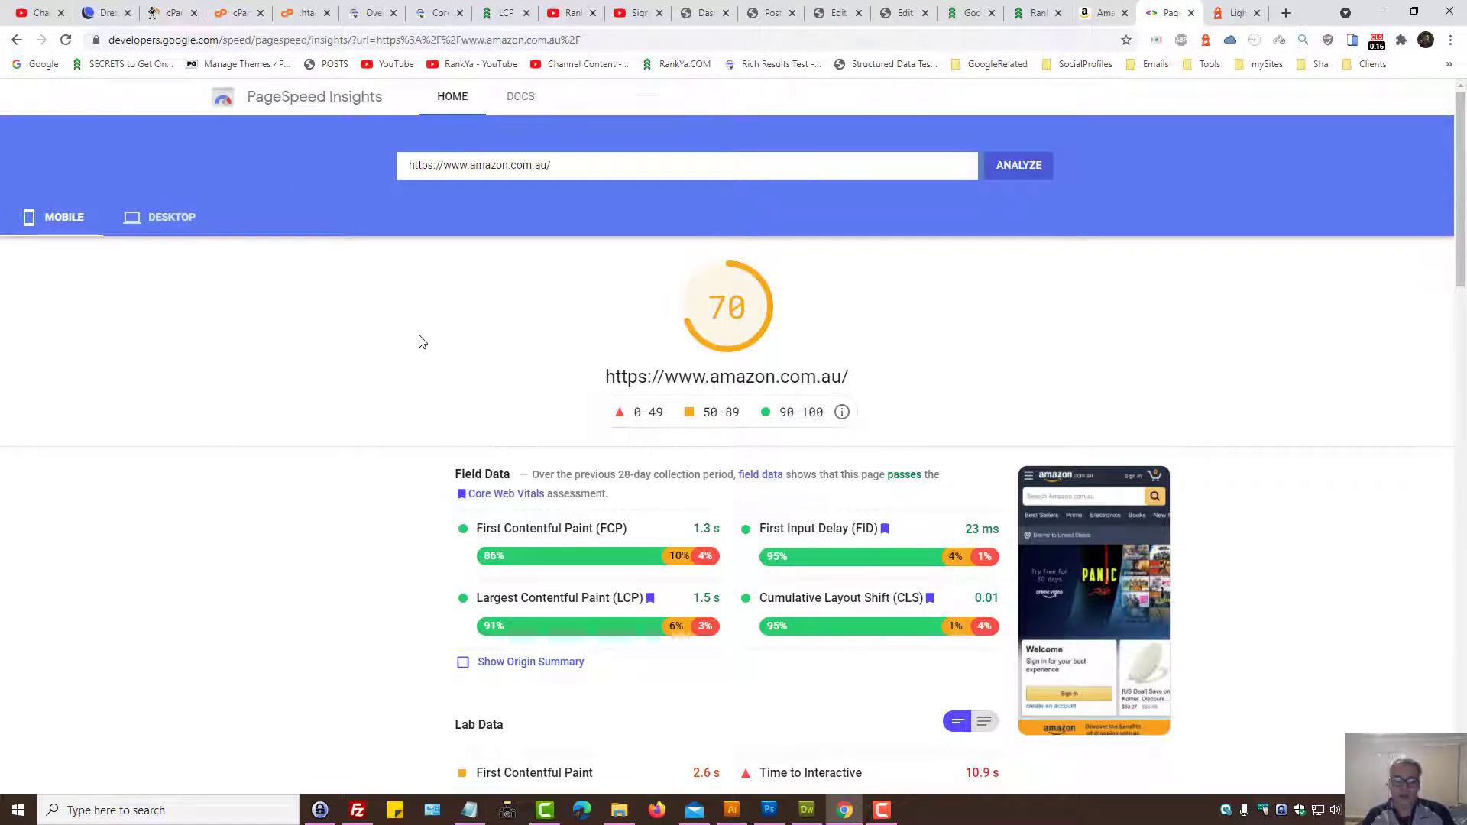
- Highlight the field-data LCP value, then scroll down to the Largest Contentful Paint element diagnostic
{"action": "scroll", "scroll_direction": "down", "scroll_amount": 3}
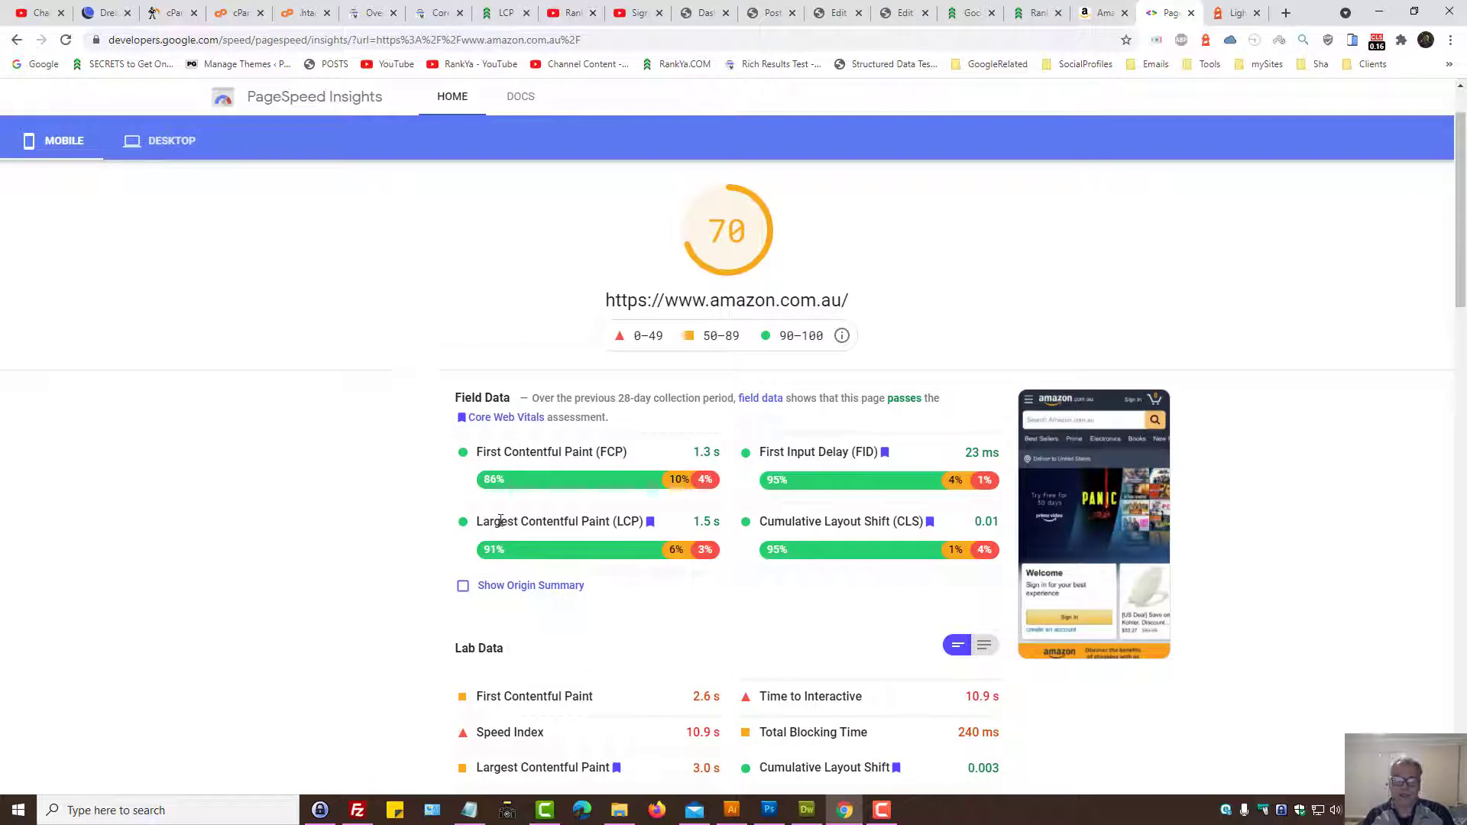
{"action": "double_click", "coordinate": [561, 521]}
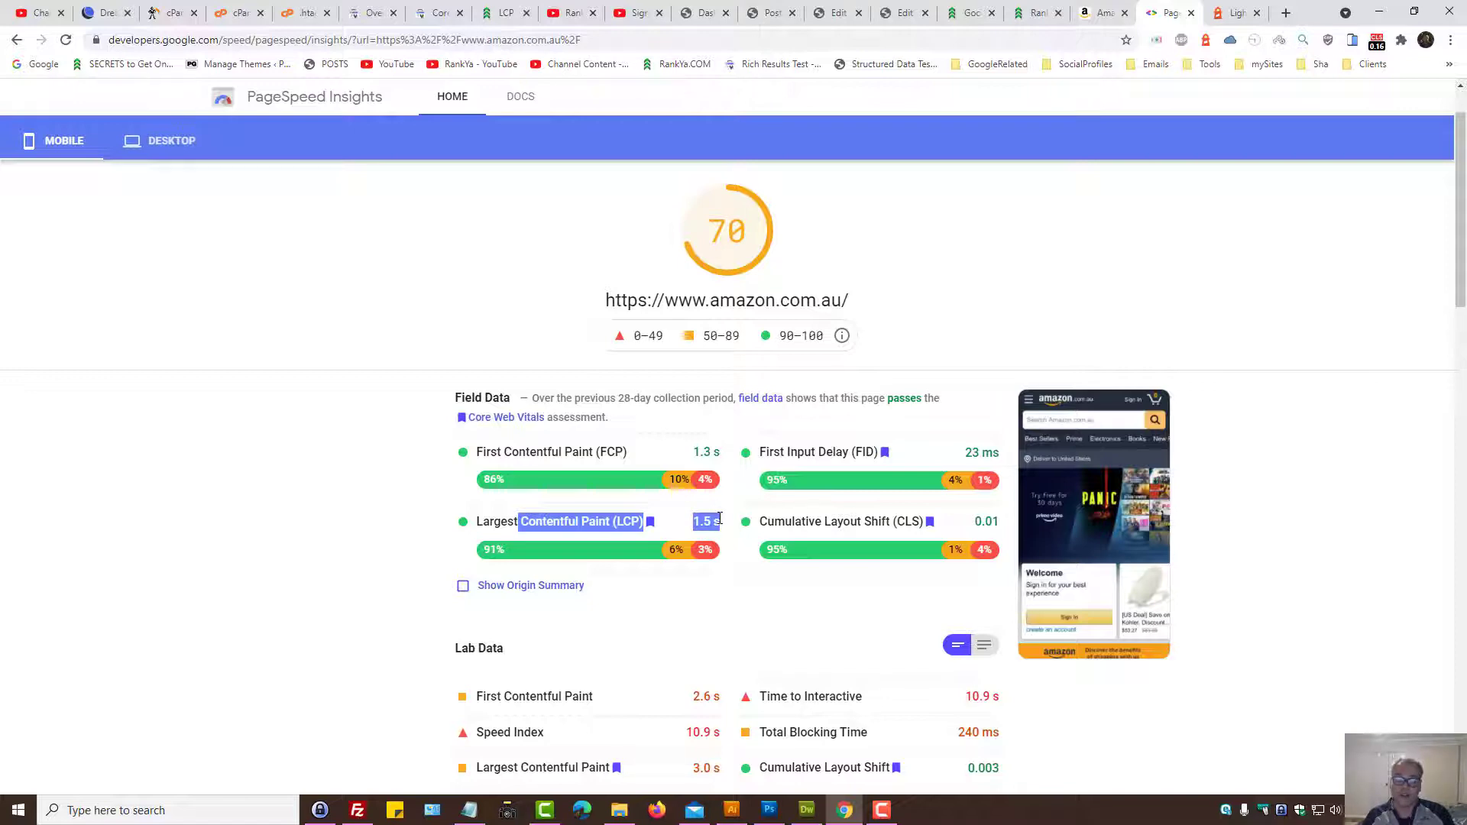
{"action": "scroll", "scroll_direction": "down", "scroll_amount": 3}
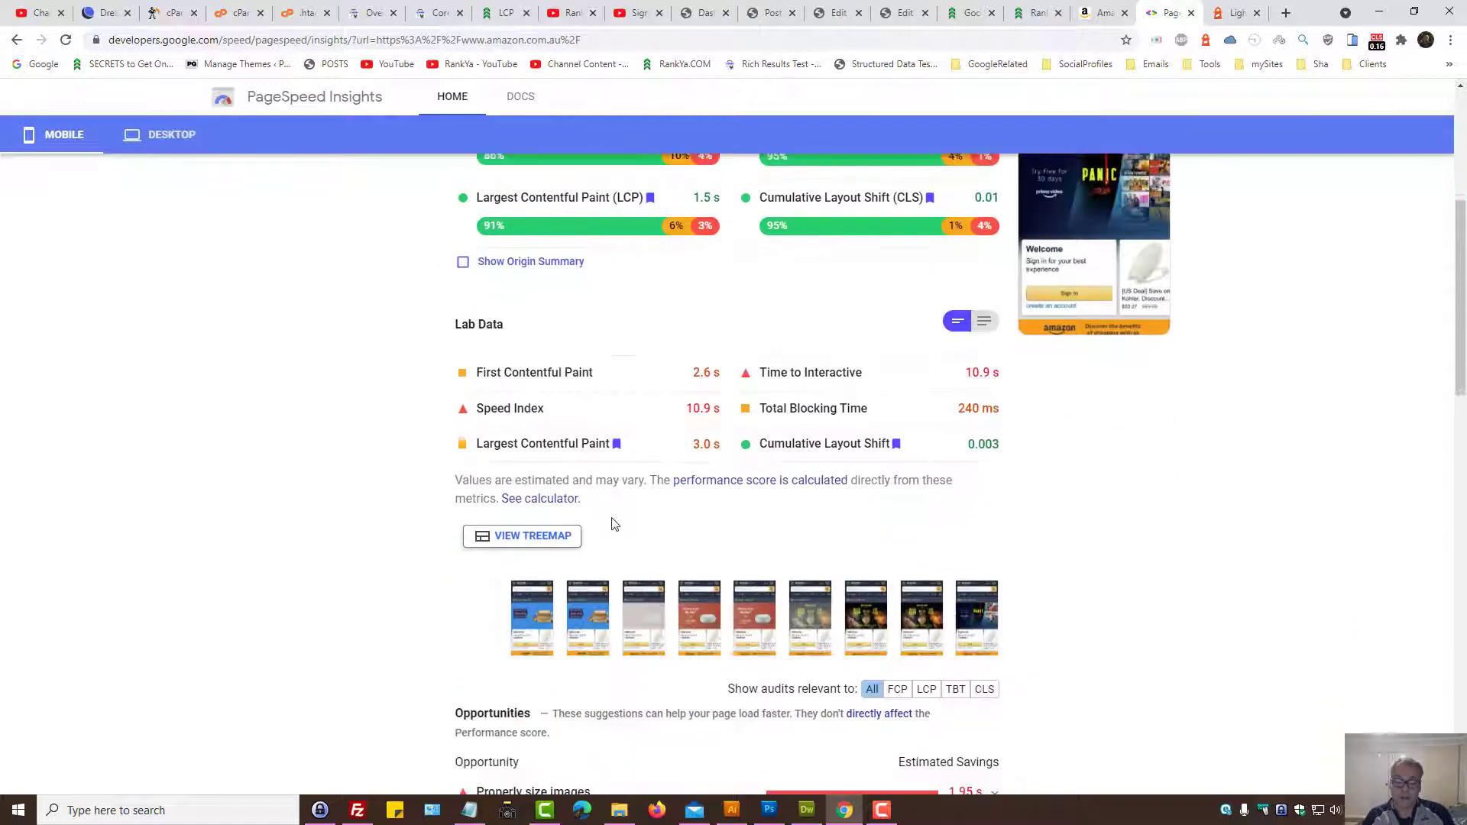
{"action": "scroll", "scroll_direction": "down", "scroll_amount": 3}
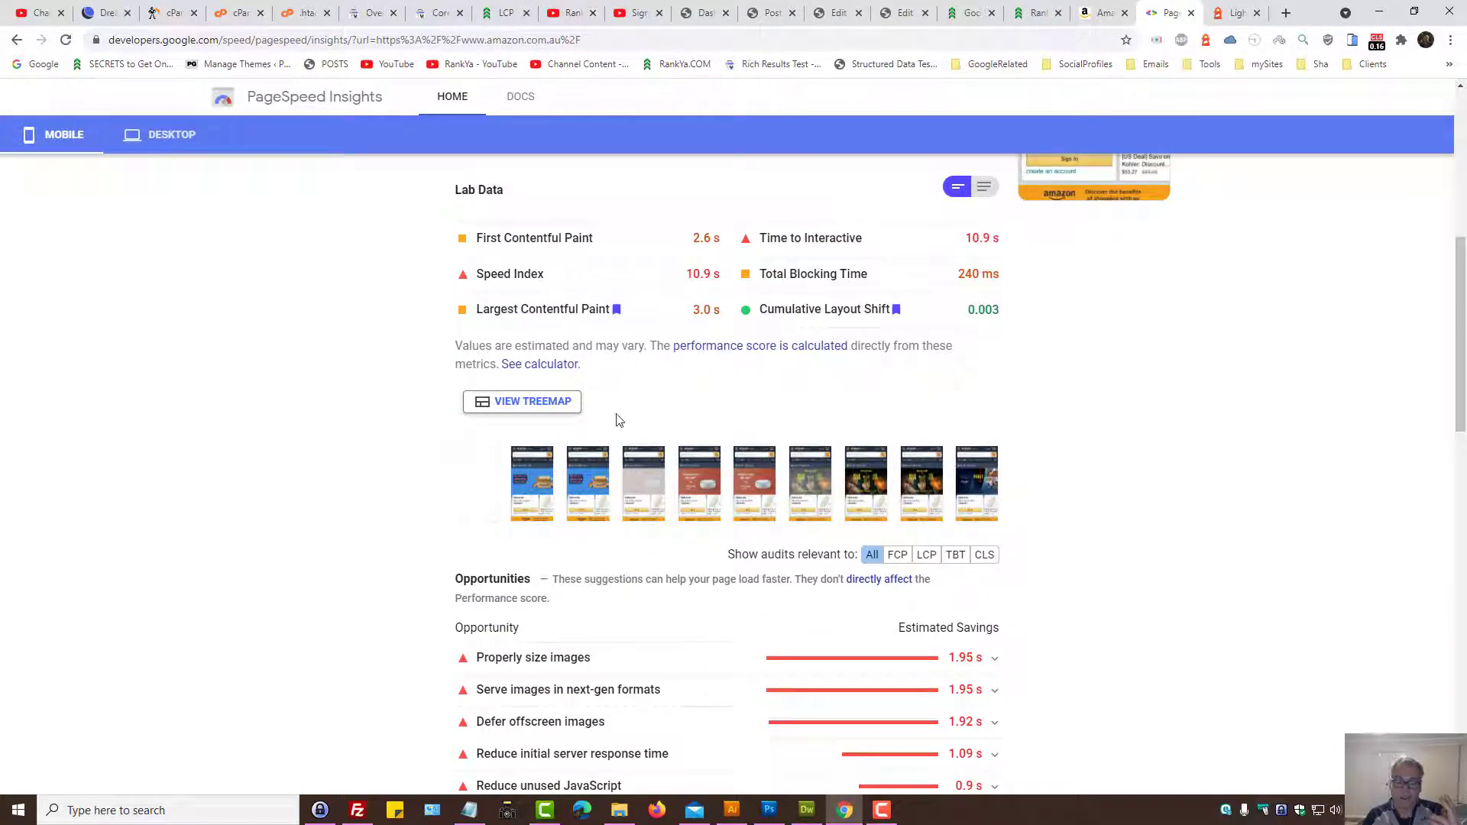
{"action": "scroll", "scroll_direction": "down", "scroll_amount": 3}
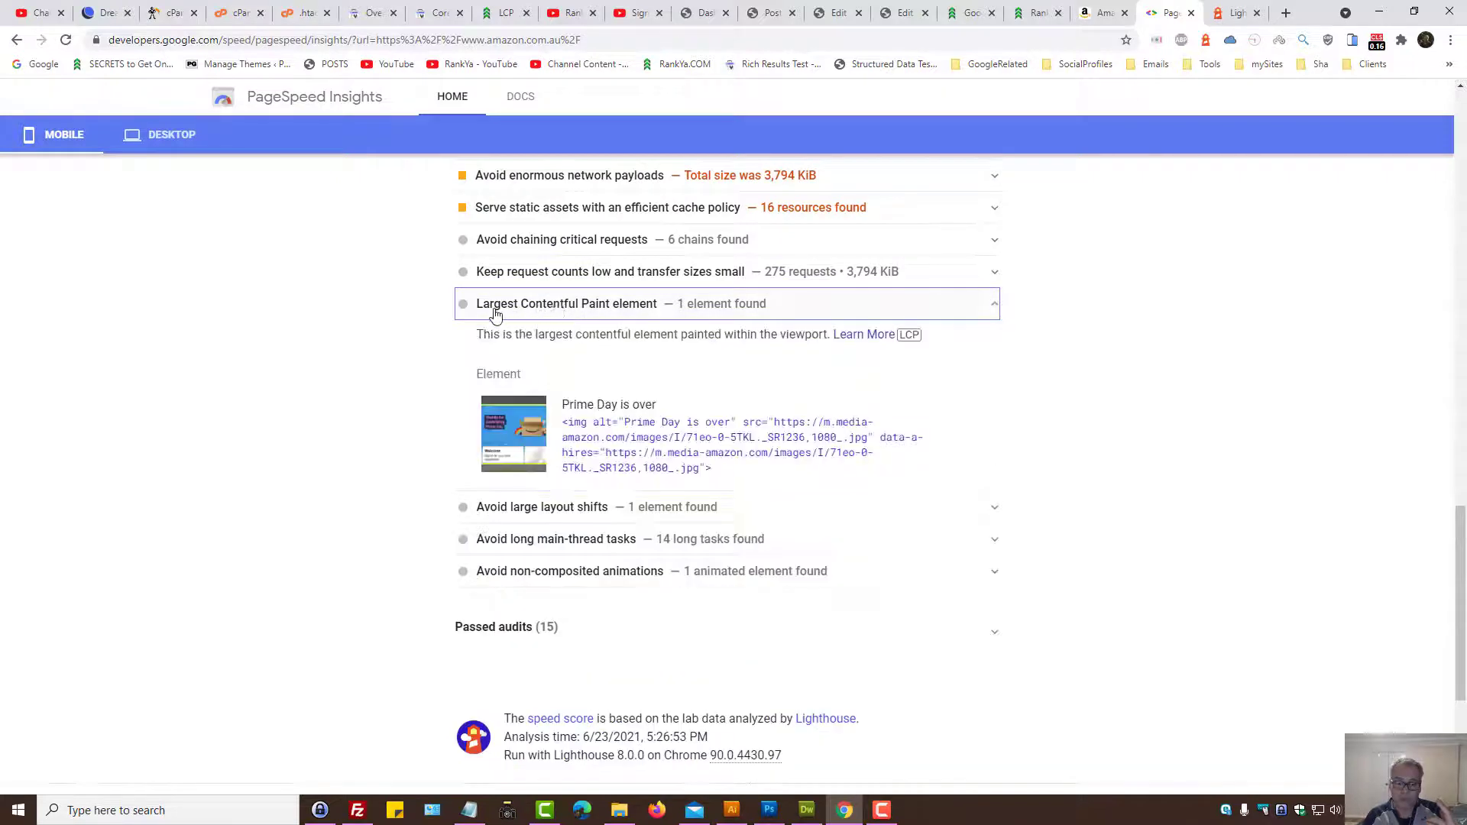
{"action": "mouse_move", "coordinate": [641, 313]}
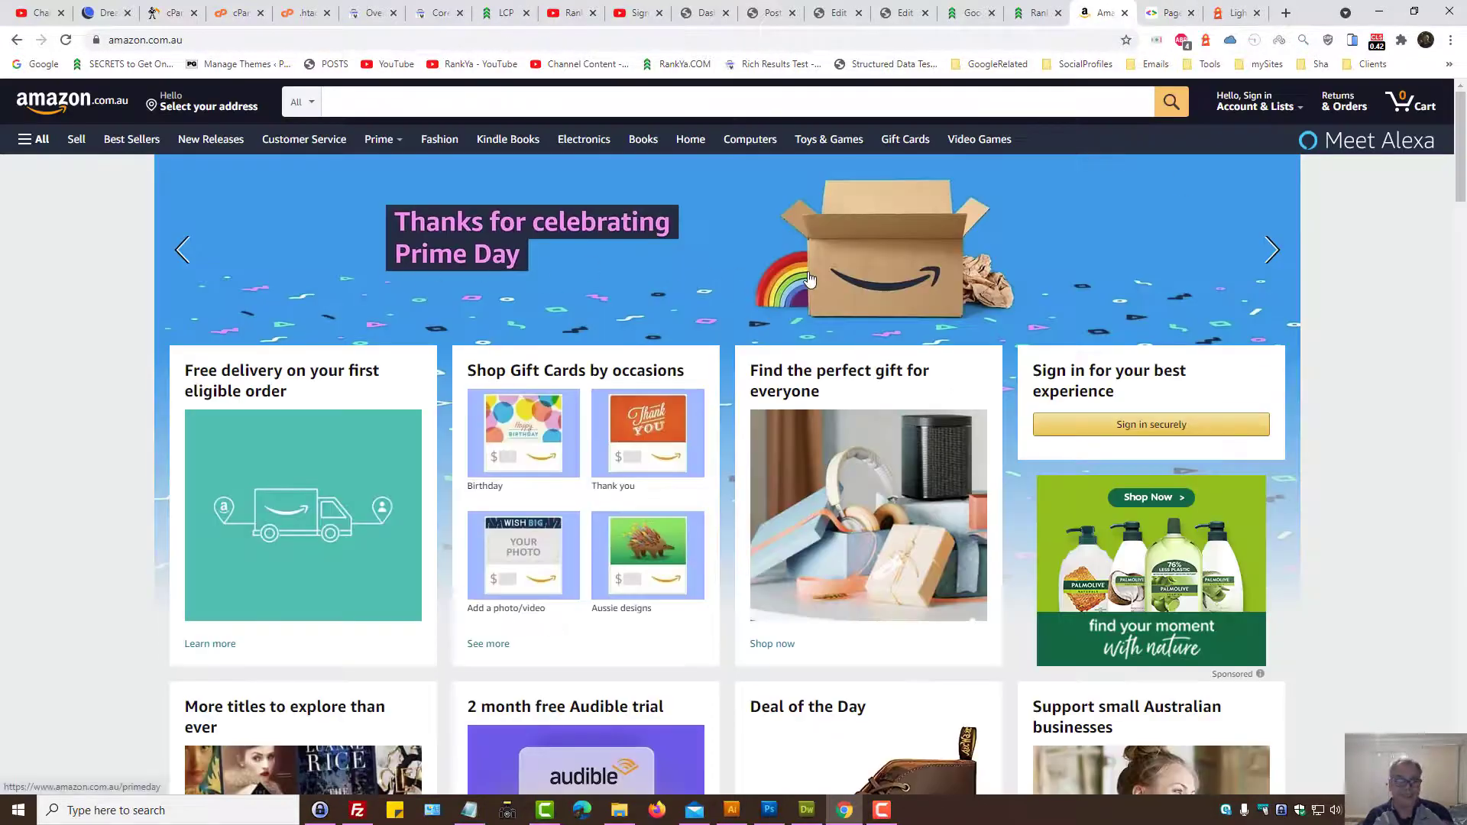
- Switch to the amazon.com.au homepage and reload it with an emptied cache
{"action": "left_click", "coordinate": [1167, 12]}
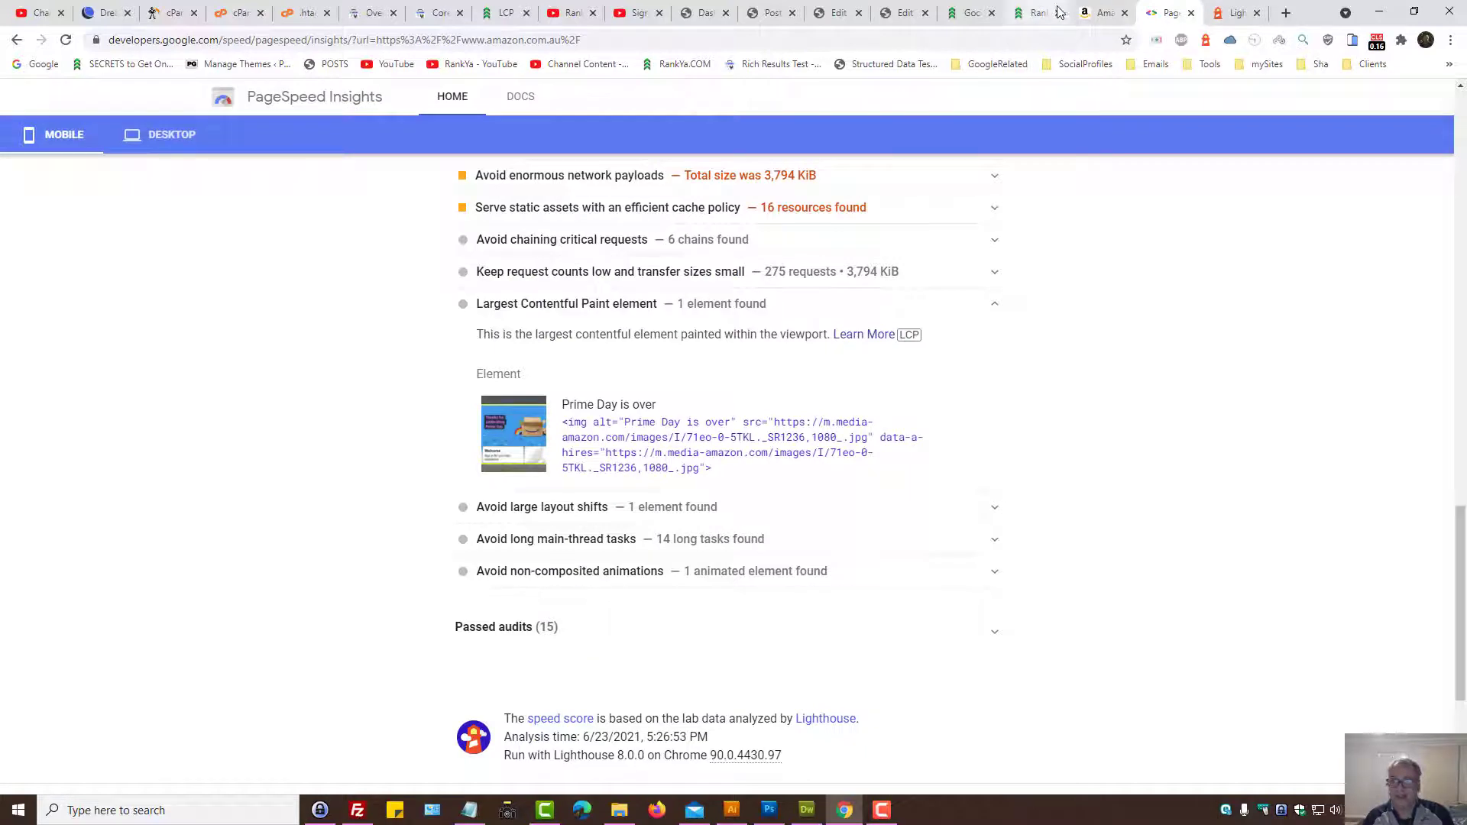
{"action": "left_click", "coordinate": [1101, 12]}
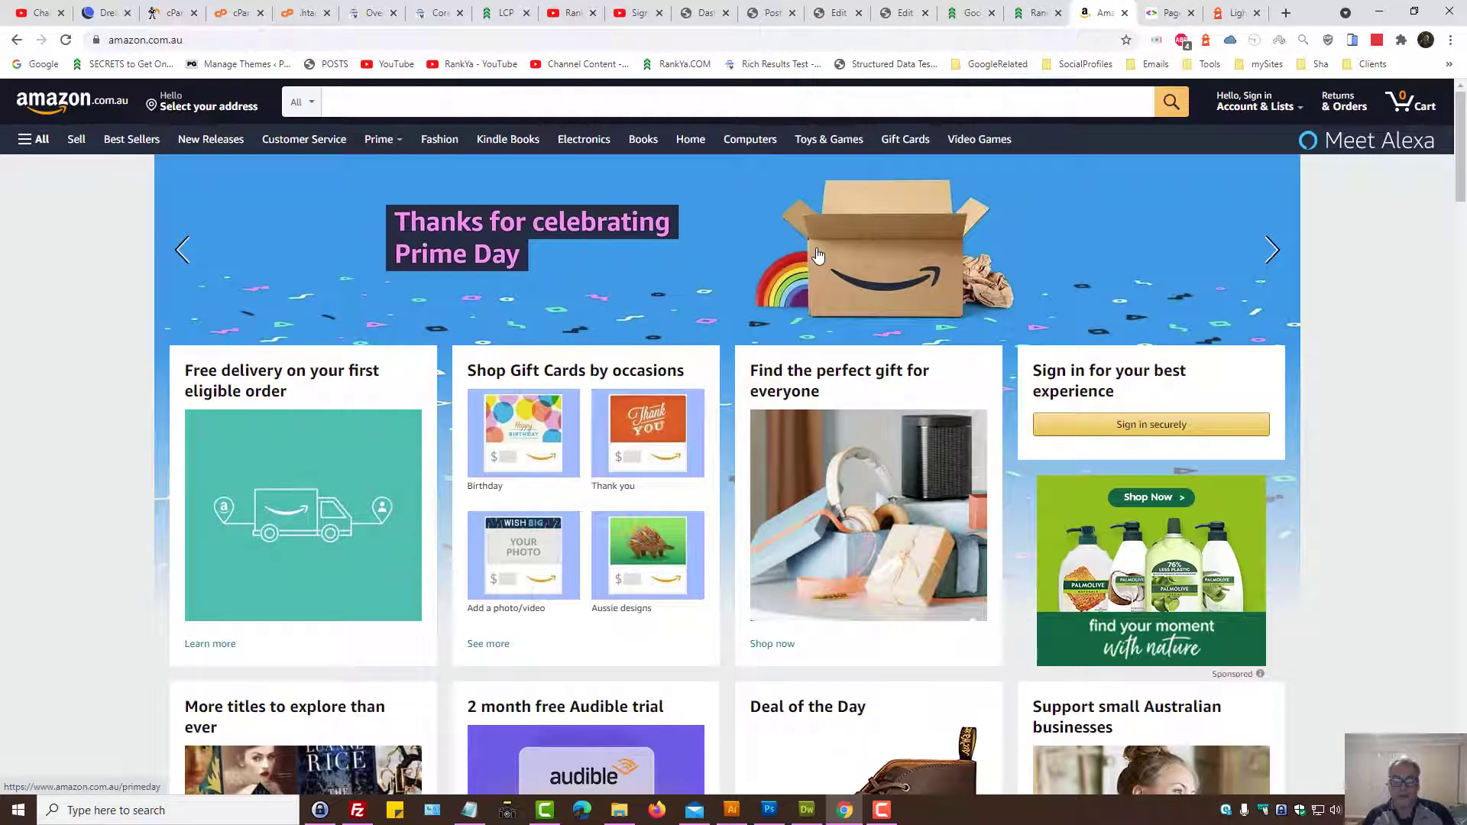
{"action": "mouse_move", "coordinate": [1257, 100]}
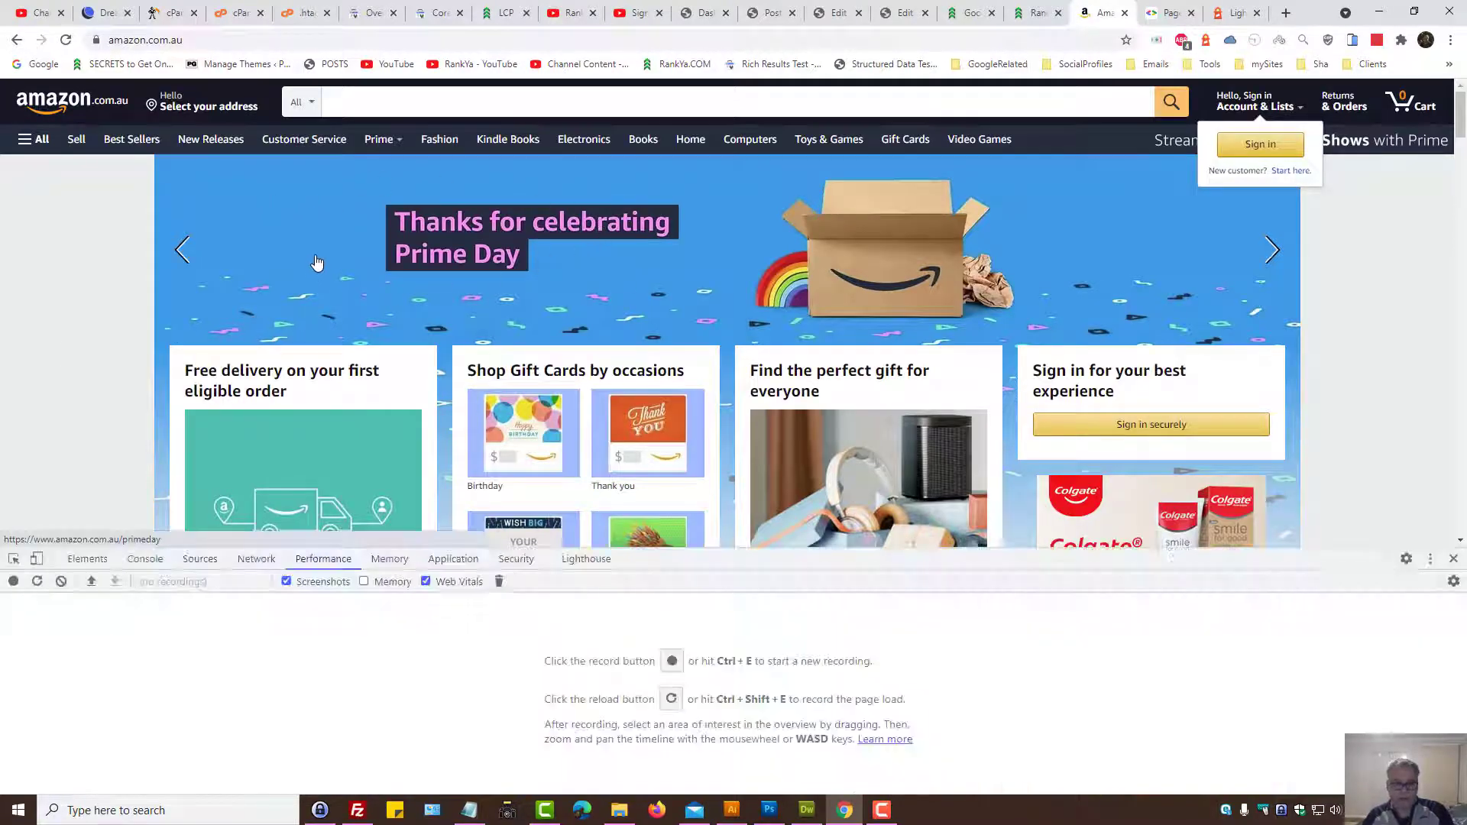
{"action": "left_click", "coordinate": [64, 40]}
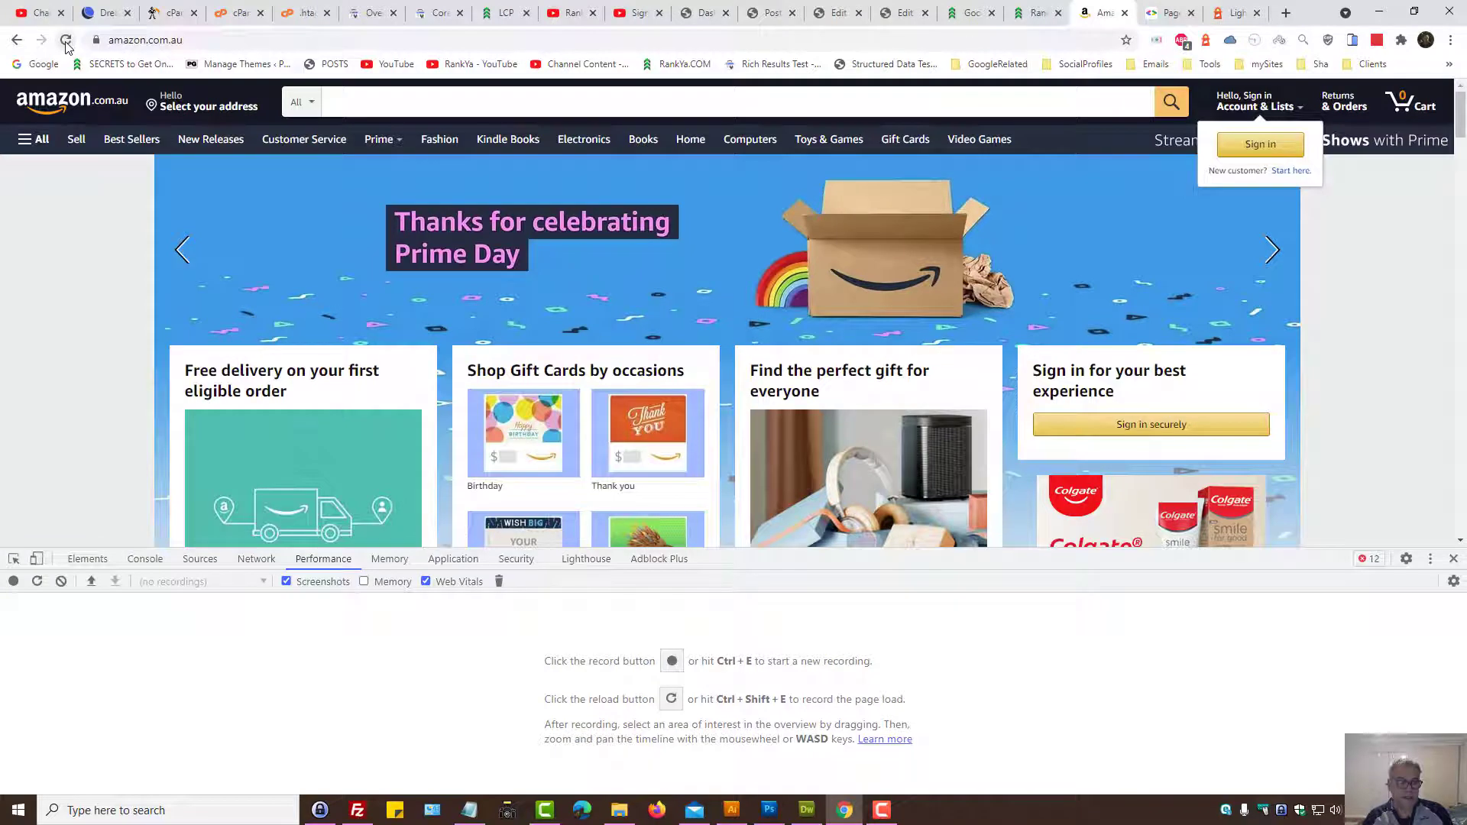
{"action": "right_click", "coordinate": [66, 39]}
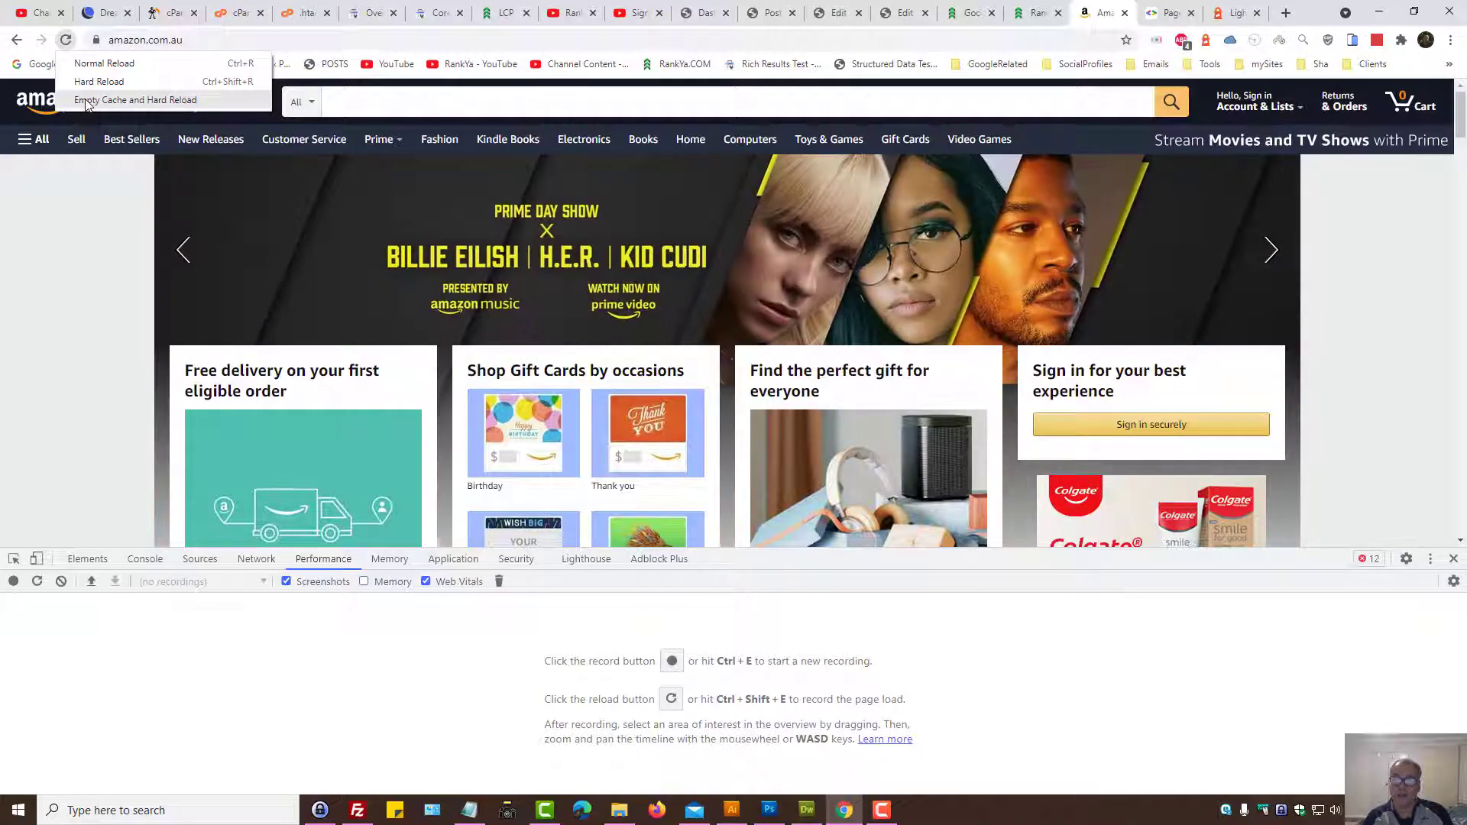
{"action": "left_click", "coordinate": [134, 100]}
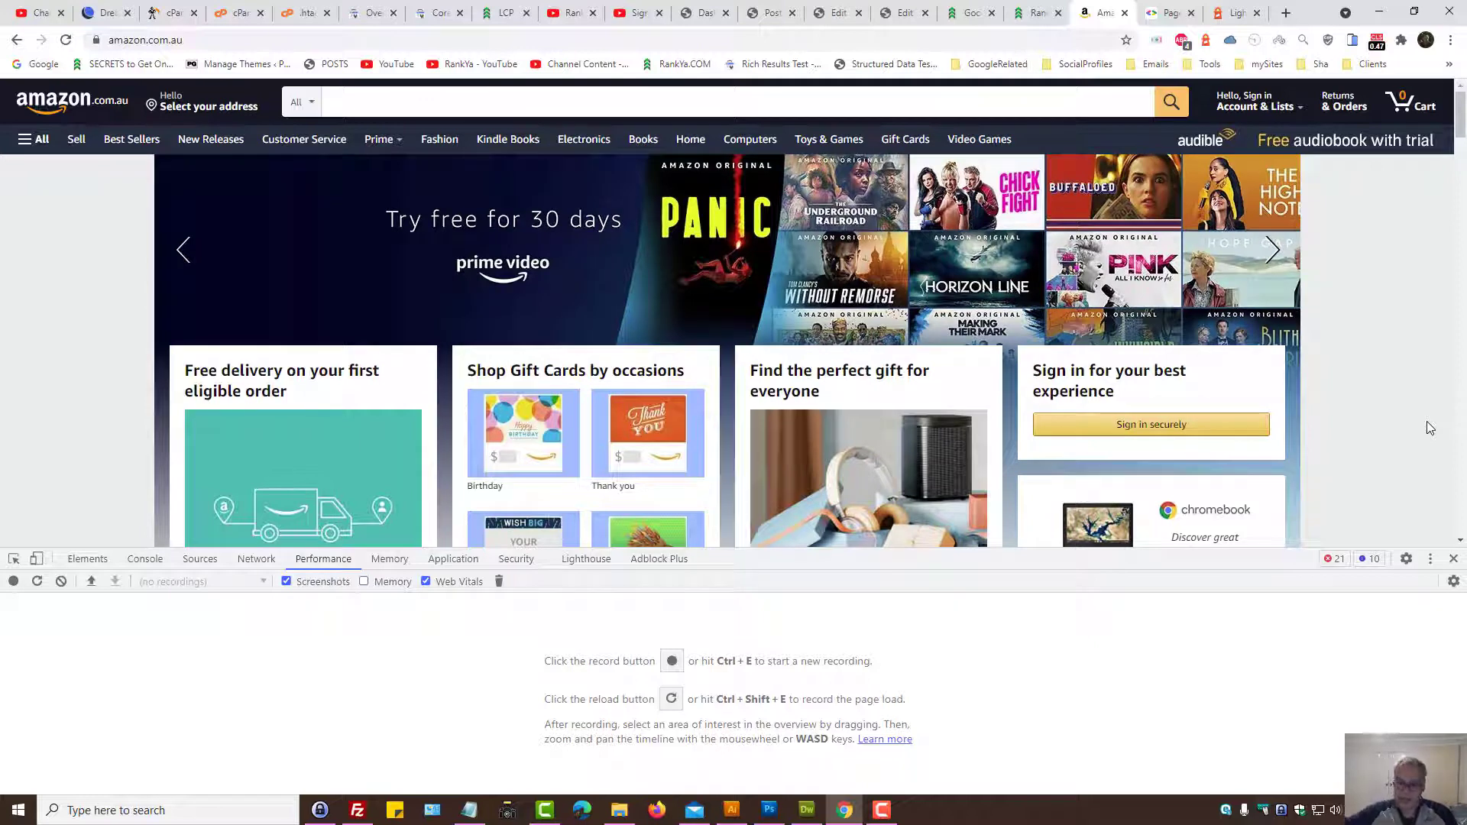
{"action": "left_click", "coordinate": [1272, 250]}
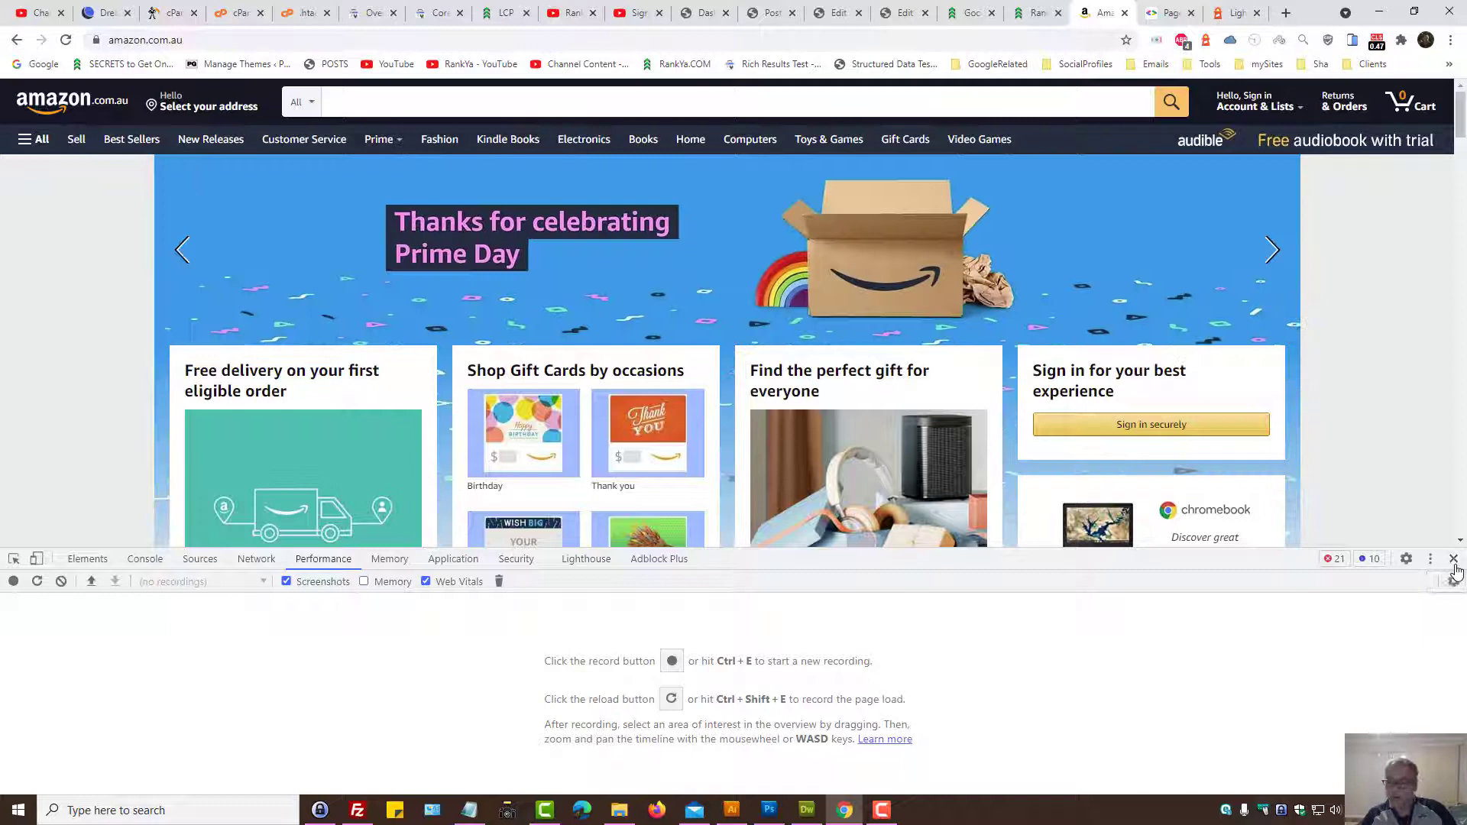
- Close DevTools to show the whole amazon.com.au homepage with its Prime Day hero banner
{"action": "left_click", "coordinate": [1453, 559]}
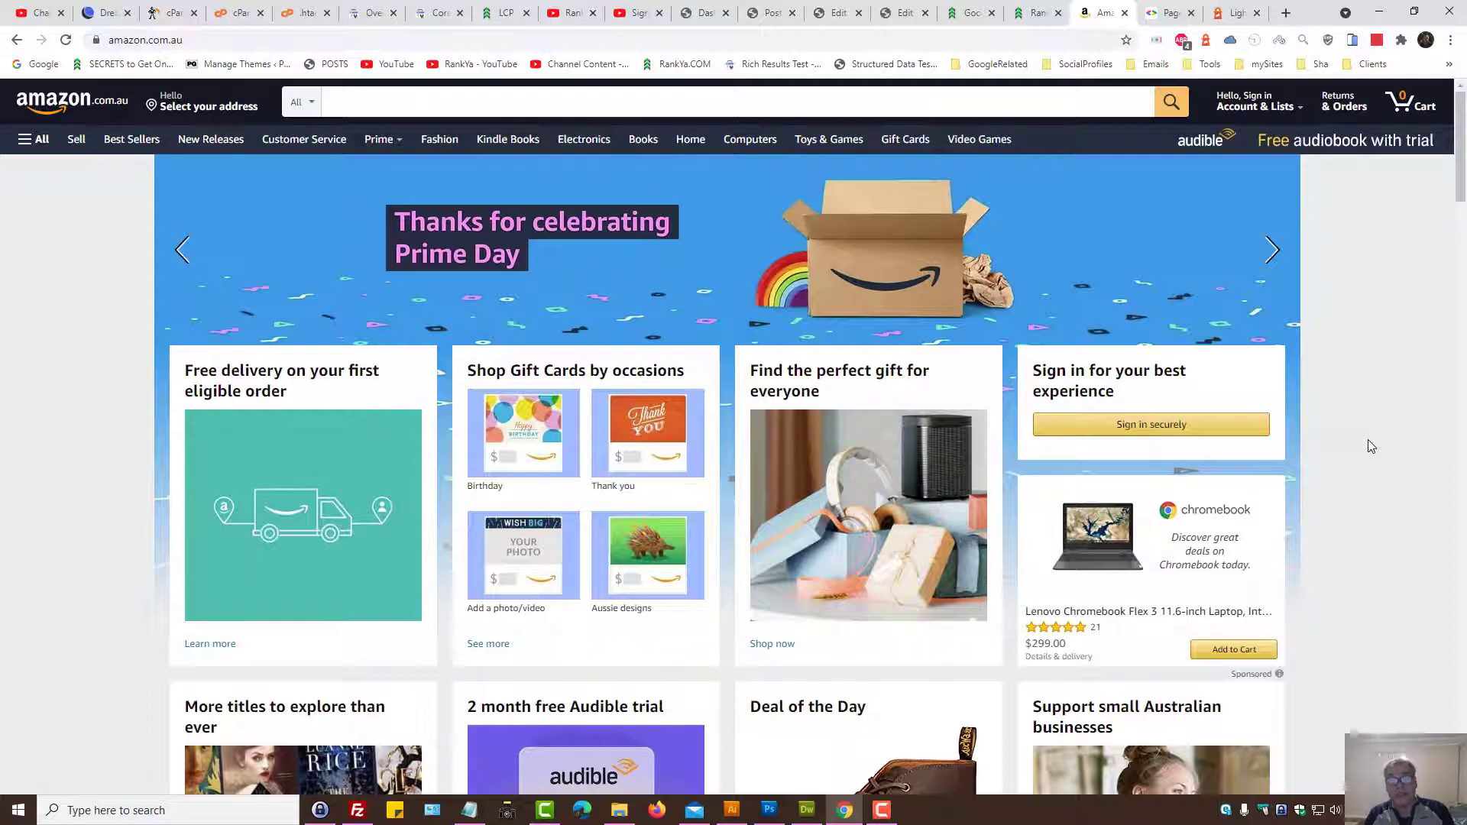
{"action": "left_click", "coordinate": [1167, 13]}
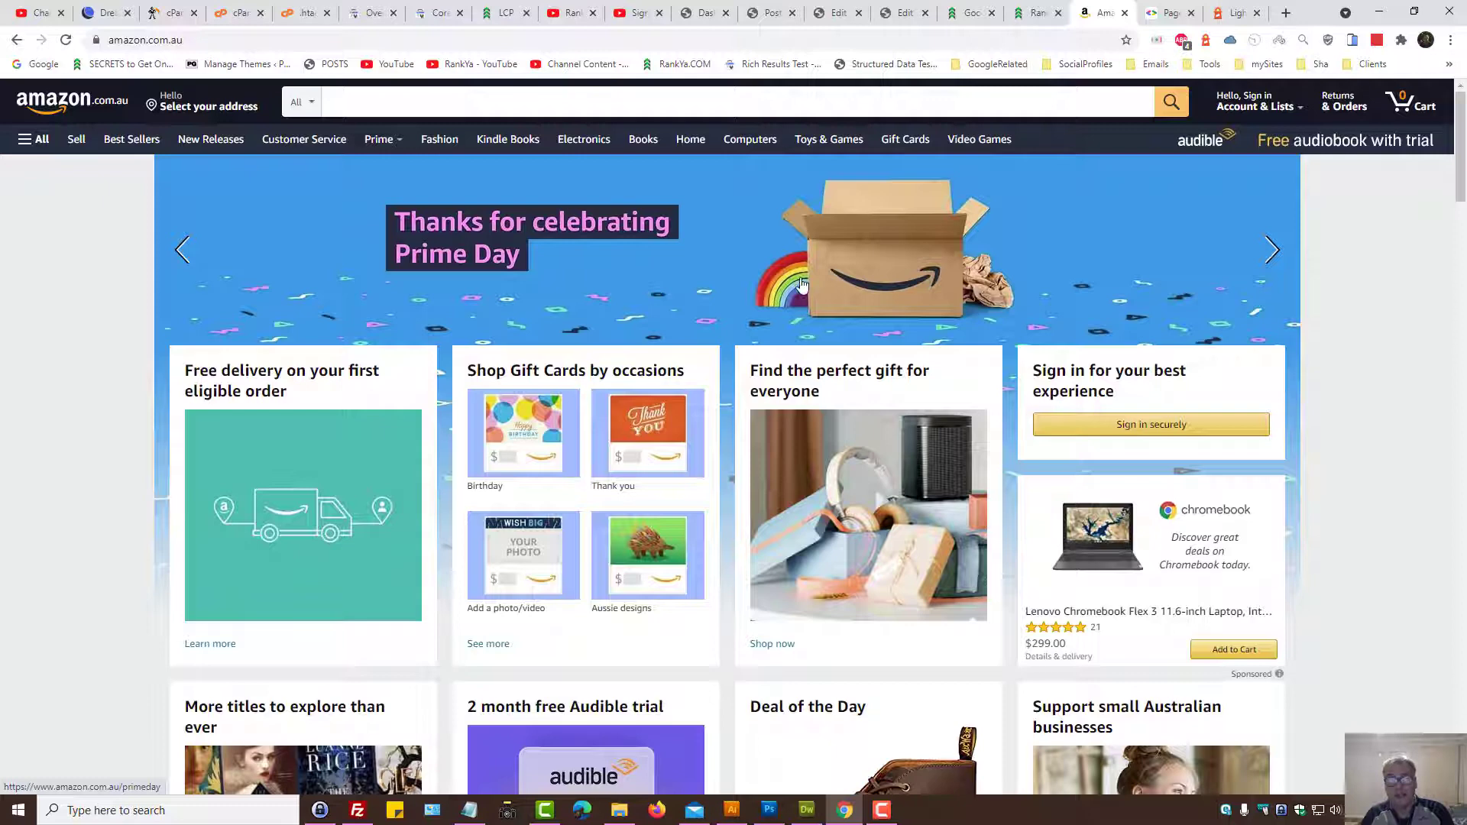
{"action": "mouse_move", "coordinate": [978, 273]}
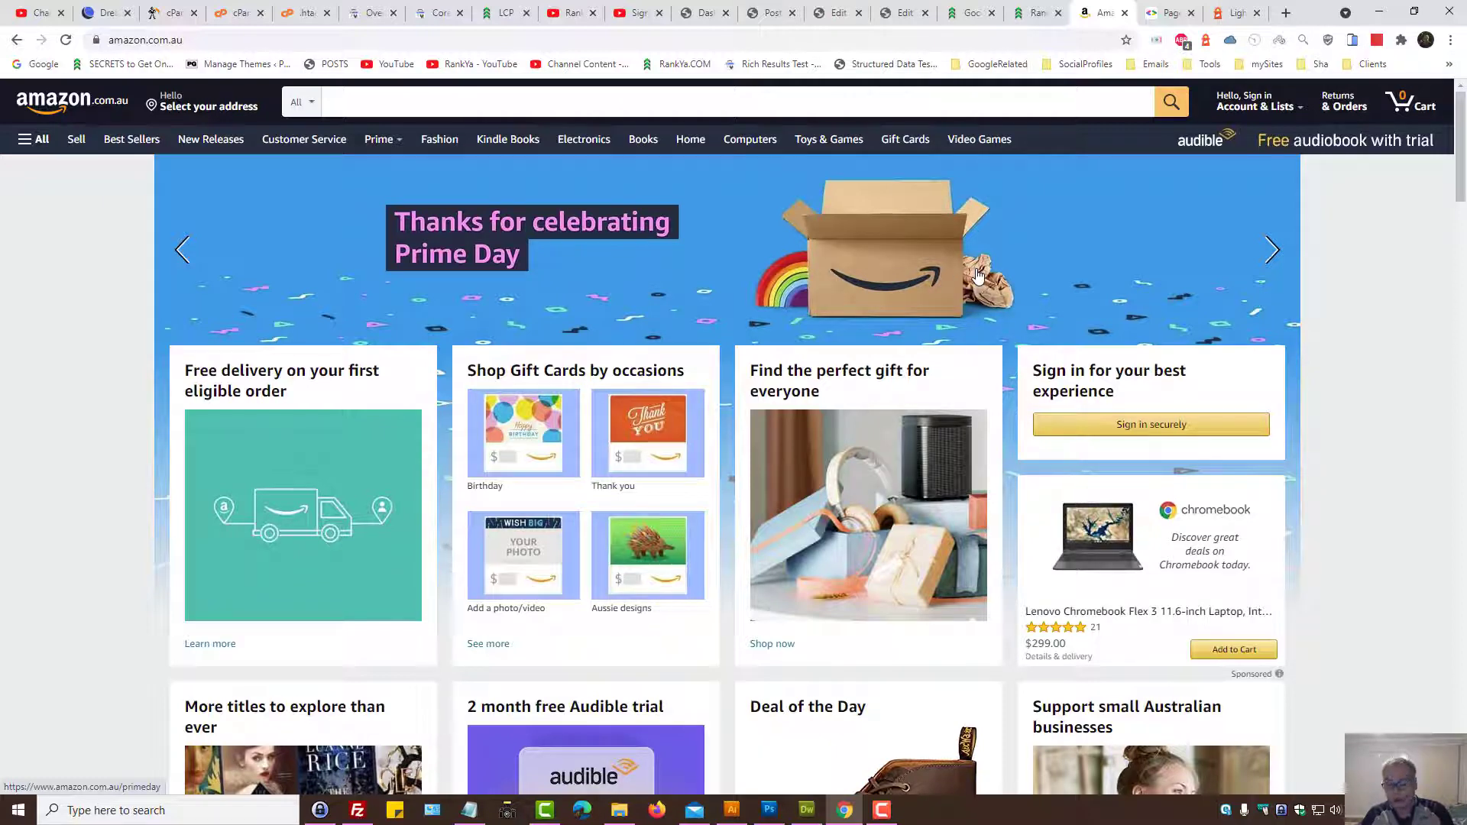
{"action": "left_click", "coordinate": [1165, 12]}
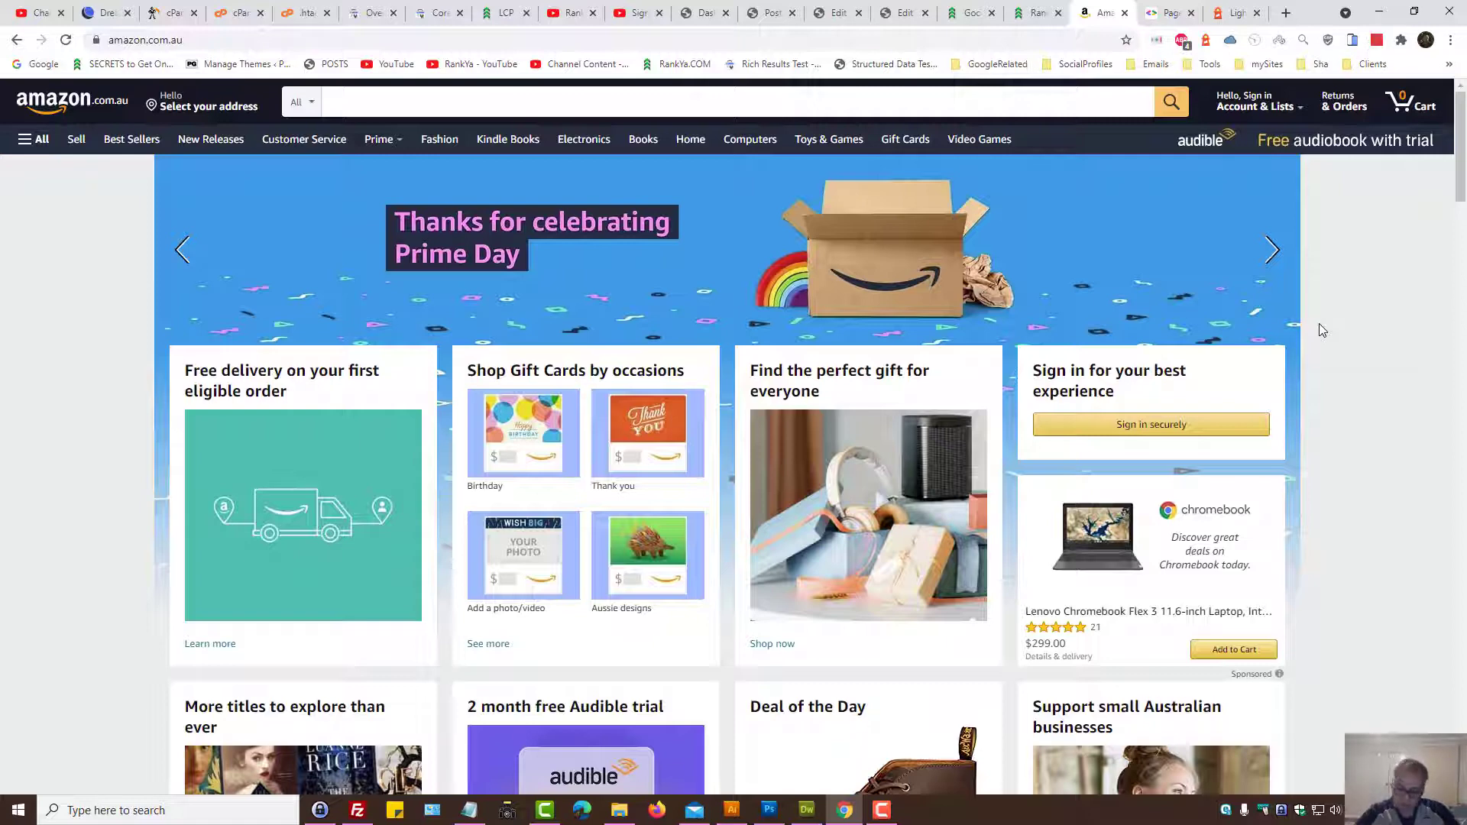
- Reopen DevTools with F12 and profile a page reload to capture FP, FCP, LCP and DCL
{"action": "key", "text": "F12"}
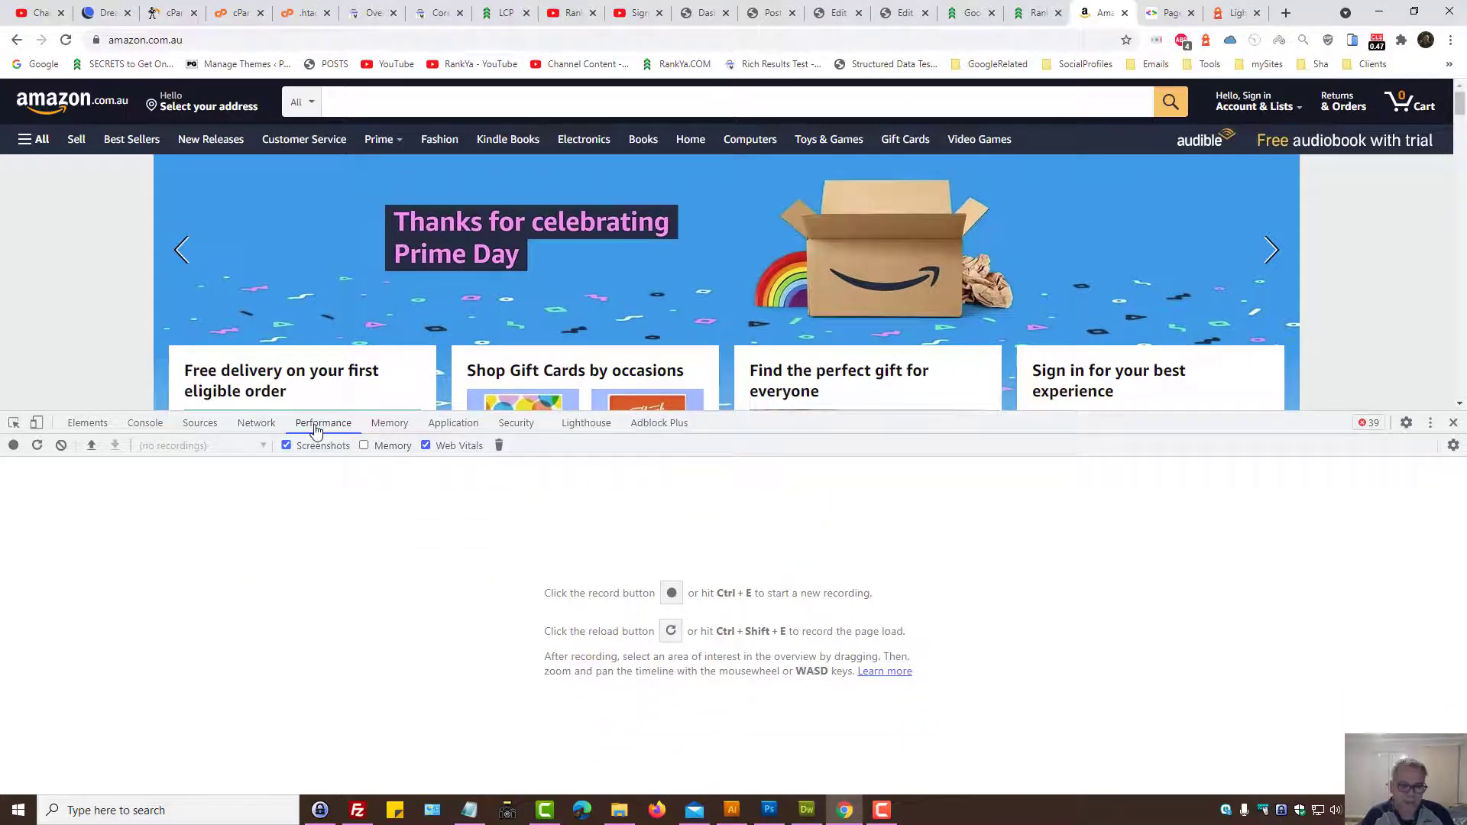
{"action": "mouse_move", "coordinate": [61, 445]}
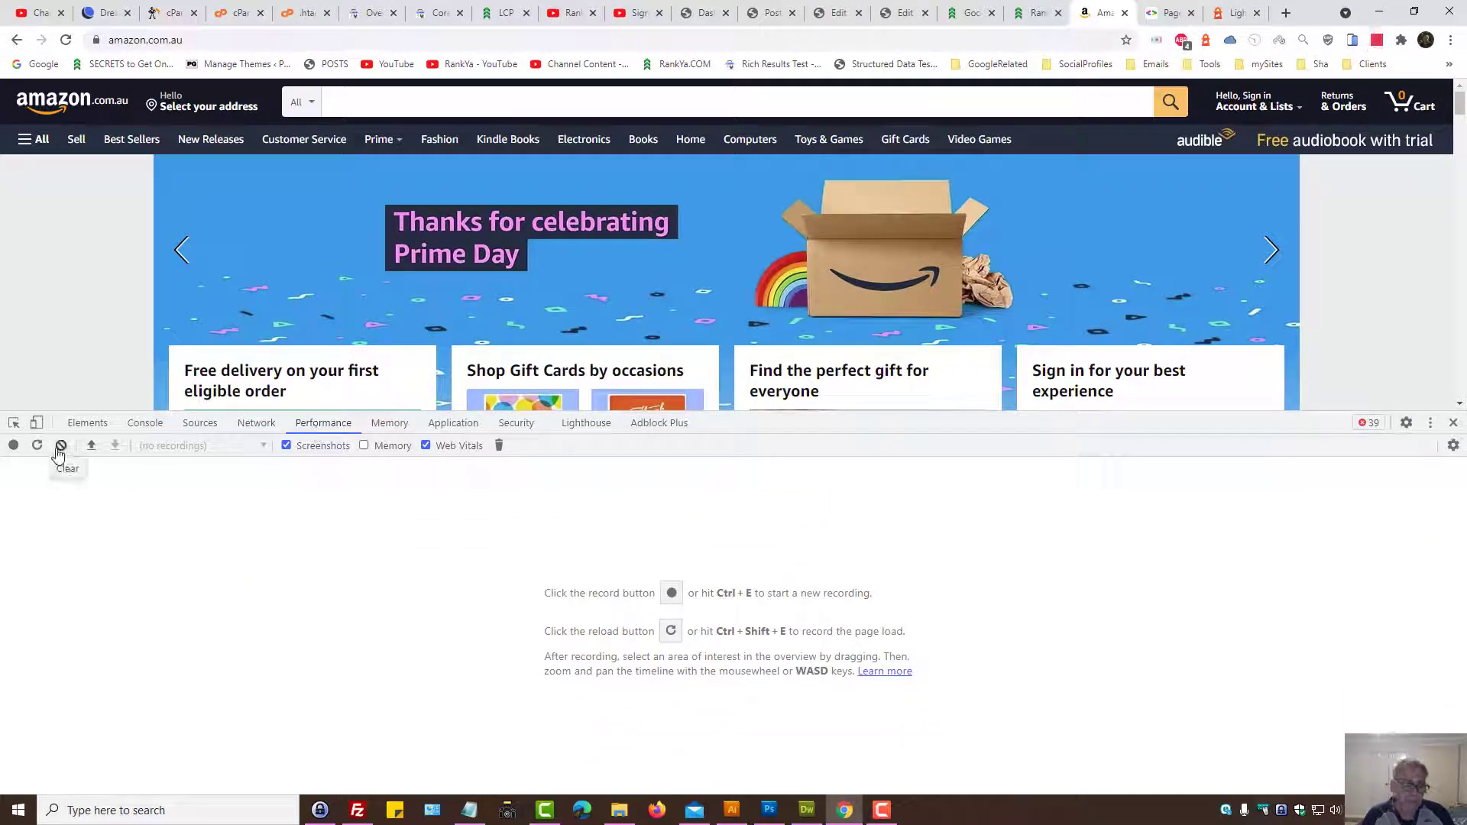
{"action": "mouse_move", "coordinate": [37, 446]}
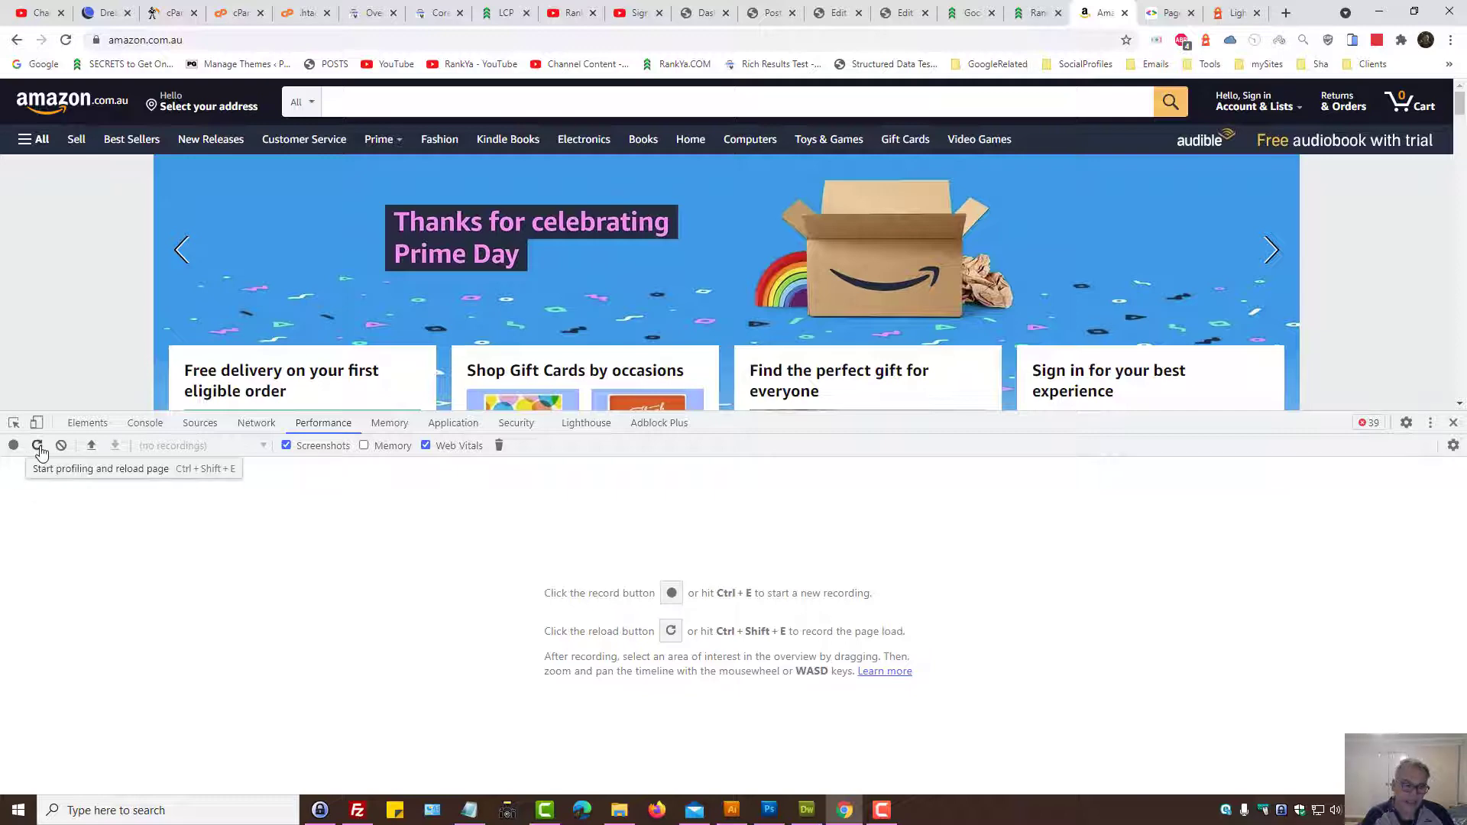
{"action": "left_click", "coordinate": [36, 445]}
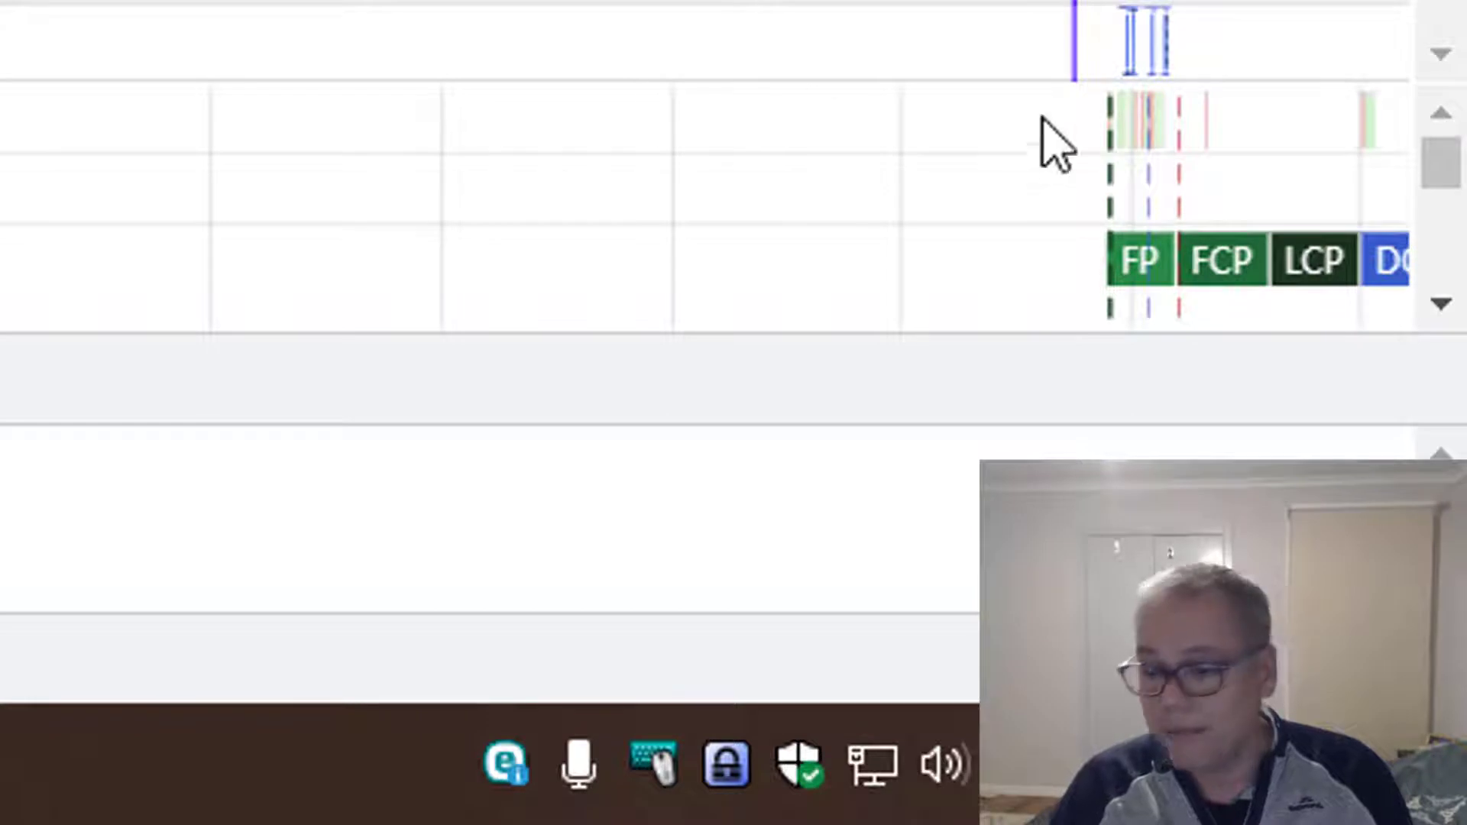
- Select the LCP marker in the profile's Timings track to reveal the Prime Day banner element
{"action": "left_click", "coordinate": [1310, 176]}
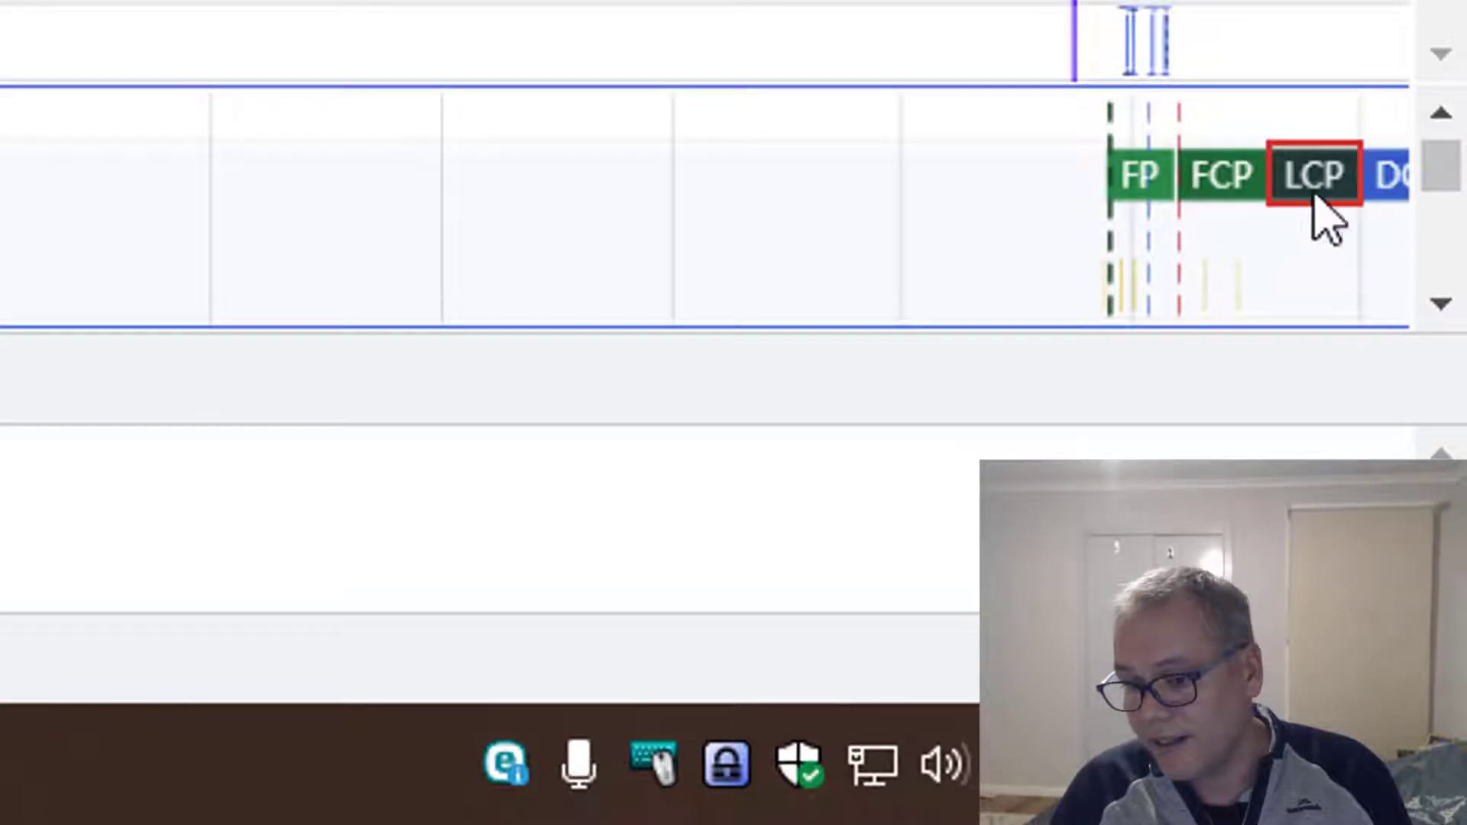
{"action": "mouse_move", "coordinate": [1311, 175]}
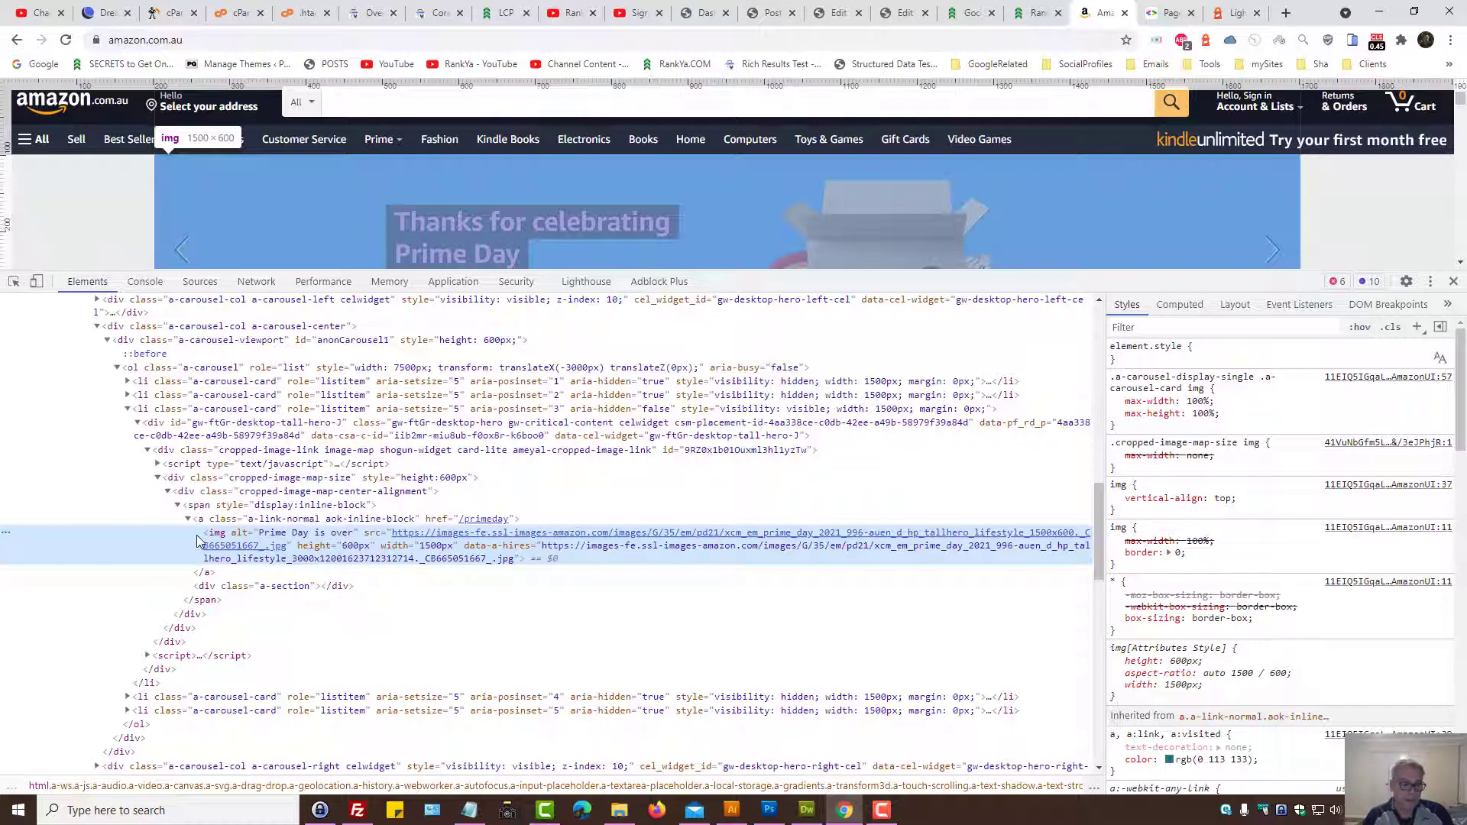
- Edit the html node as HTML and select the head's scripts and dns-prefetch links
{"action": "right_click", "coordinate": [28, 316]}
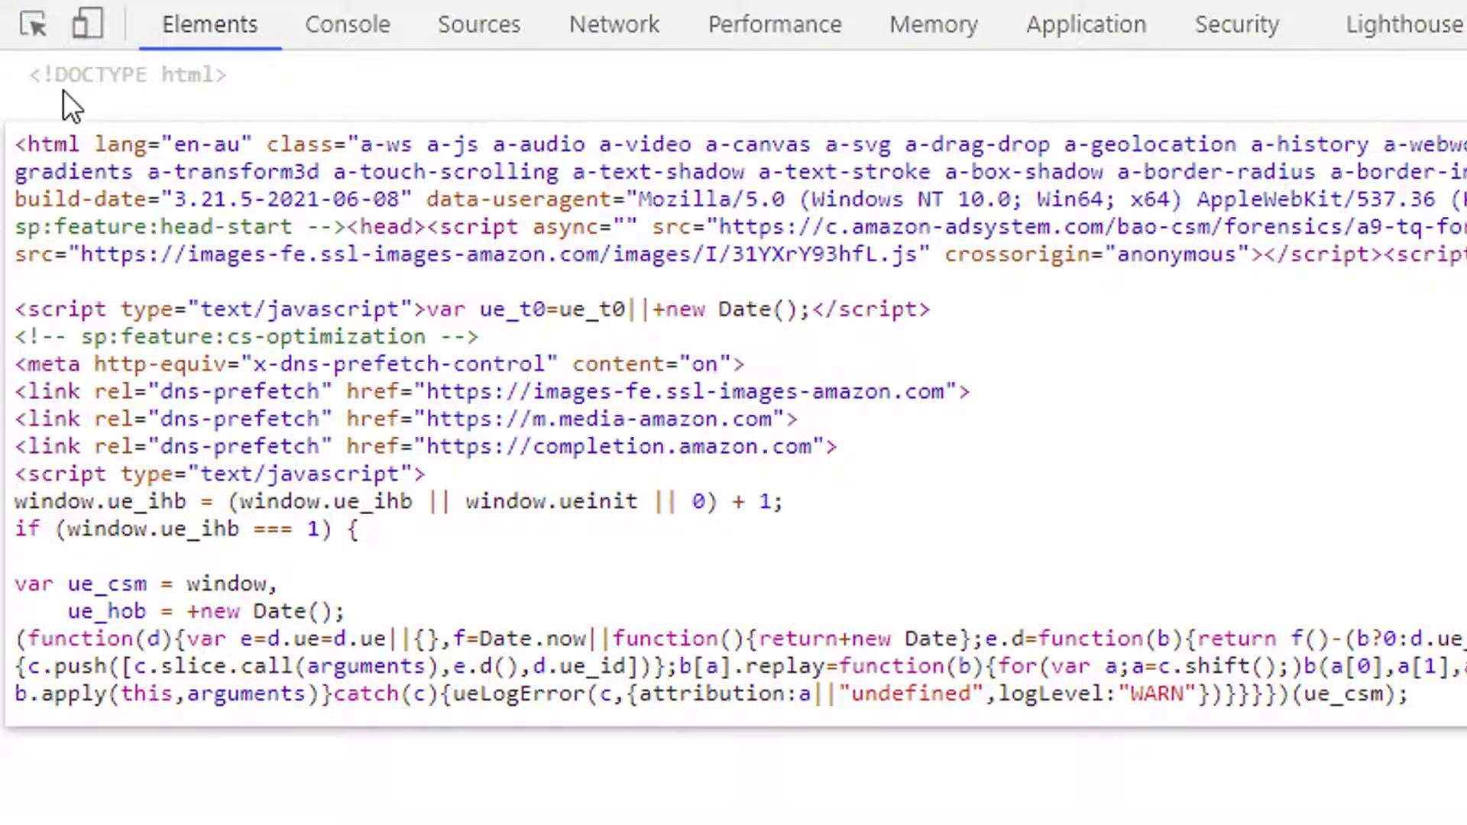
{"action": "mouse_move", "coordinate": [10, 131]}
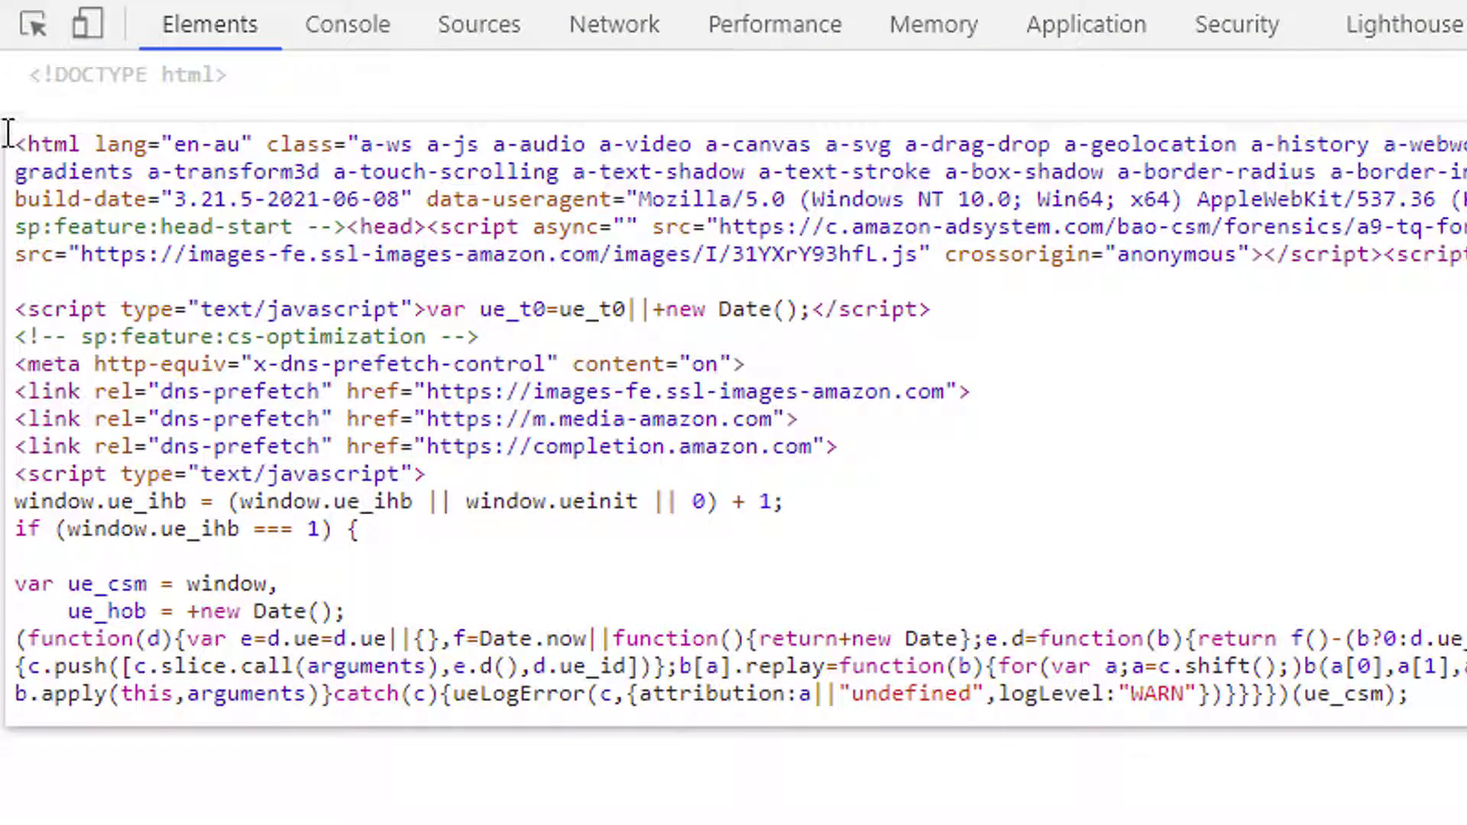
{"action": "left_click_drag", "start_coordinate": [14, 144], "coordinate": [112, 254]}
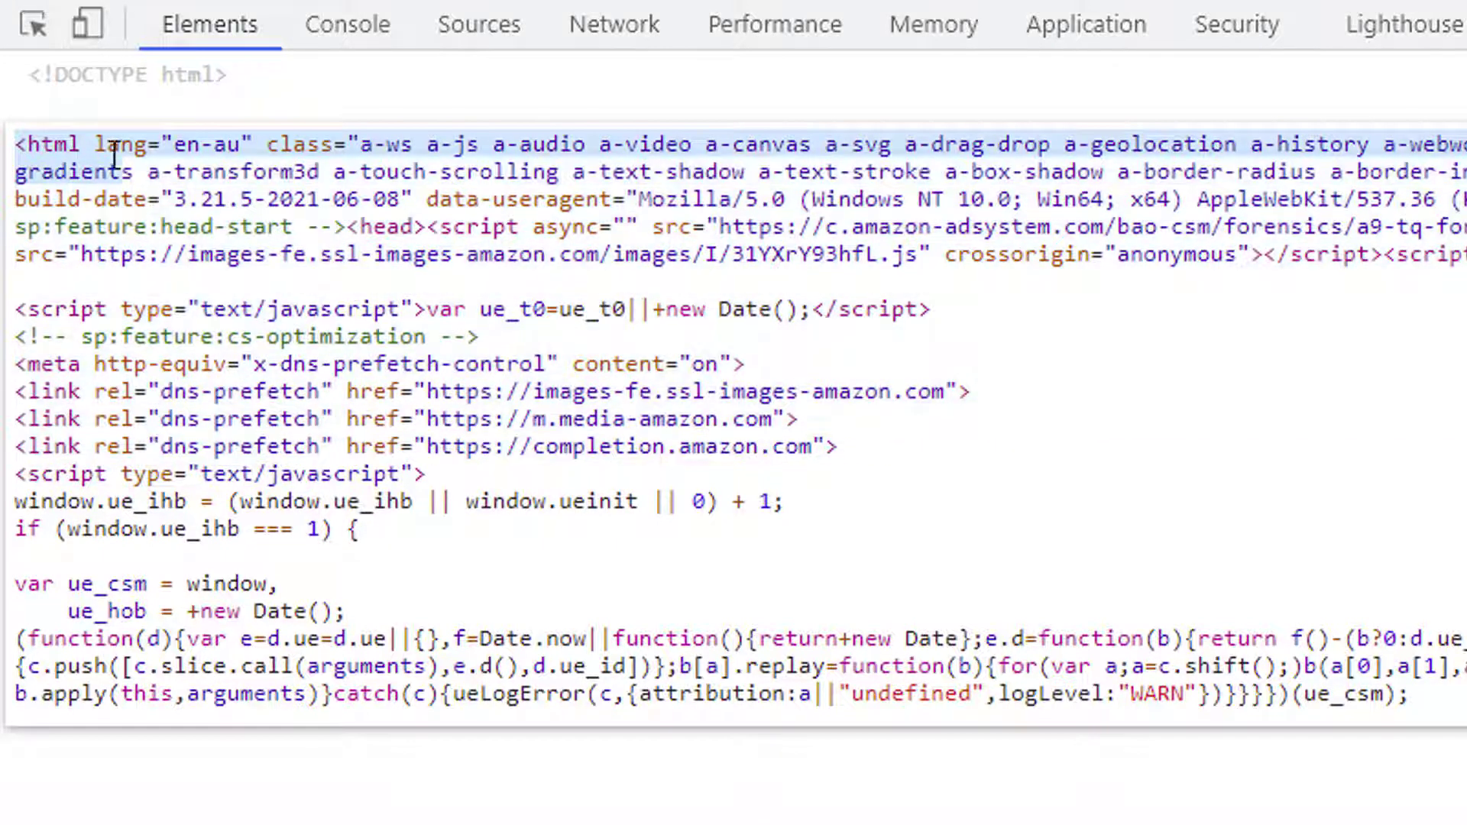
{"action": "left_click_drag", "start_coordinate": [107, 145], "coordinate": [238, 474]}
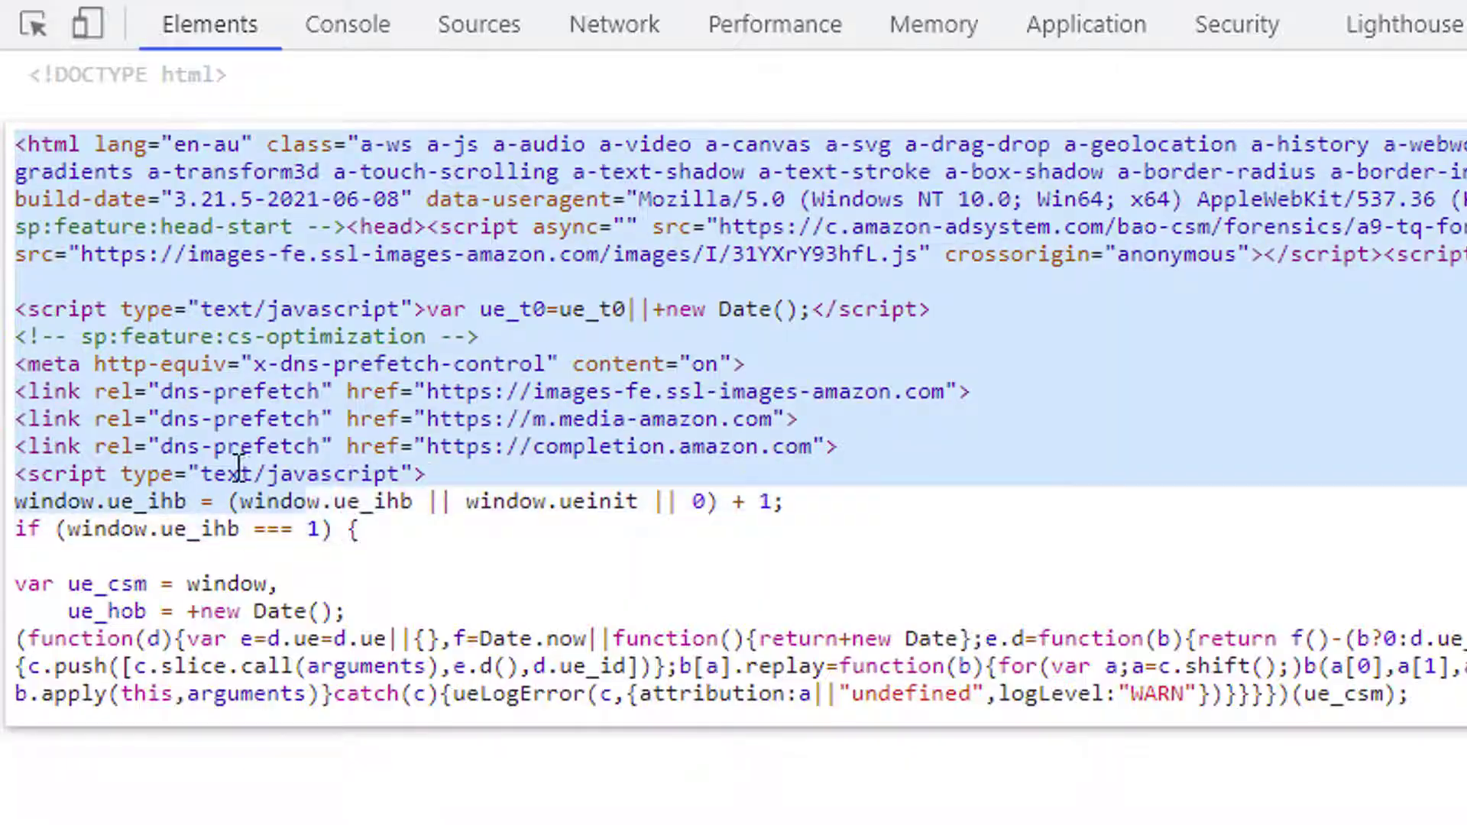
{"action": "scroll", "scroll_direction": "down", "scroll_amount": 3}
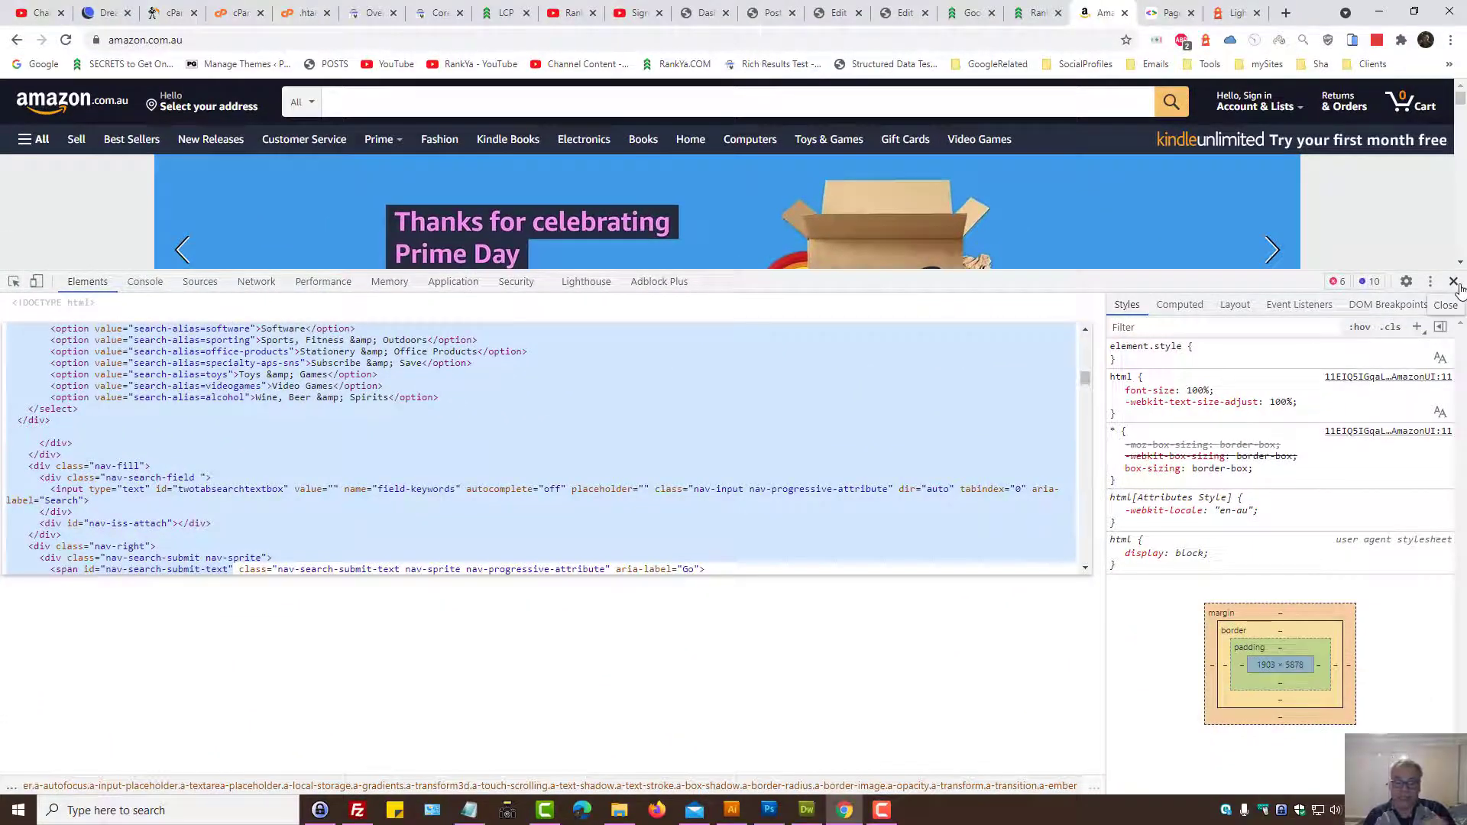
- Close DevTools and switch to RankYa's Google Page Experience Algorithm Update 2021 article
{"action": "left_click", "coordinate": [1454, 282]}
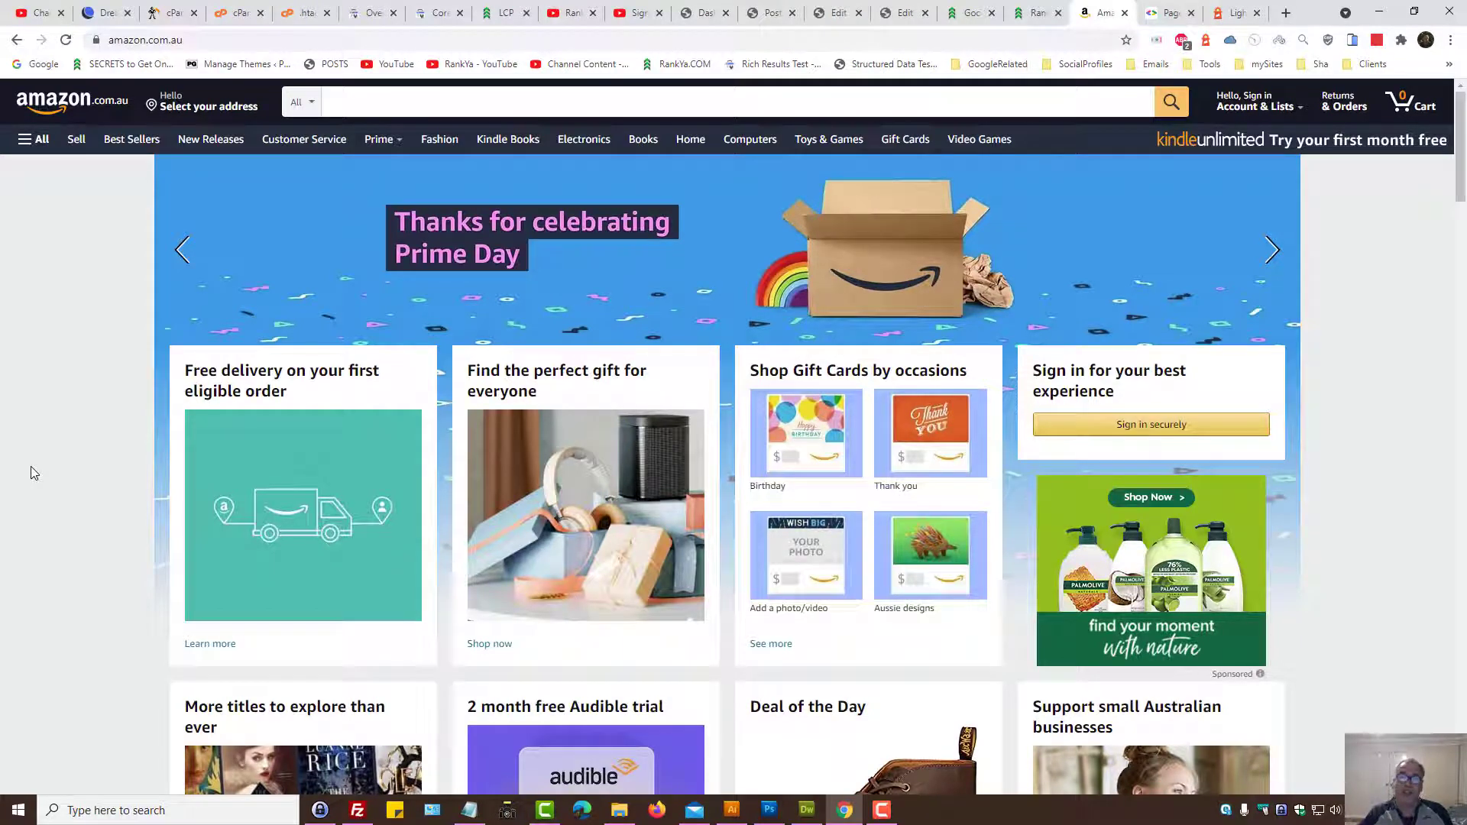
{"action": "mouse_move", "coordinate": [13, 465]}
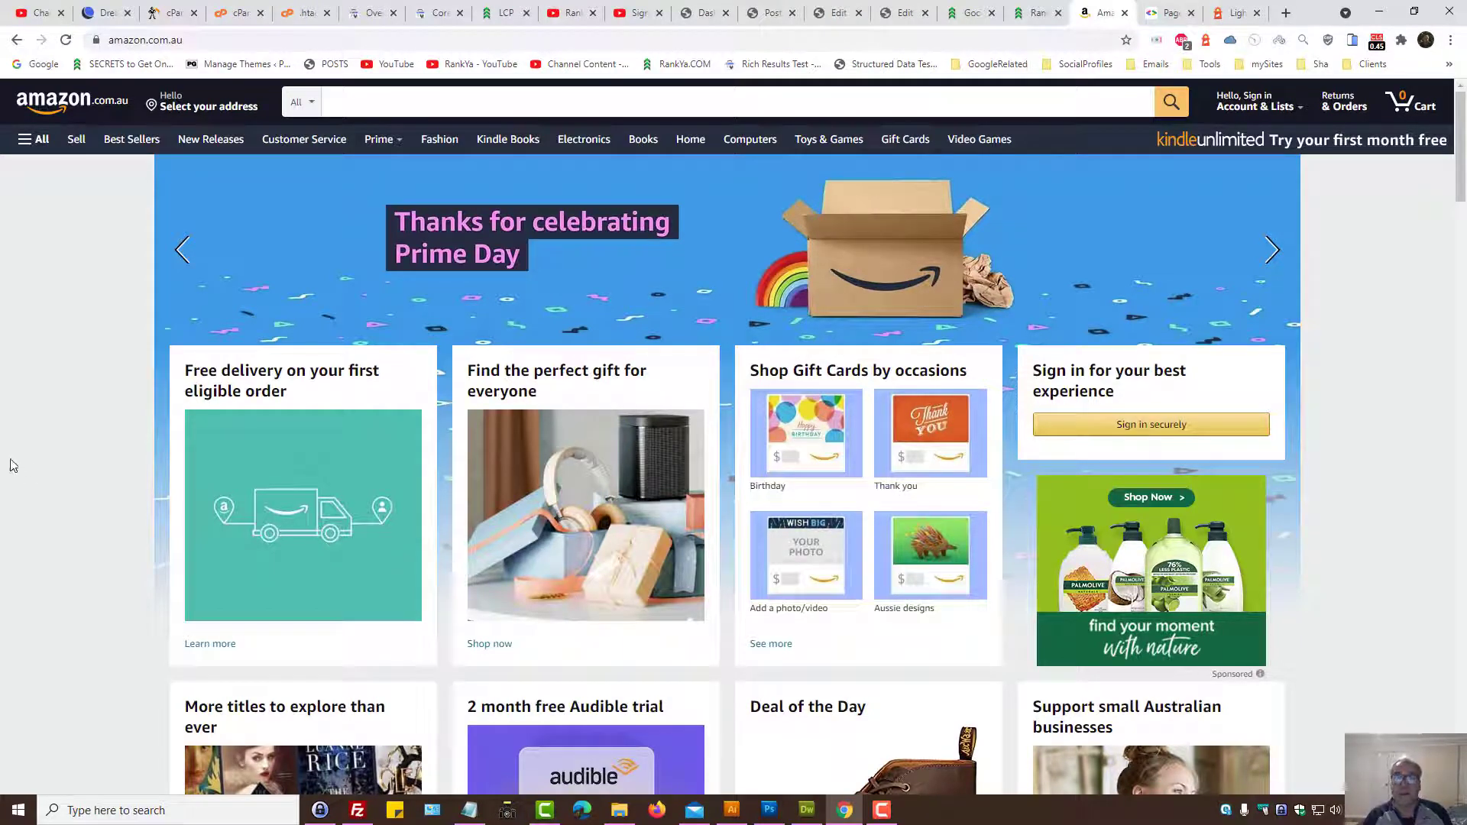
{"action": "left_click", "coordinate": [971, 12]}
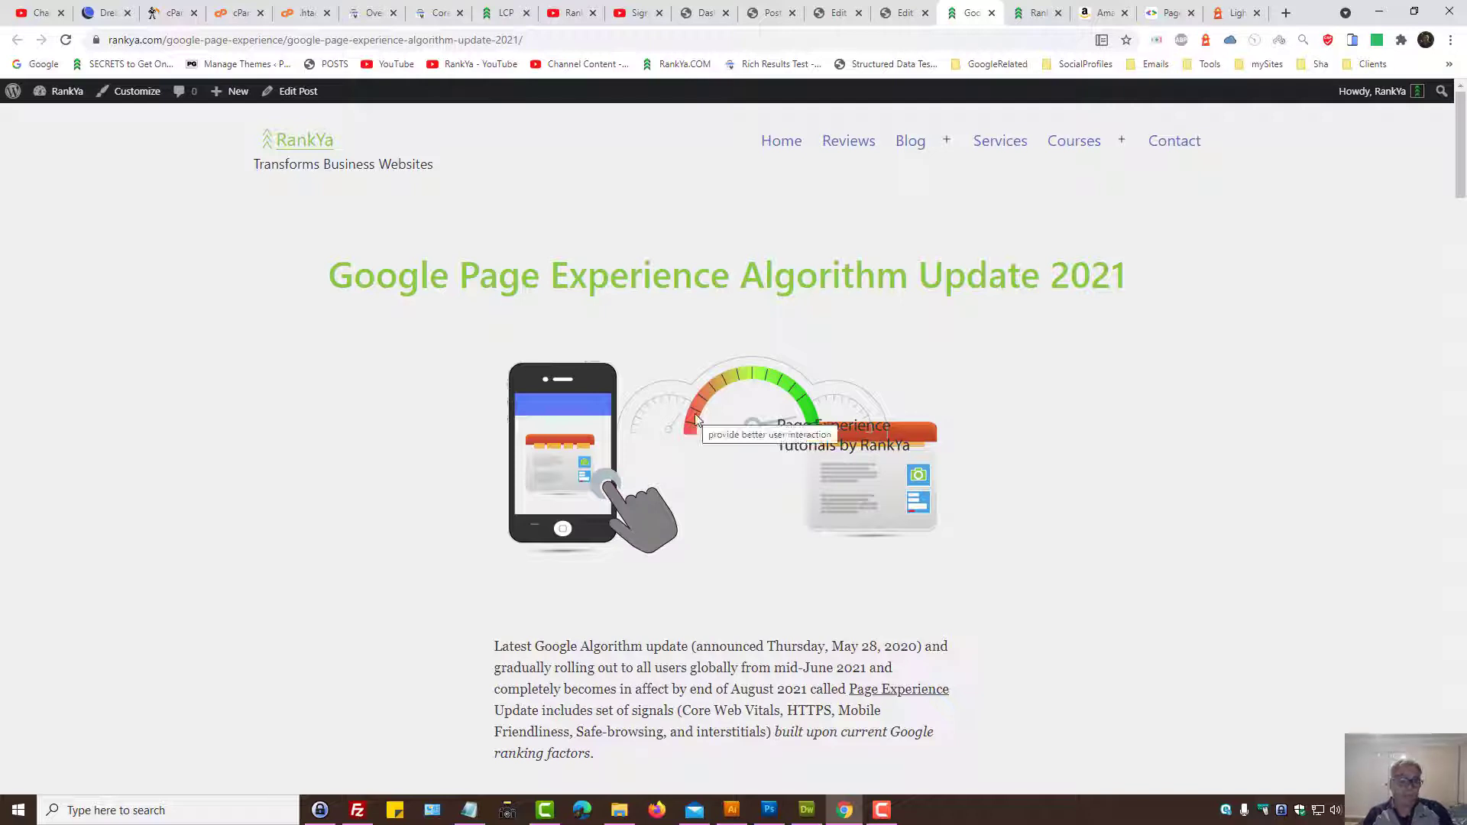
{"action": "mouse_move", "coordinate": [813, 399]}
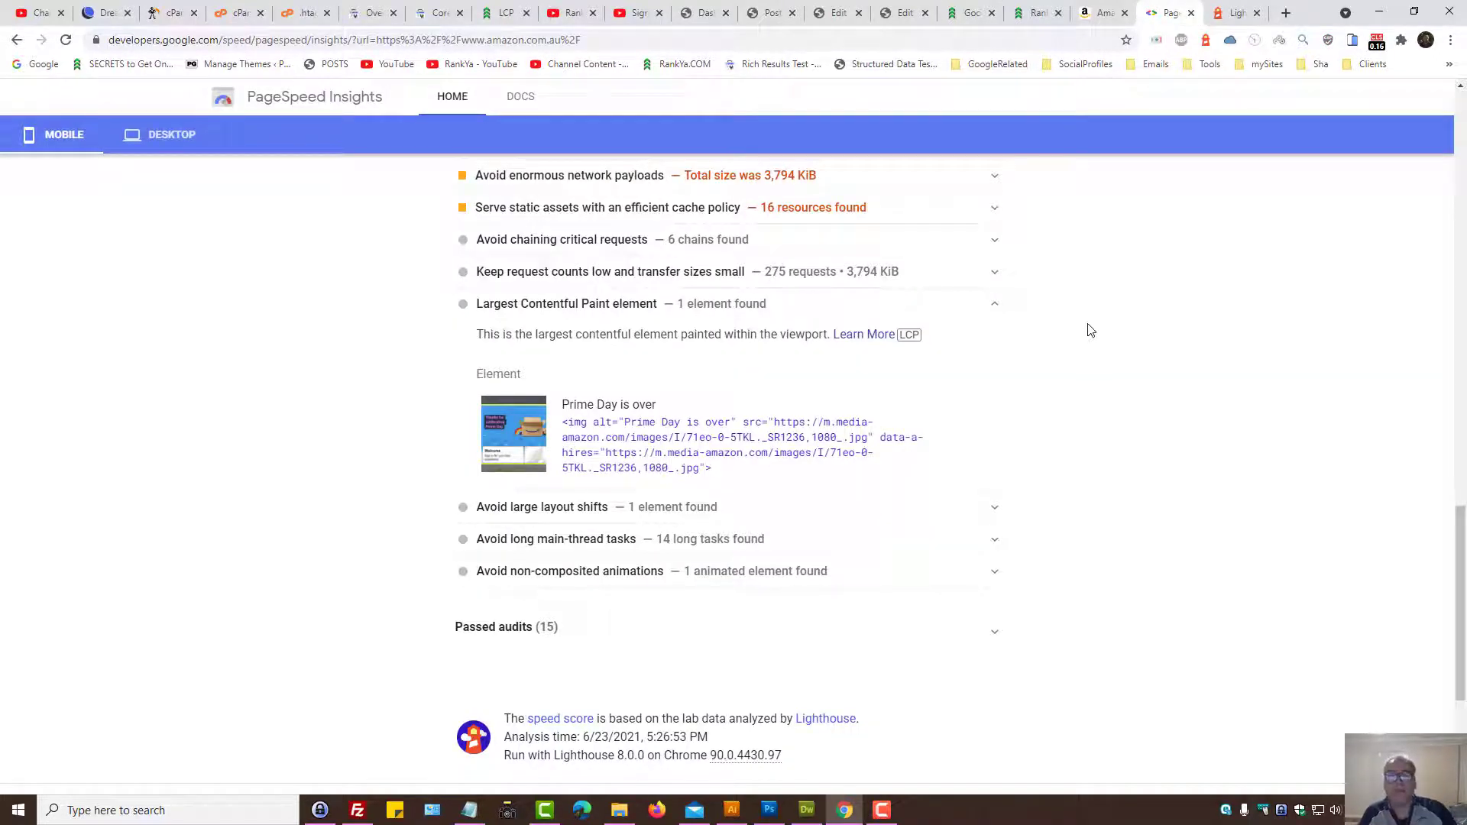
- Switch to the RankYa WordPress admin Dashboard tab
{"action": "left_click", "coordinate": [704, 12]}
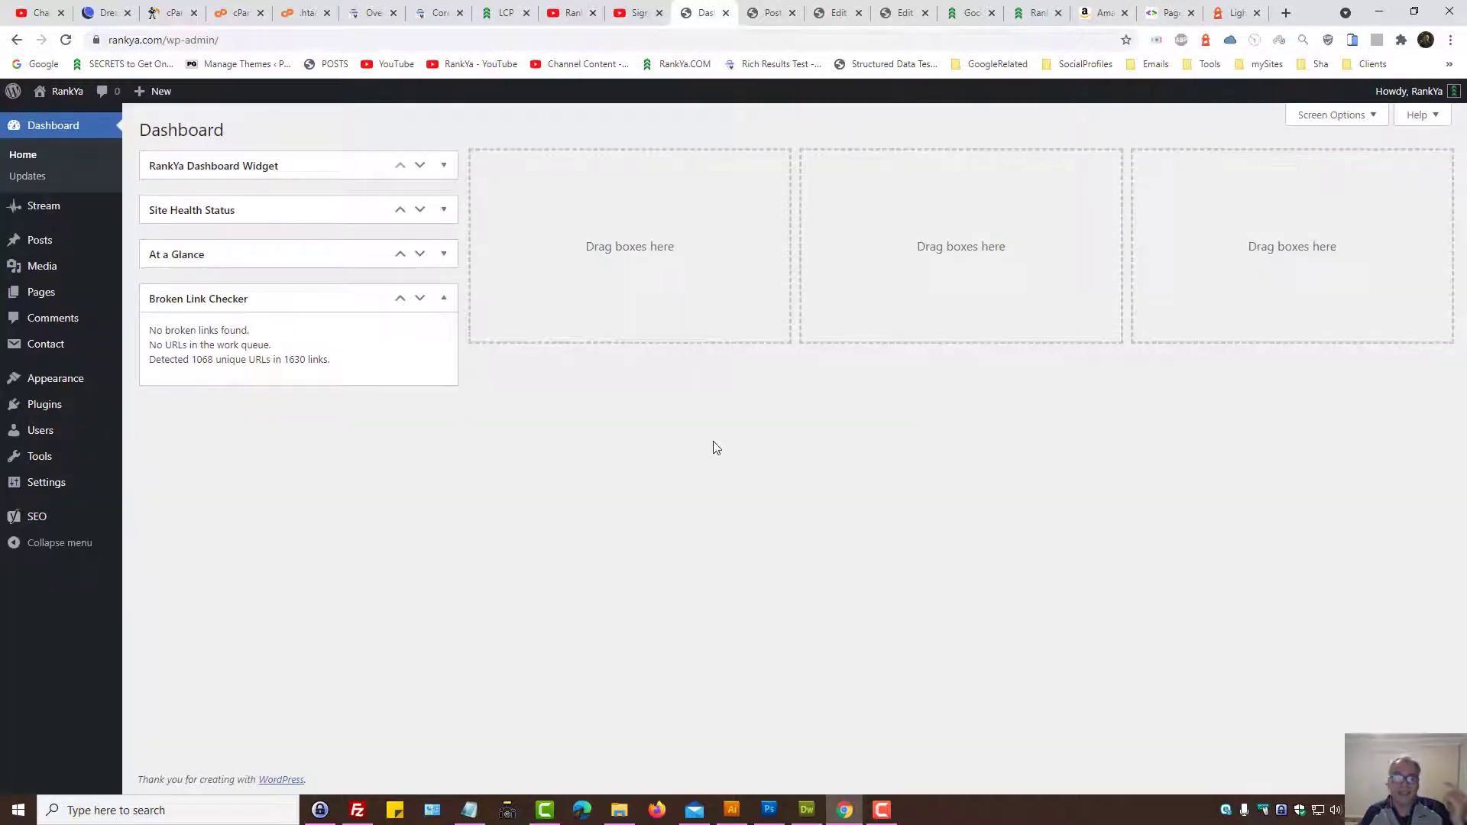
{"action": "mouse_move", "coordinate": [695, 466]}
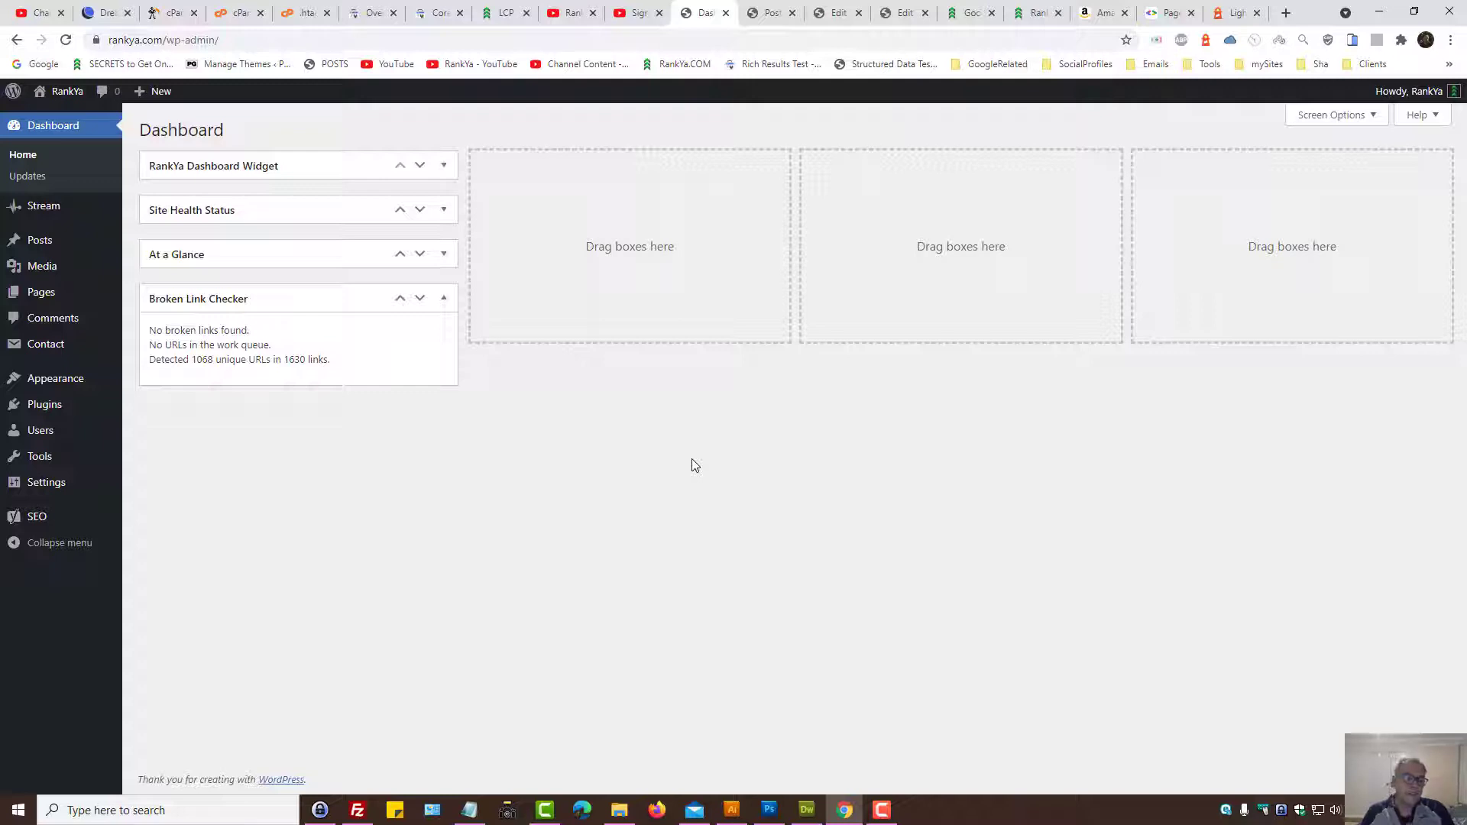
{"action": "mouse_move", "coordinate": [484, 472]}
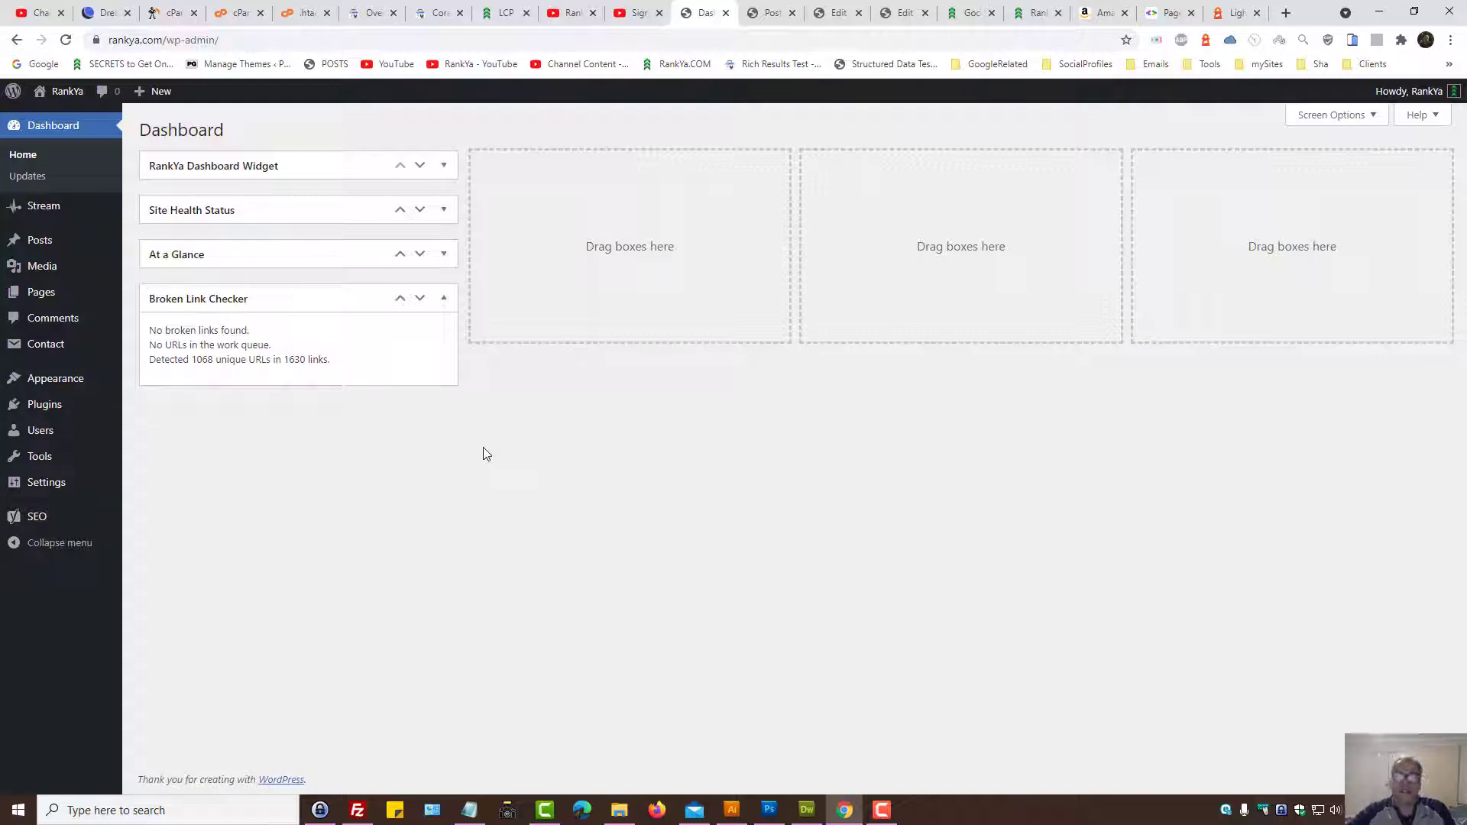
{"action": "mouse_move", "coordinate": [834, 421]}
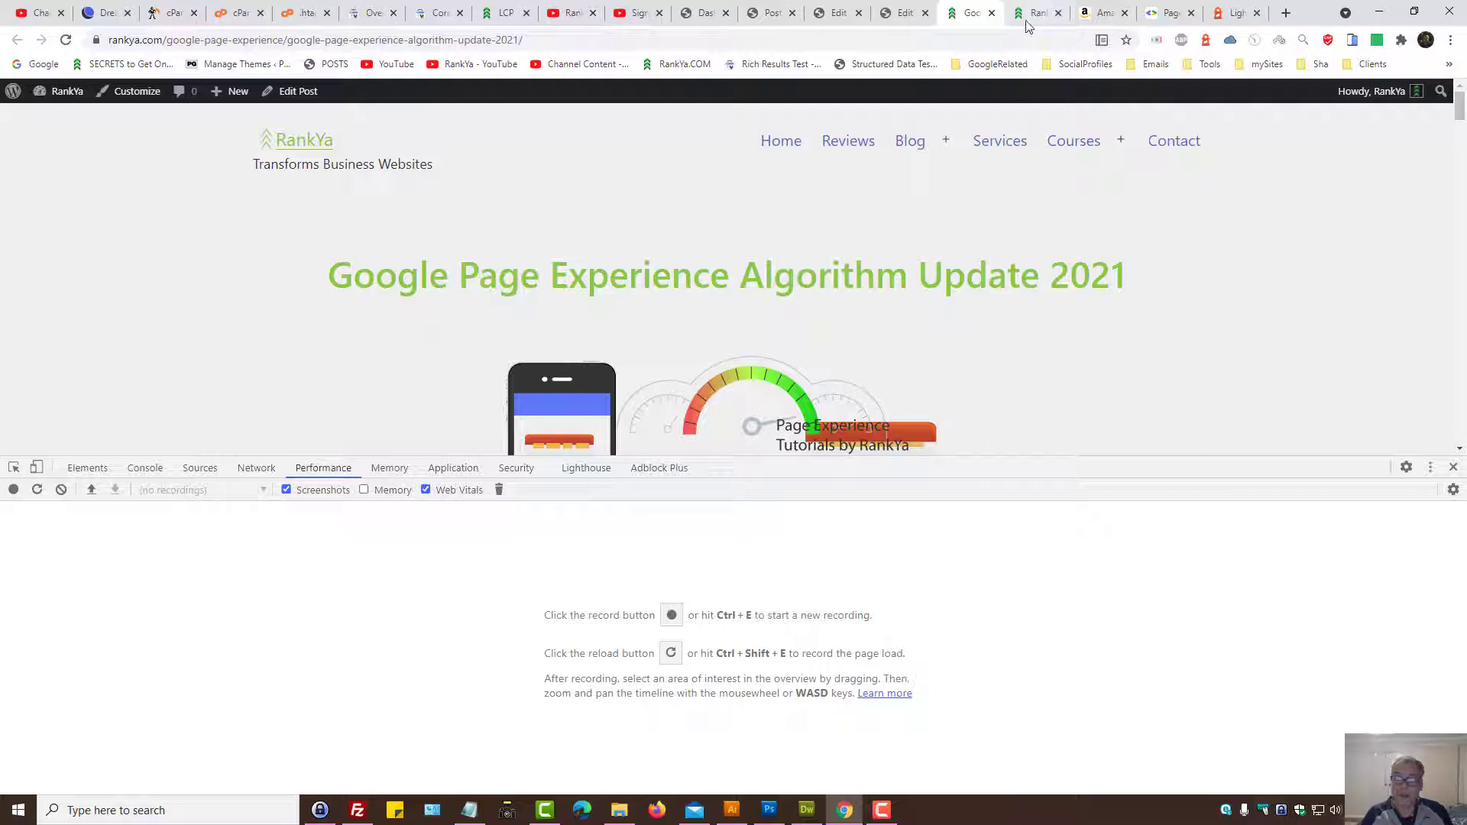
{"action": "mouse_move", "coordinate": [643, 307]}
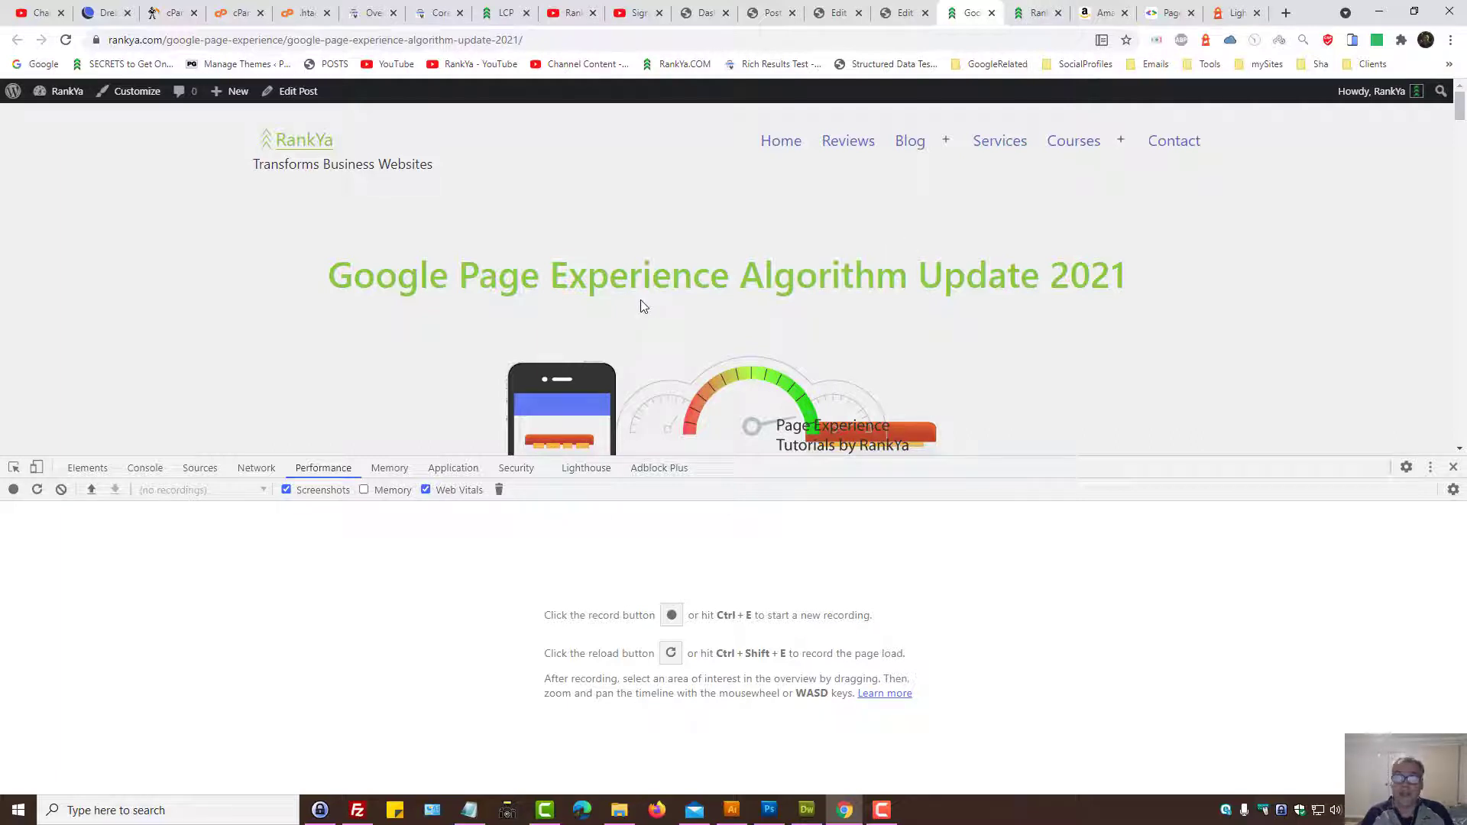
{"action": "mouse_move", "coordinate": [451, 354]}
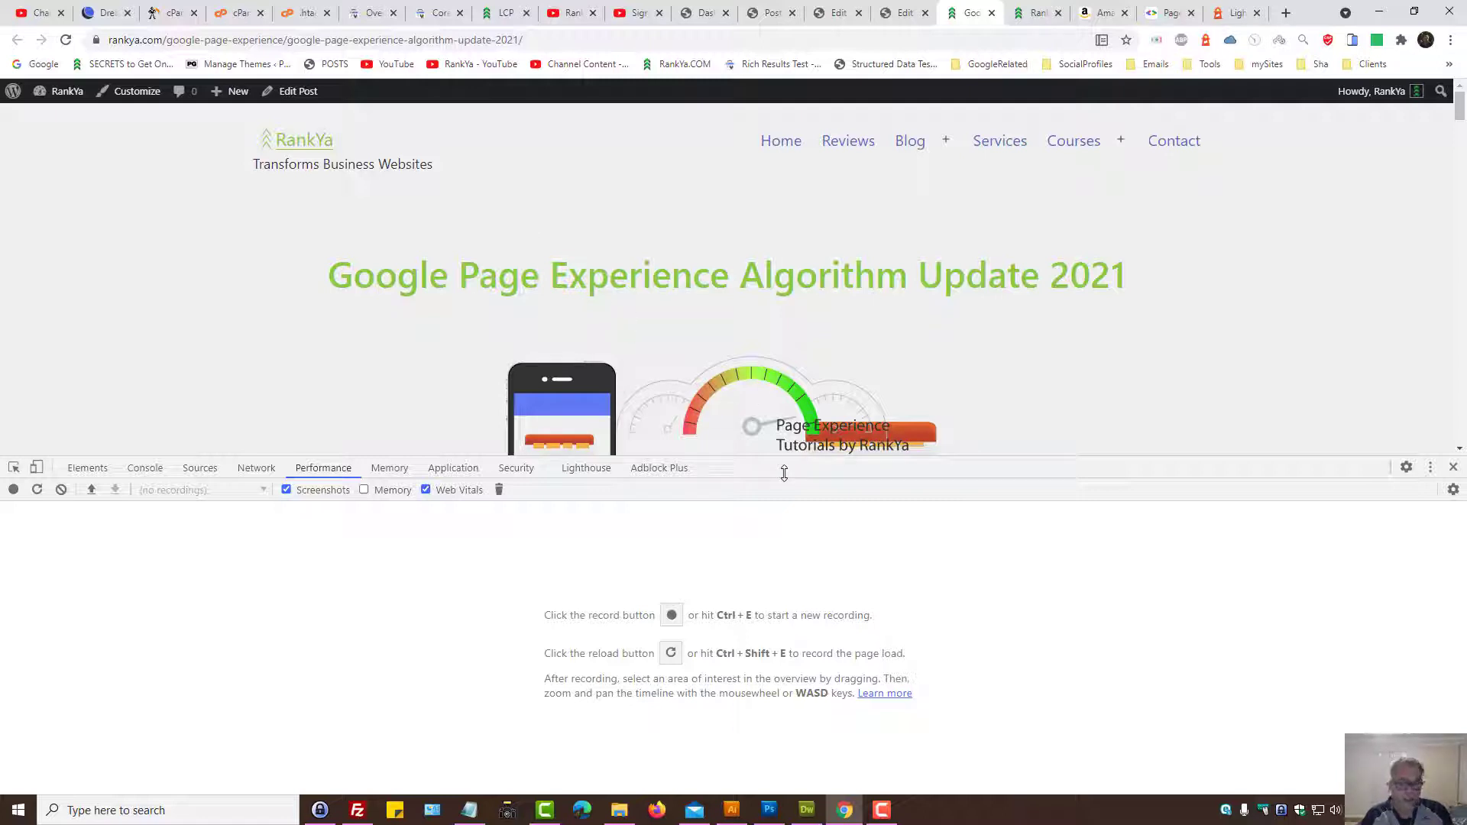
- Enlarge DevTools, show the Sources panel and expand the rankya.com wp-content folder
{"action": "left_click_drag", "start_coordinate": [784, 472], "coordinate": [778, 404]}
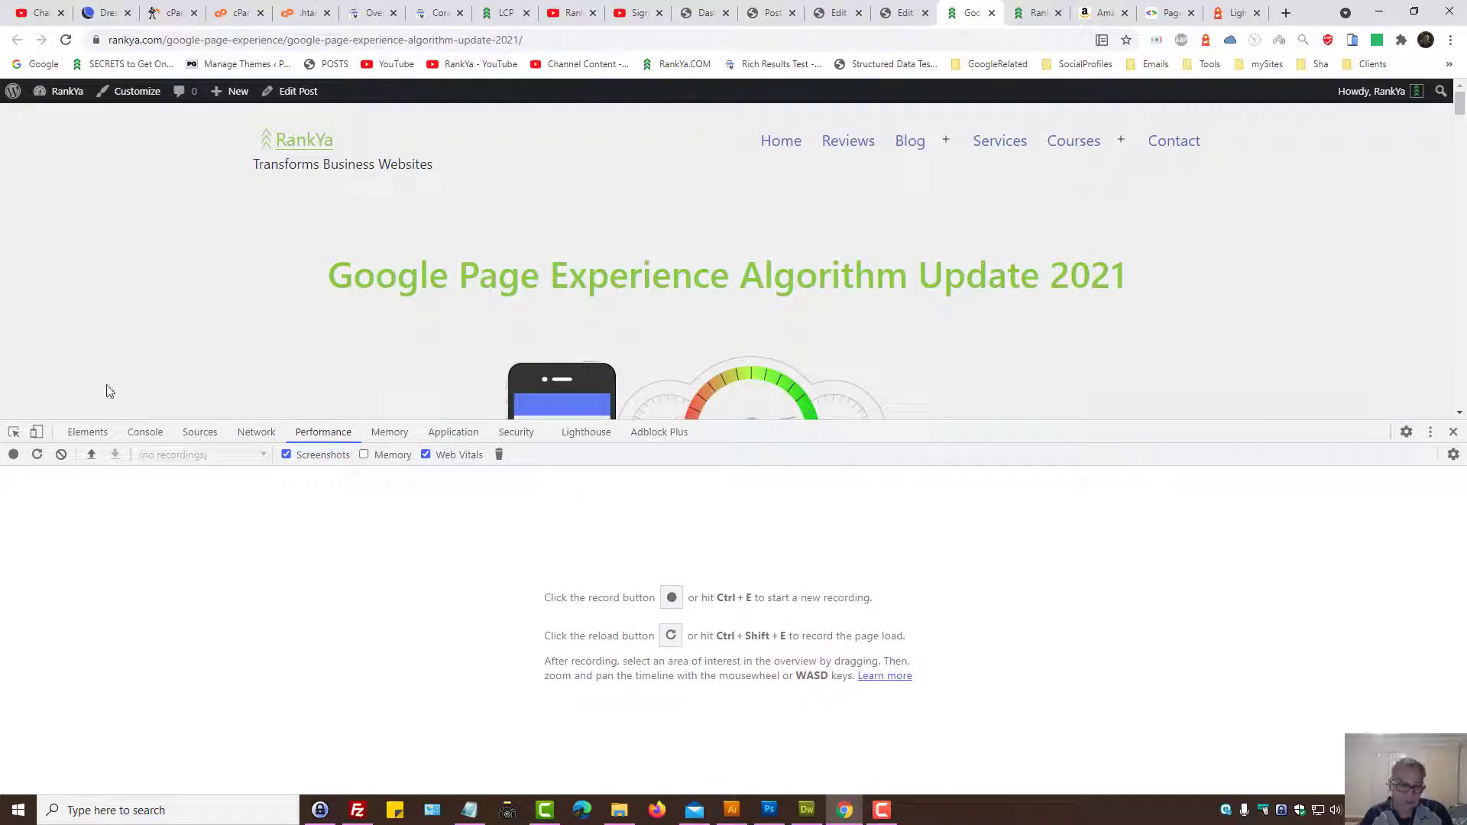
{"action": "left_click", "coordinate": [200, 431]}
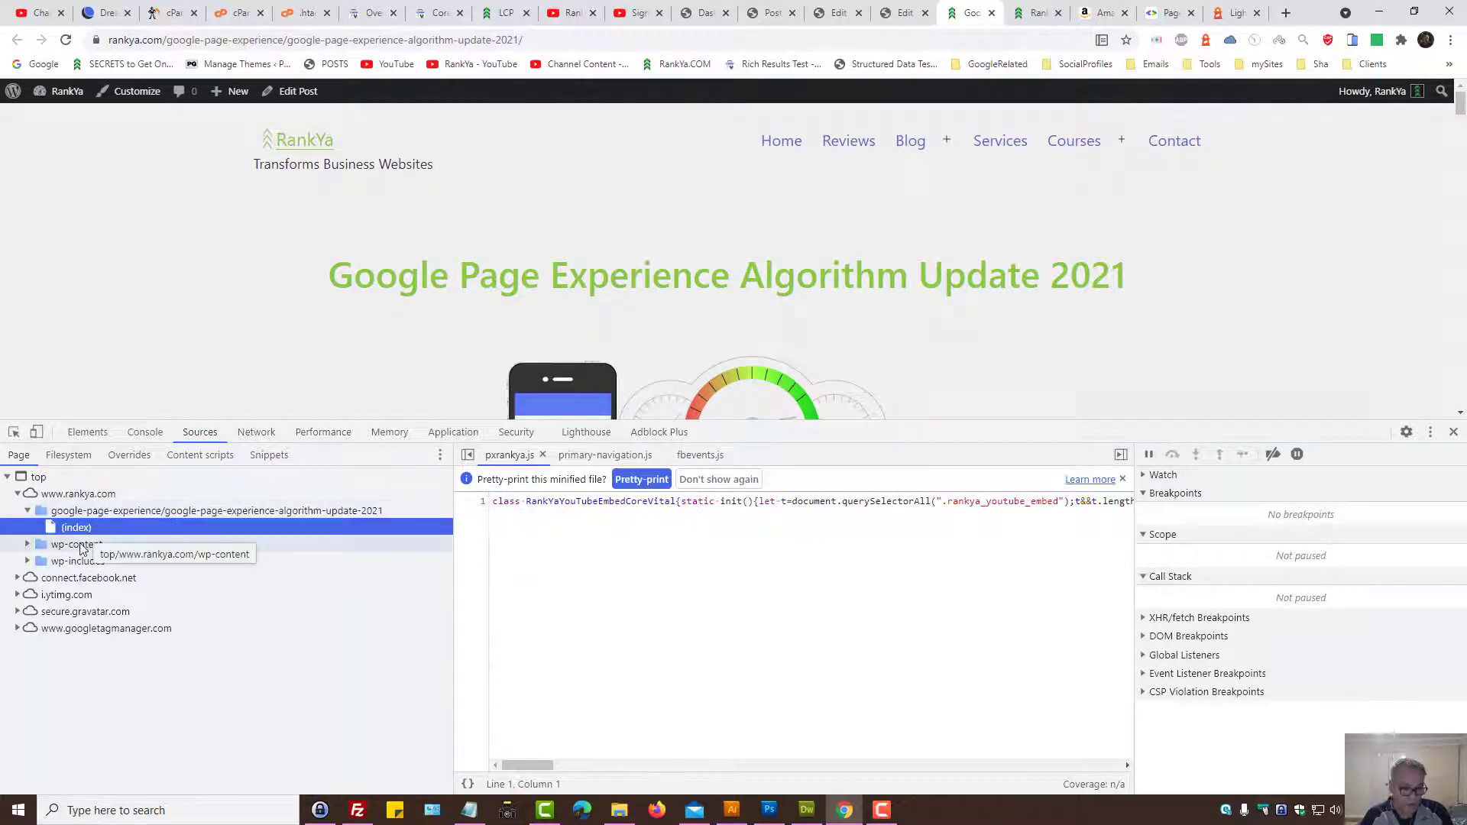
{"action": "left_click", "coordinate": [75, 543]}
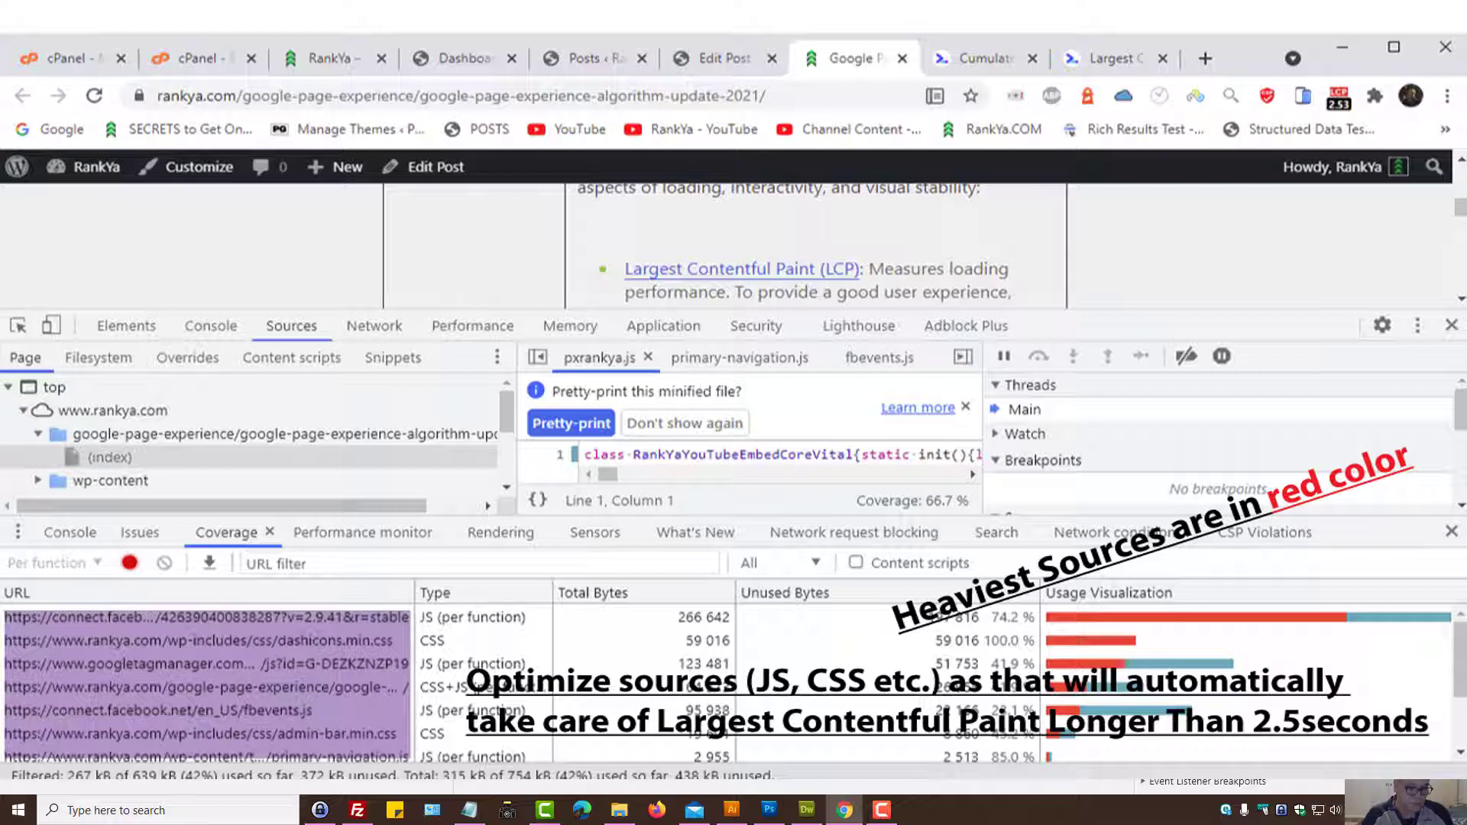
- Switch to Amazon, load amazon.com.au in a new incognito window, then close that window
{"action": "left_click", "coordinate": [1104, 12]}
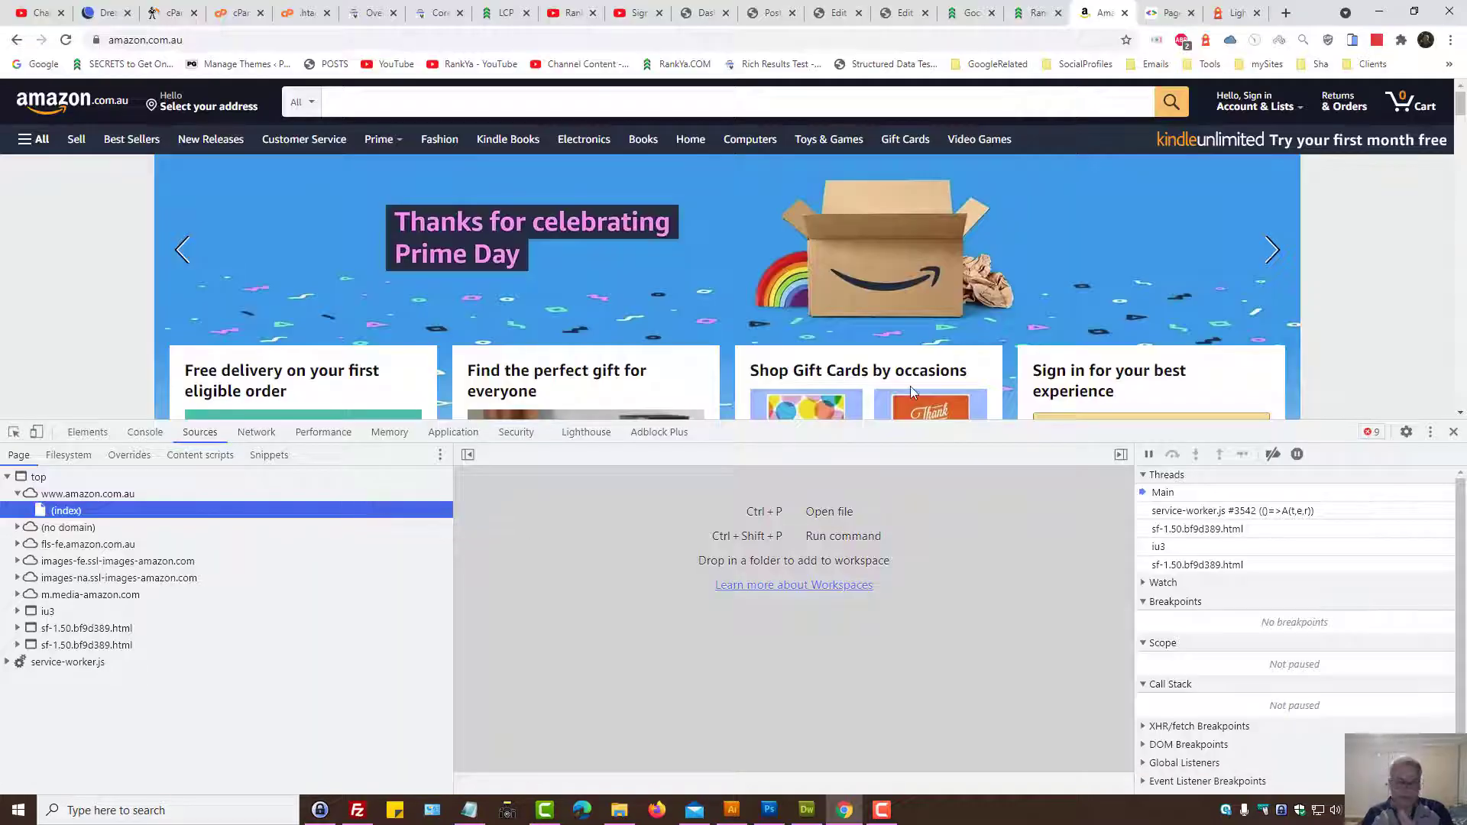
{"action": "right_click", "coordinate": [145, 39]}
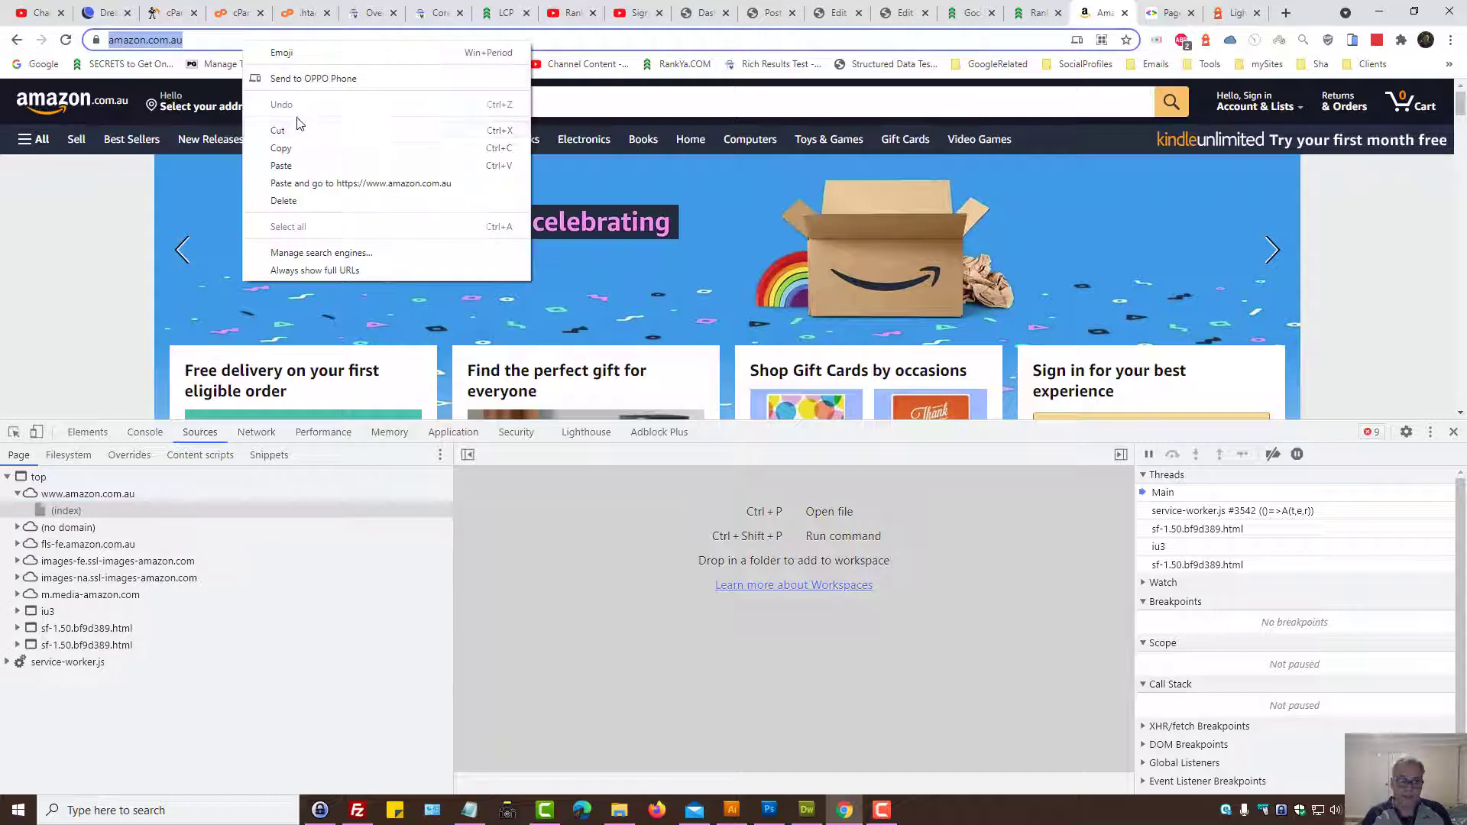
{"action": "left_click", "coordinate": [1450, 41]}
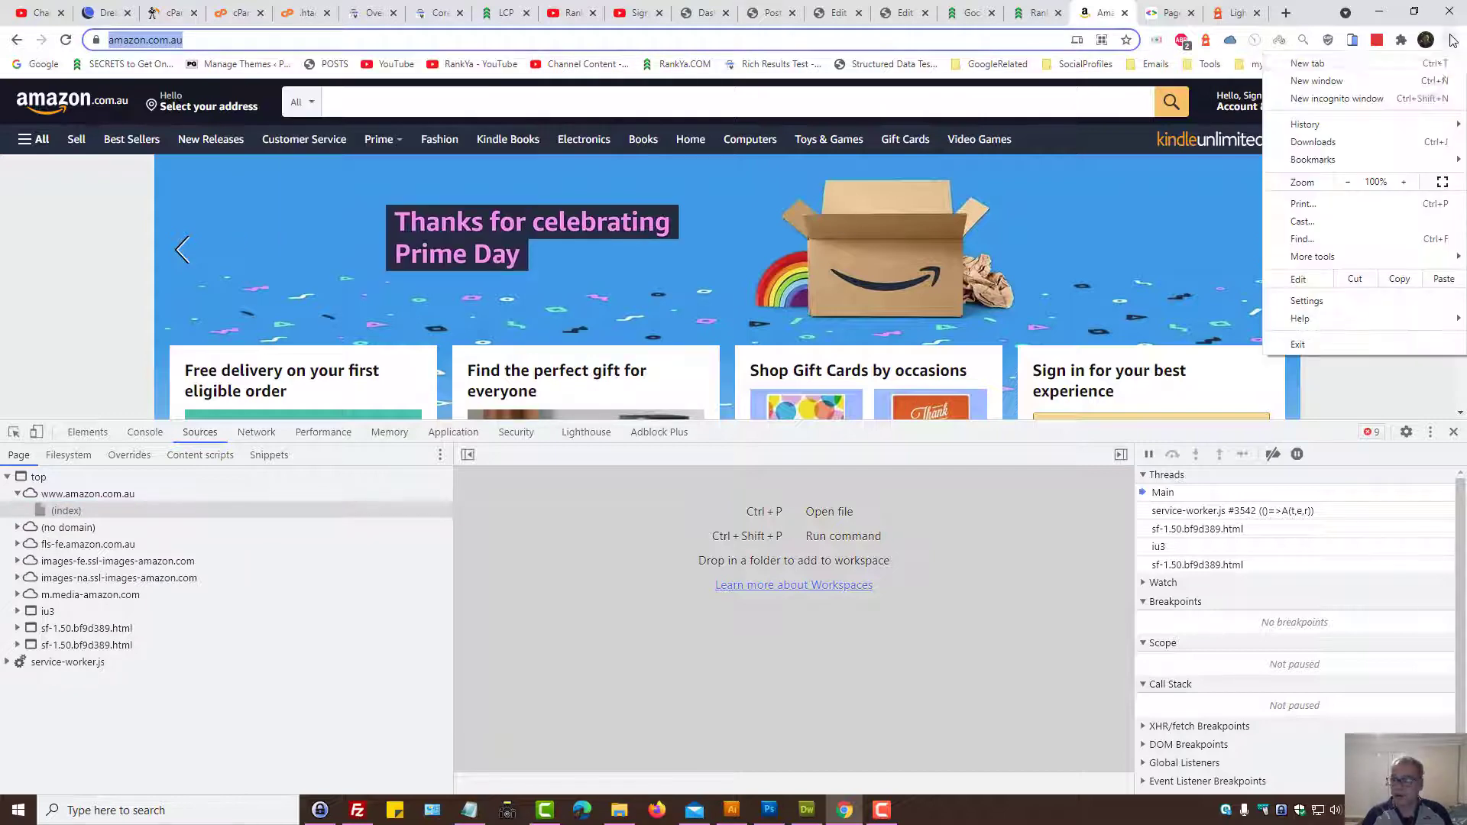
{"action": "left_click", "coordinate": [1337, 98]}
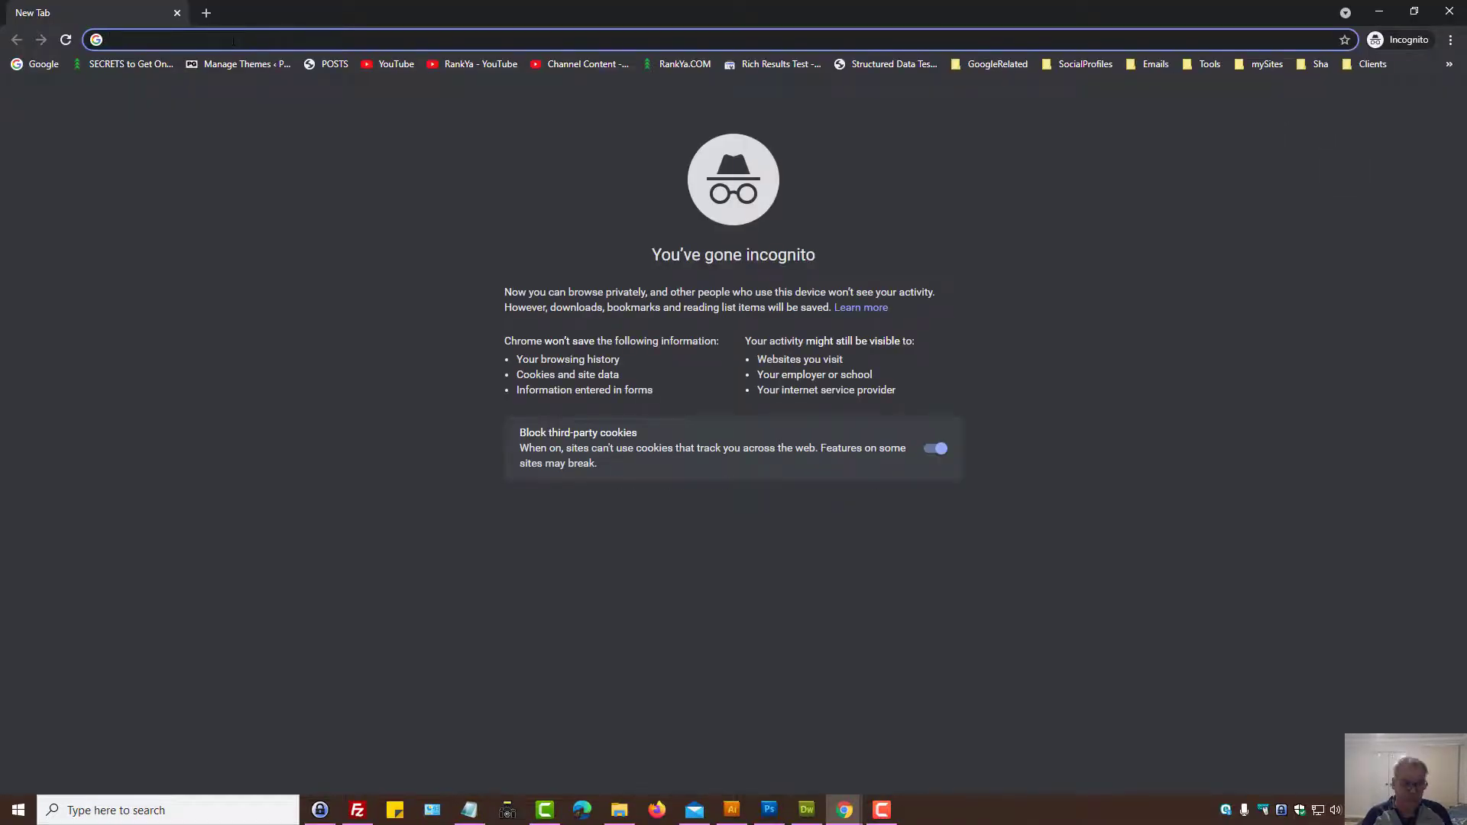
{"action": "type", "text": "amazon.com.au"}
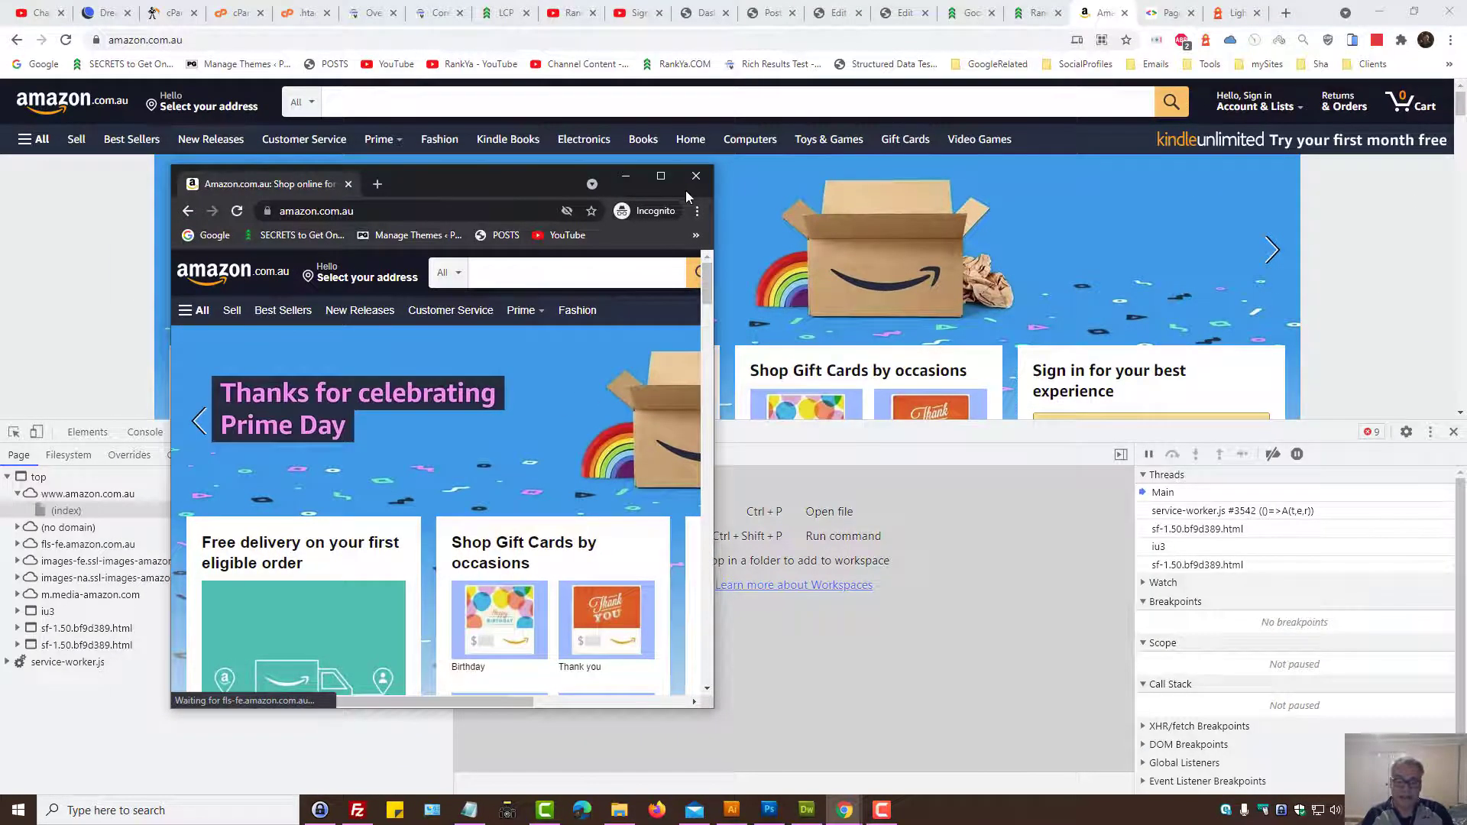
{"action": "left_click", "coordinate": [695, 175]}
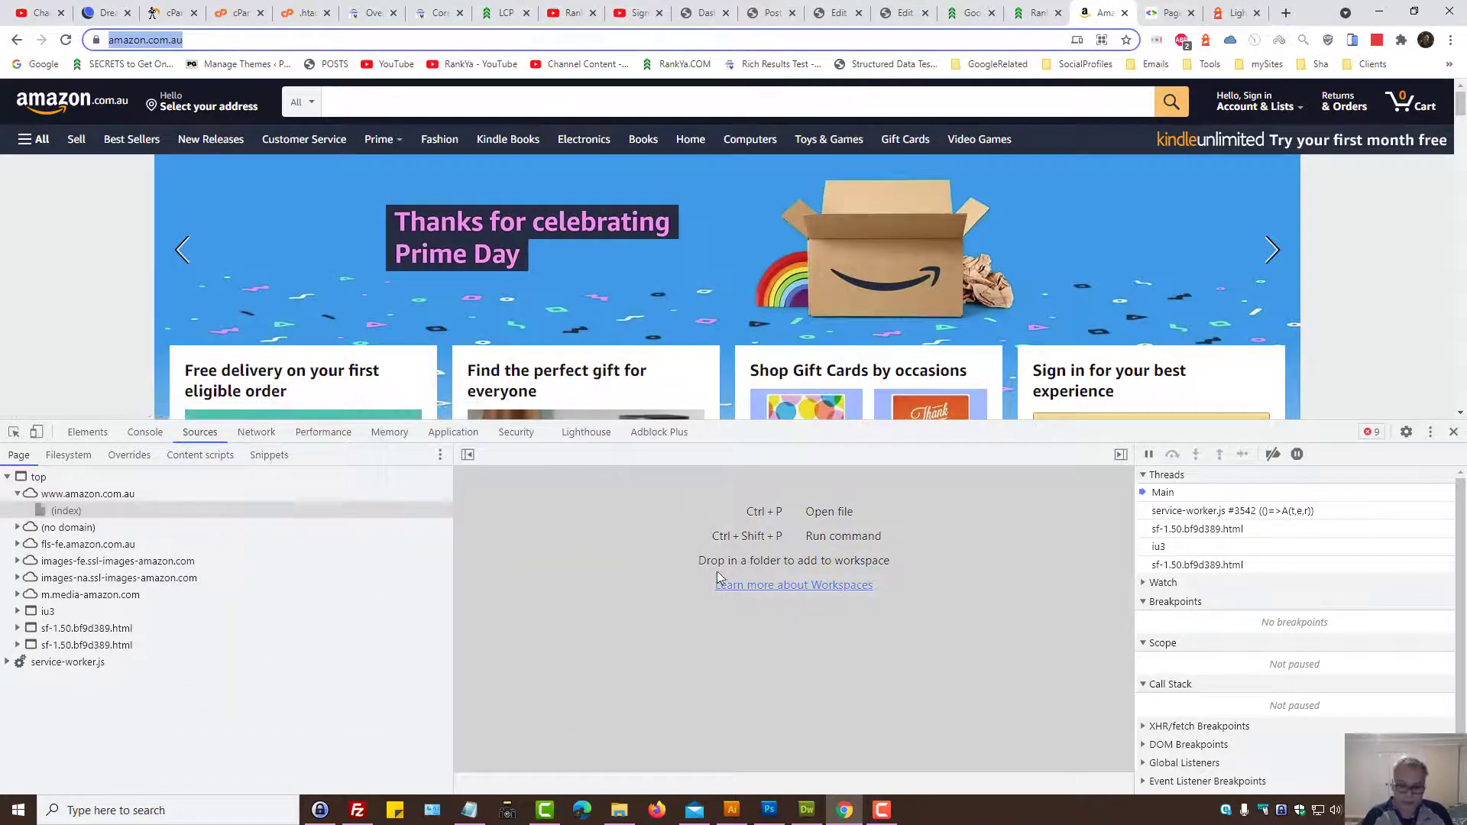
{"action": "mouse_move", "coordinate": [753, 529]}
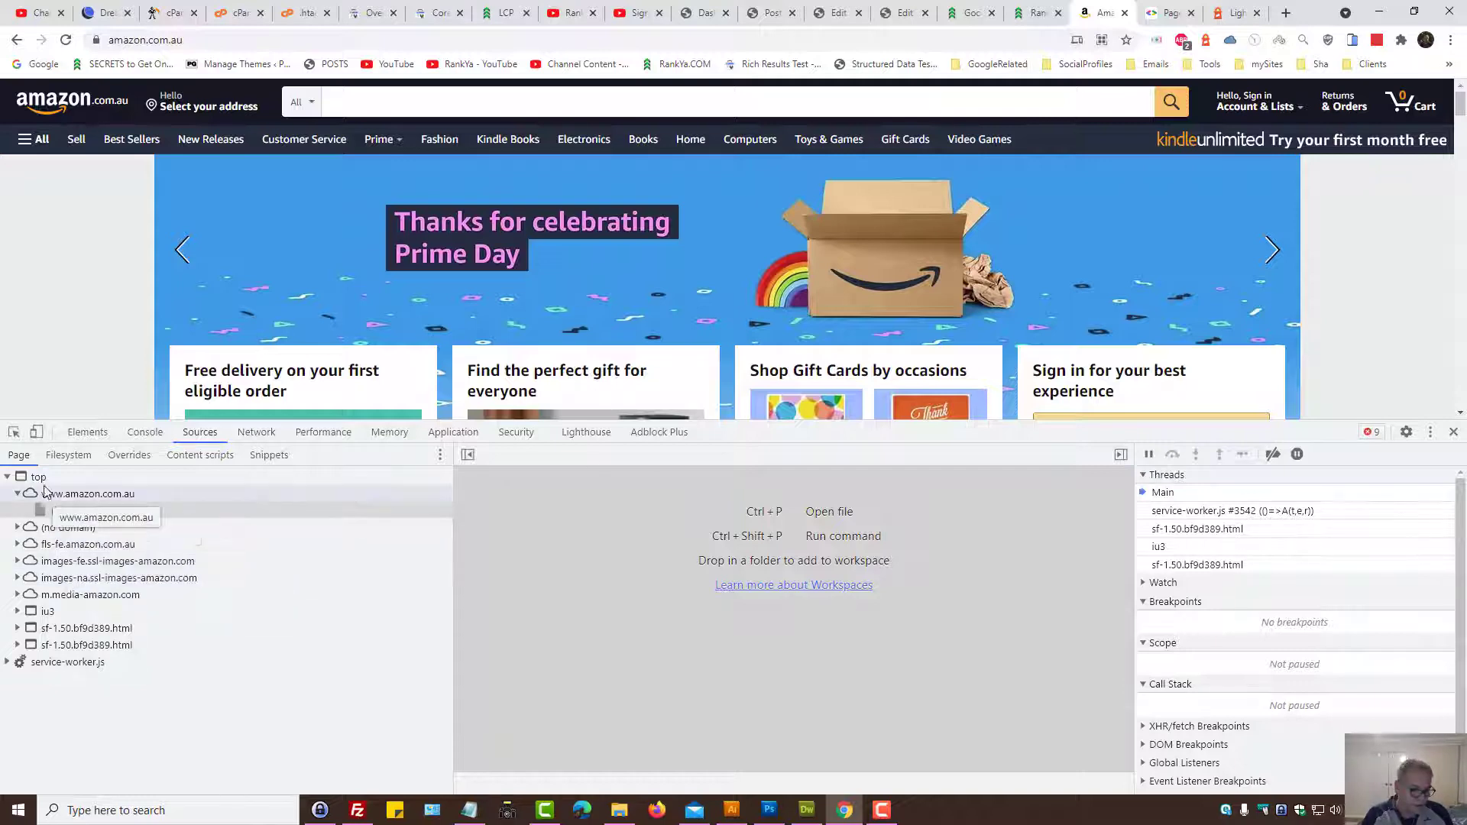
- Inspect Amazon's network requests, including the unagi.amazon.com.au ping, then close DevTools
{"action": "left_click", "coordinate": [66, 510]}
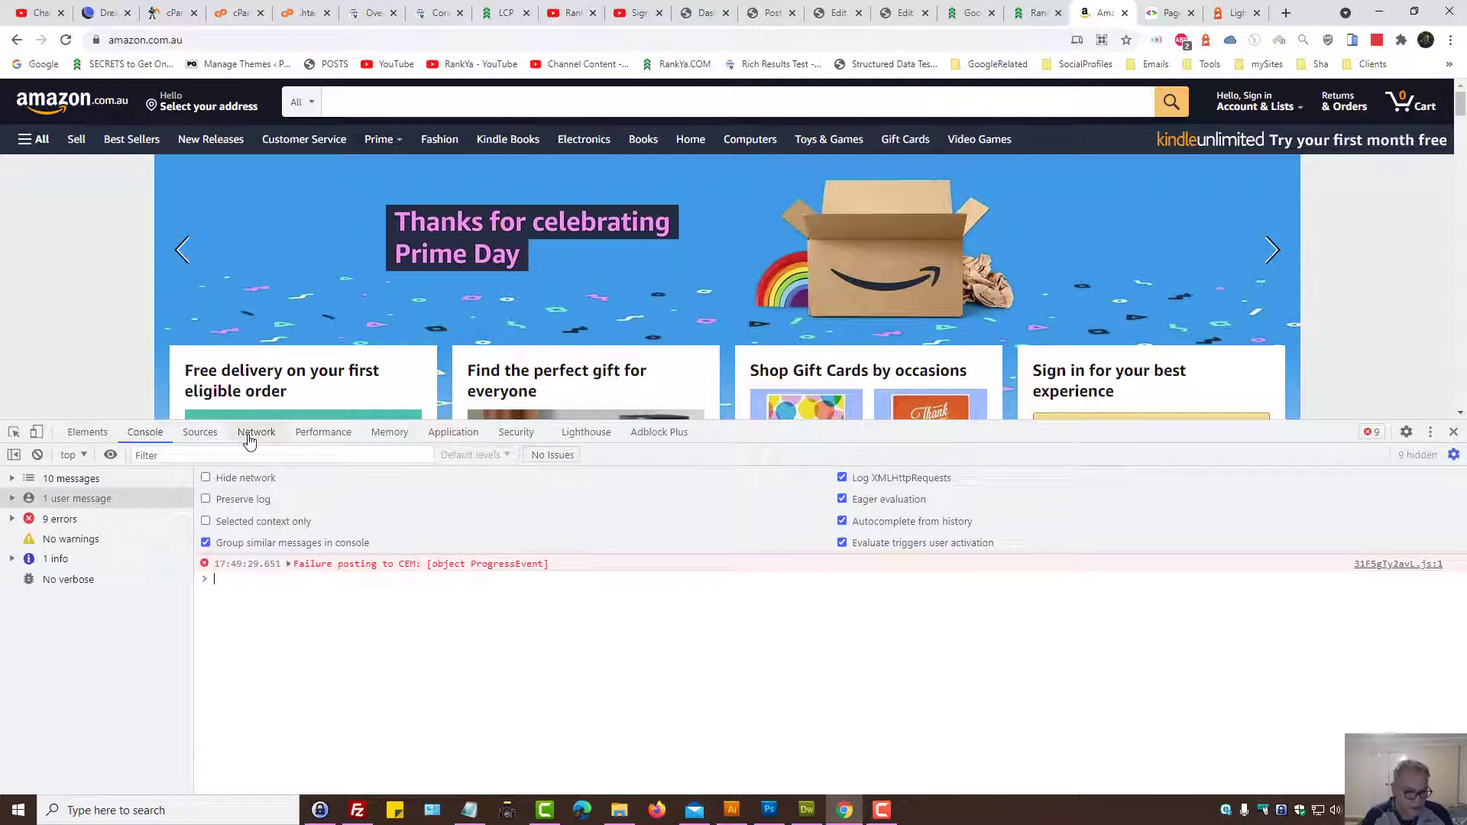
{"action": "left_click", "coordinate": [256, 431]}
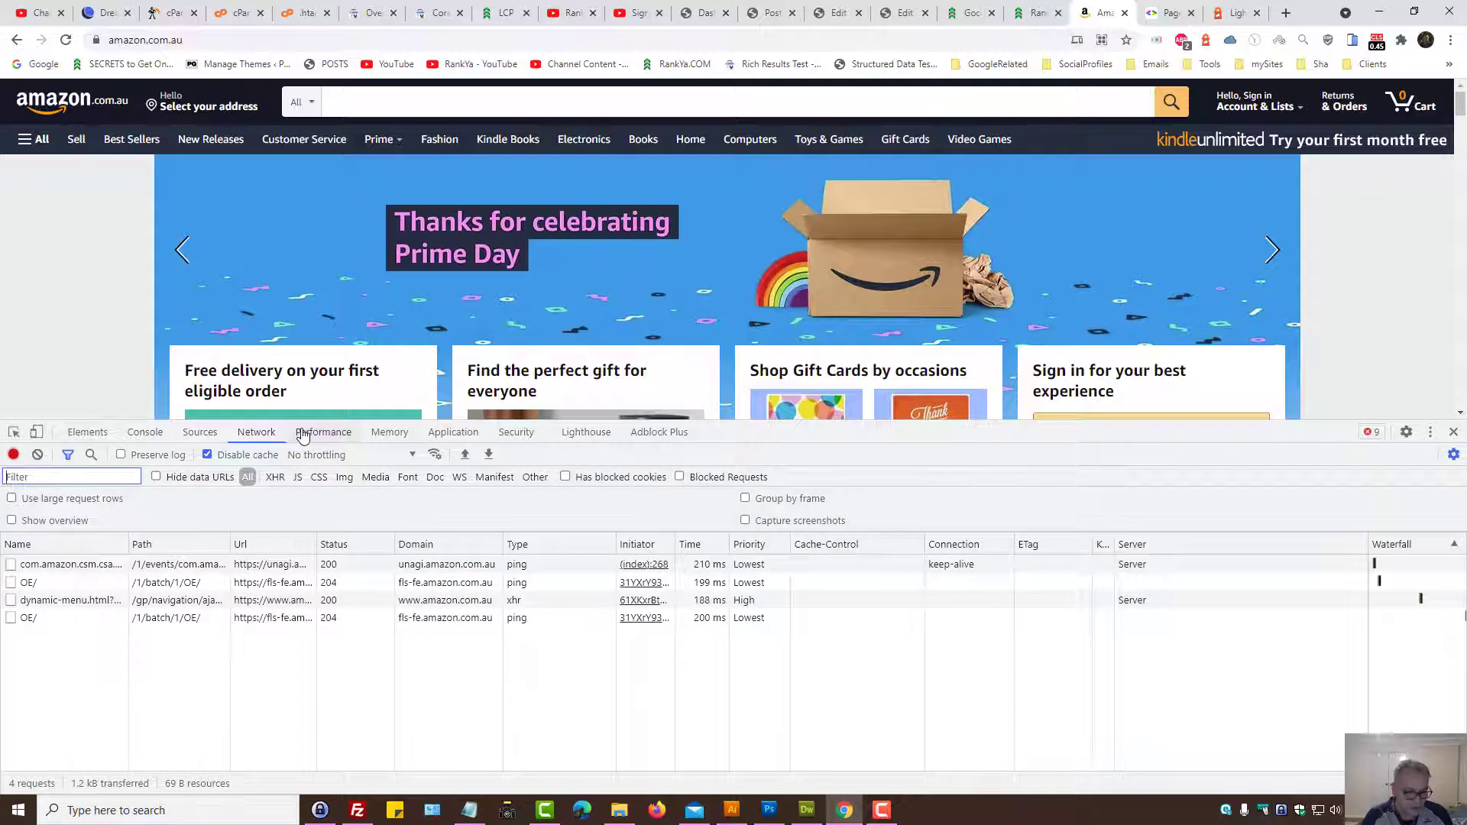
{"action": "mouse_move", "coordinate": [70, 564]}
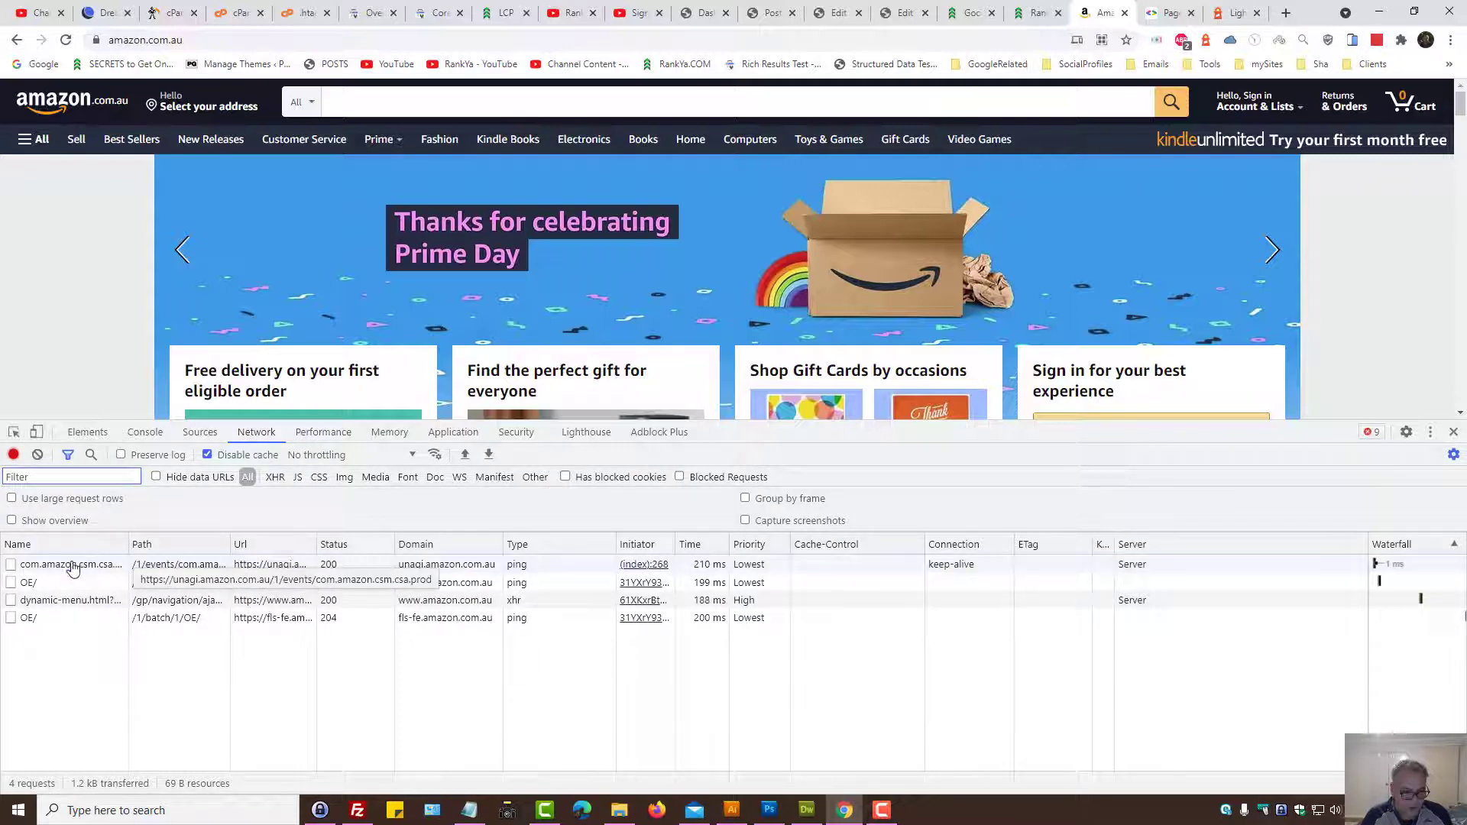
{"action": "left_click", "coordinate": [74, 564]}
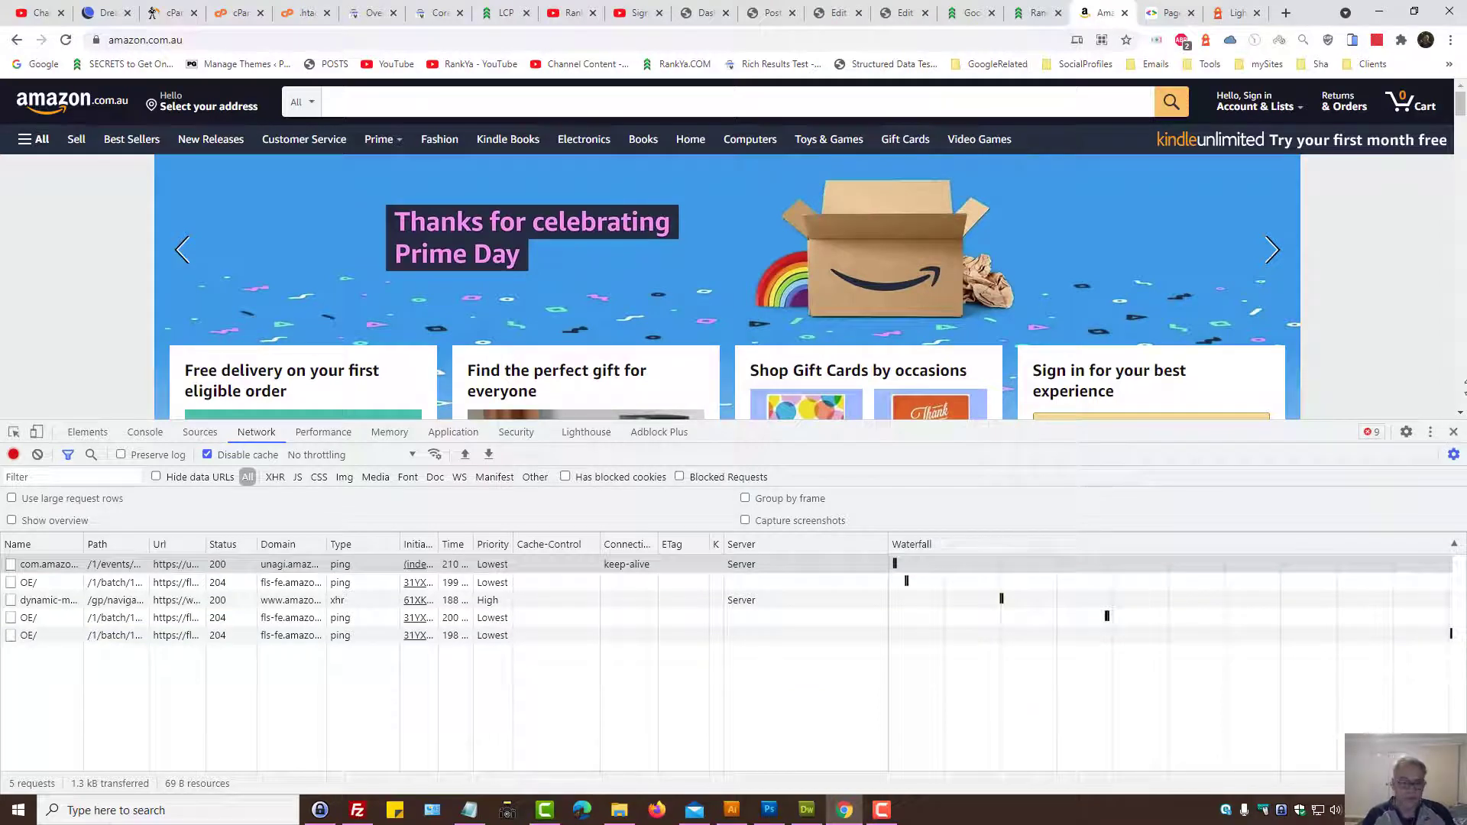
{"action": "left_click", "coordinate": [199, 431]}
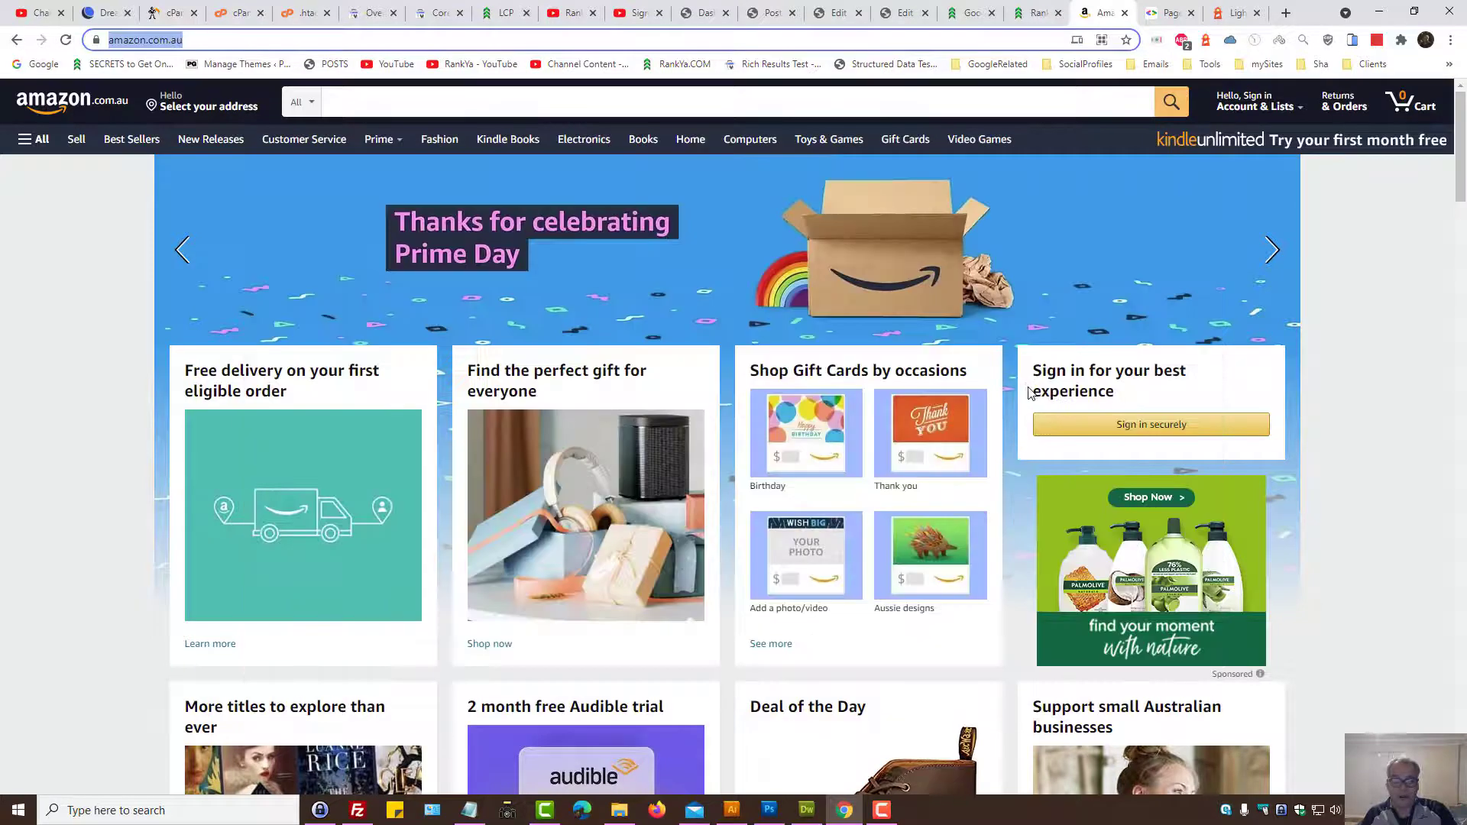
{"action": "mouse_move", "coordinate": [1362, 355]}
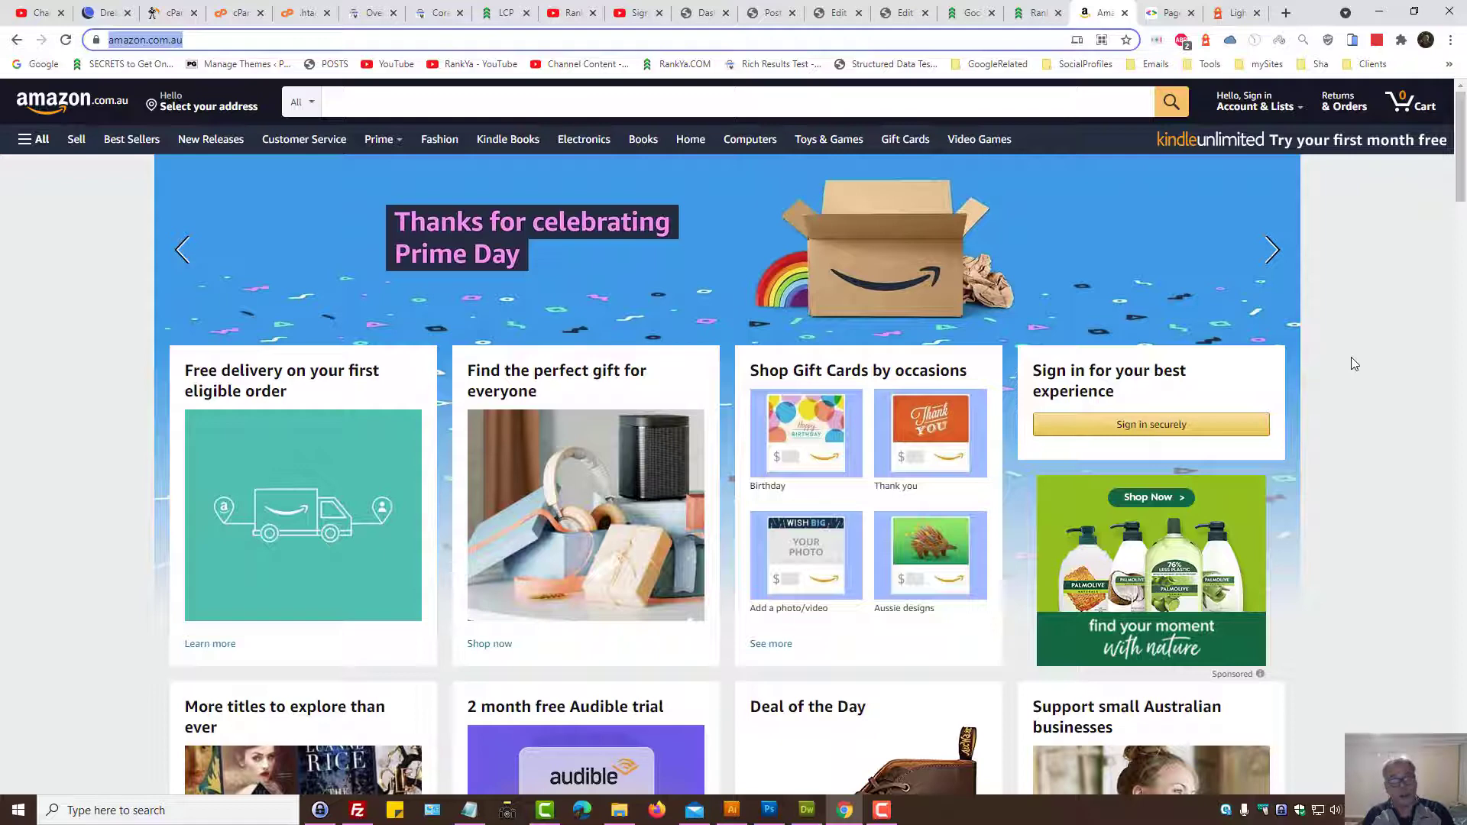
- Switch to the RankYa 'Google Page Experience Algorithm Update 2021' tab
{"action": "left_click", "coordinate": [971, 12]}
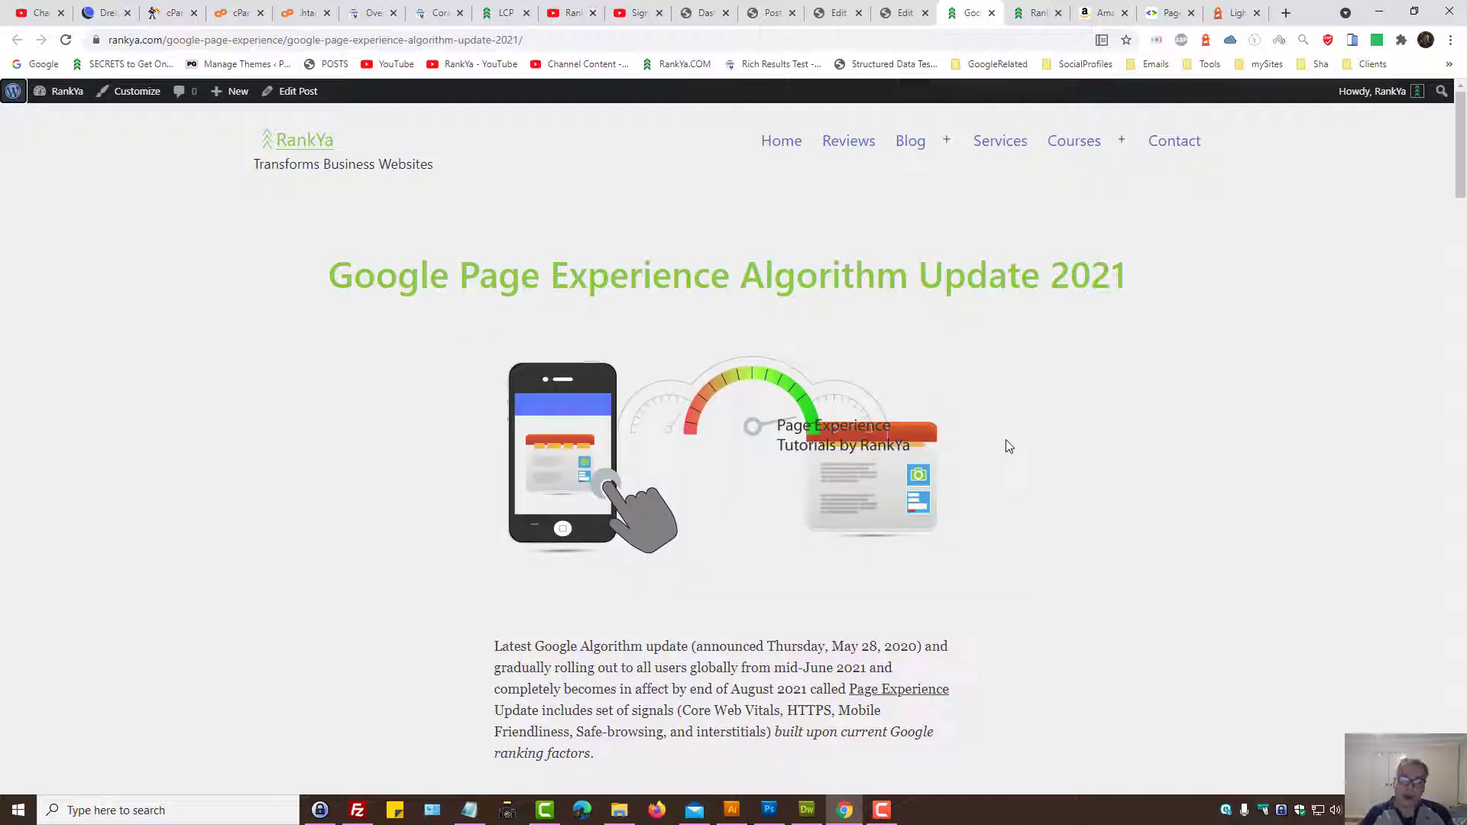
{"action": "mouse_move", "coordinate": [1000, 433]}
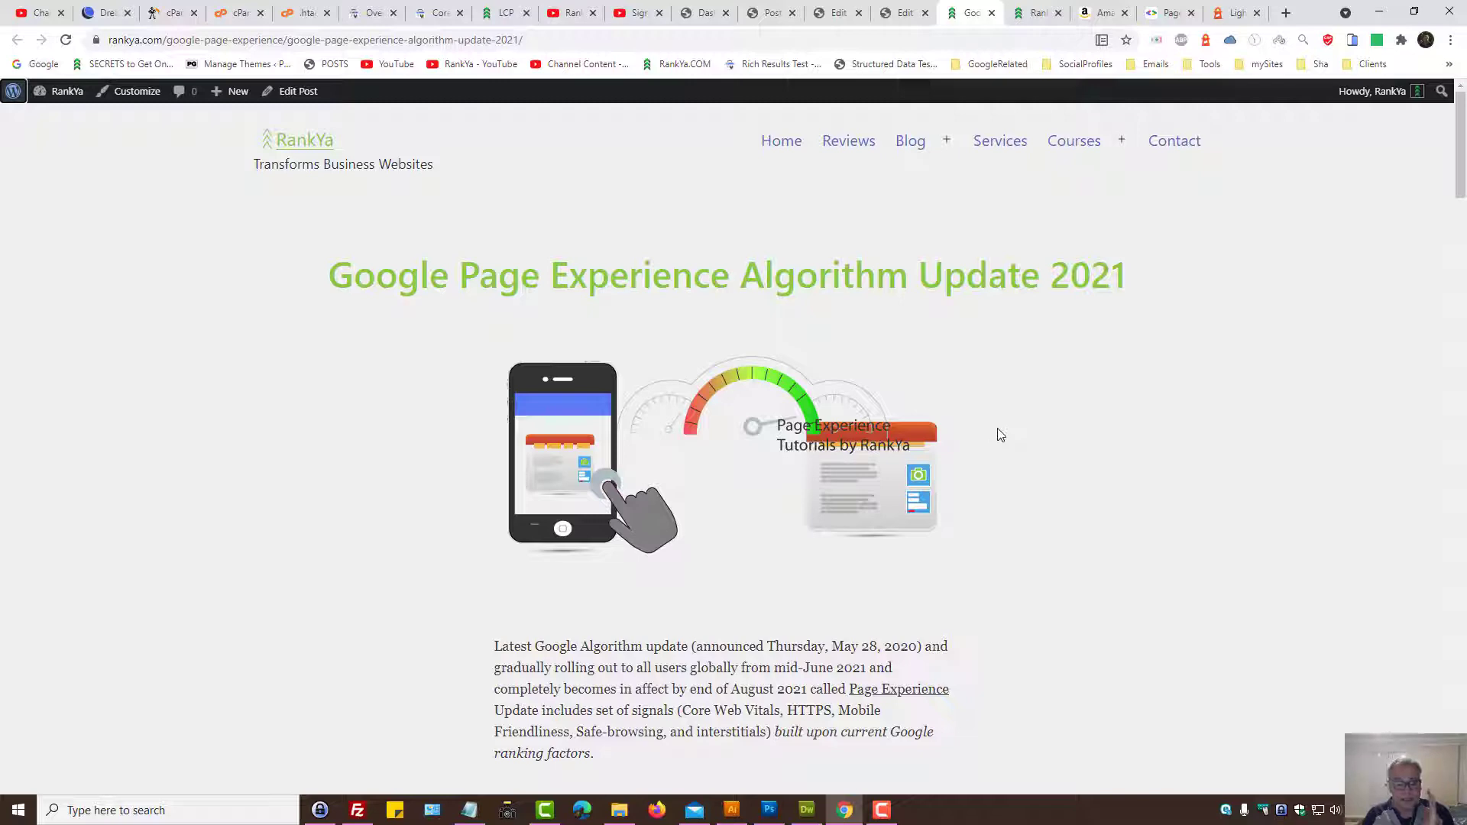
{"action": "scroll", "scroll_direction": "down", "scroll_amount": 3}
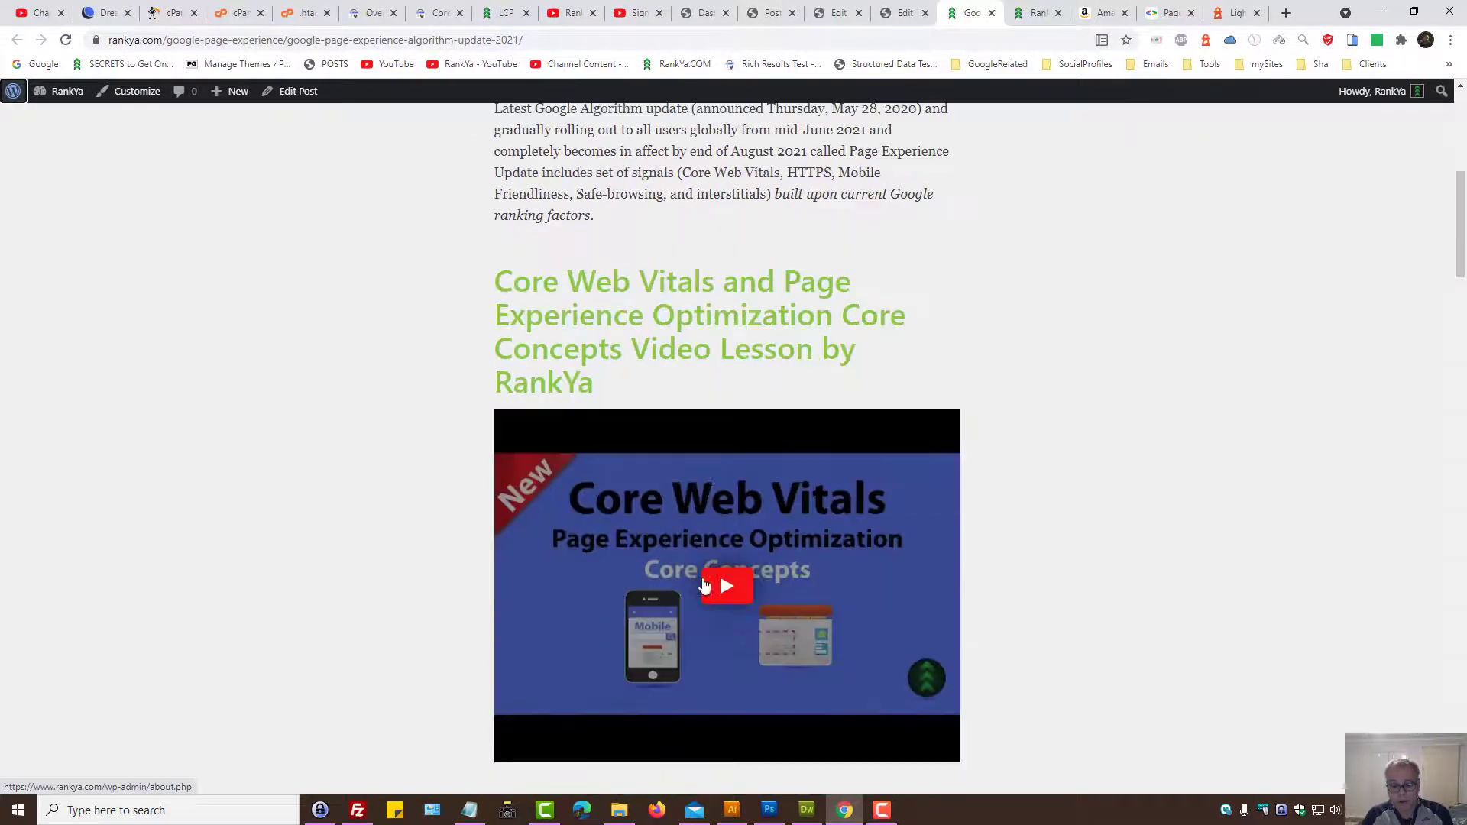
{"action": "scroll", "scroll_direction": "down", "scroll_amount": 3}
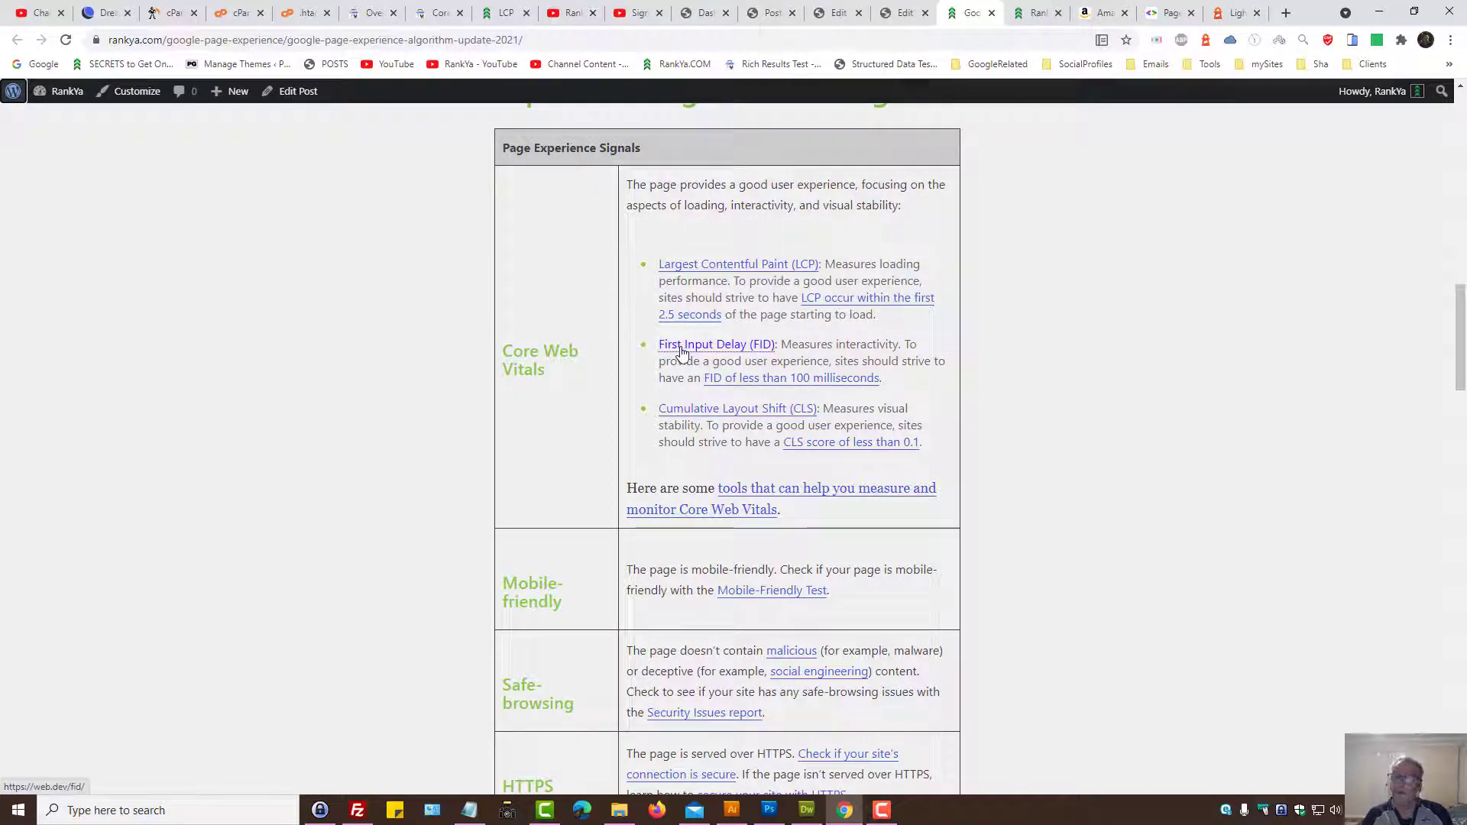
{"action": "mouse_move", "coordinate": [687, 416]}
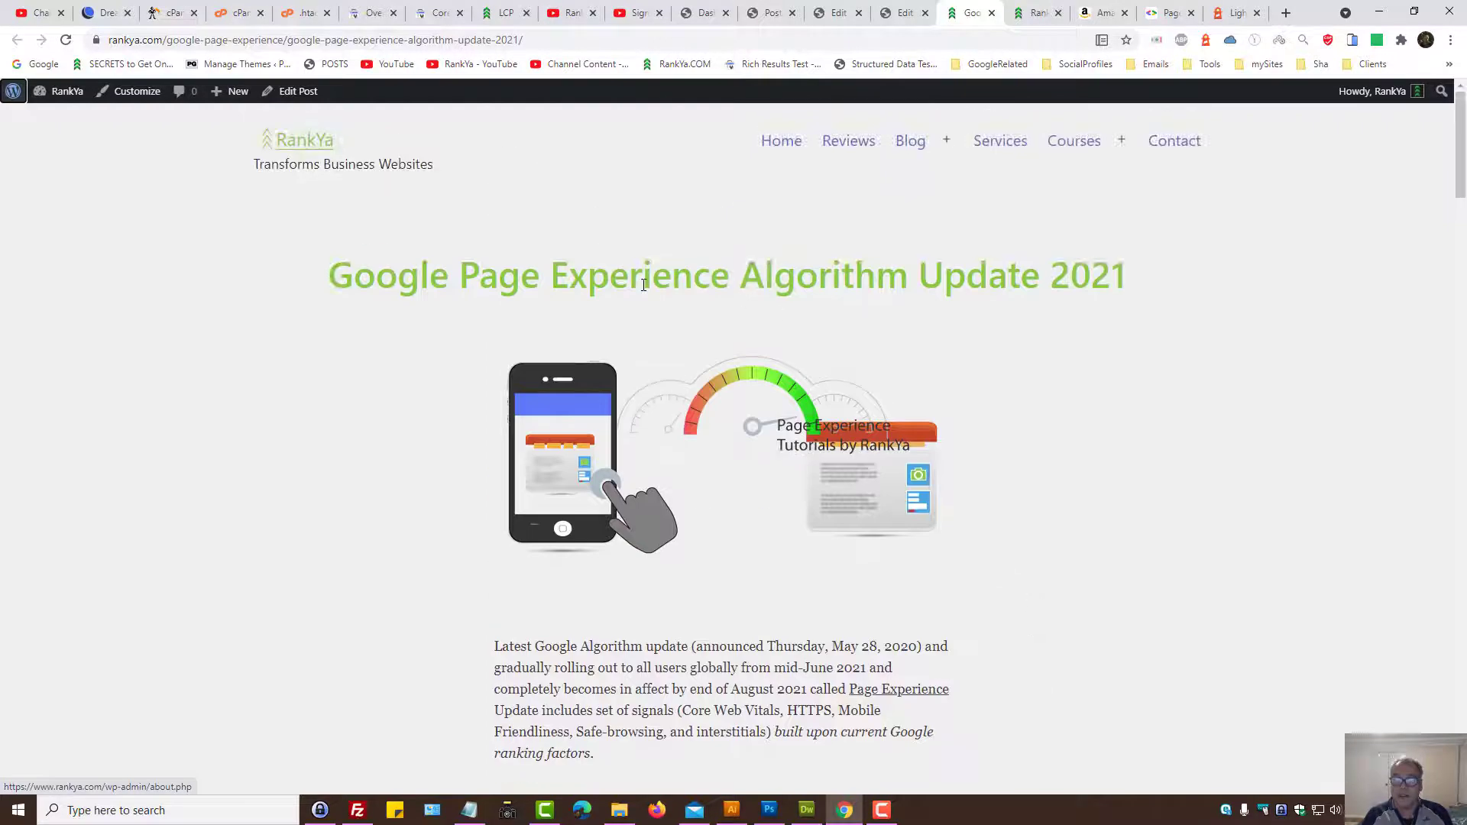
{"action": "mouse_move", "coordinate": [917, 284]}
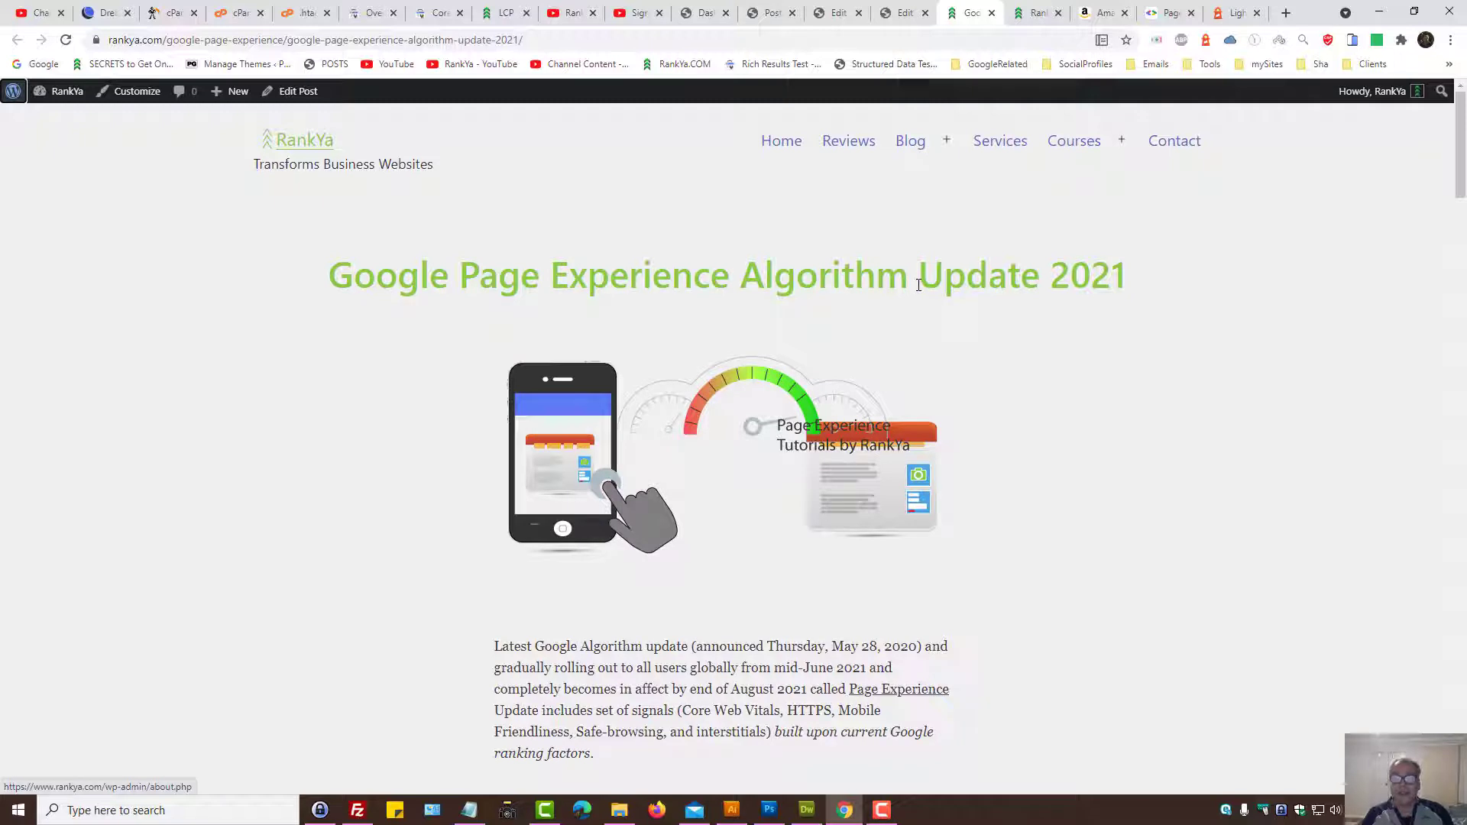